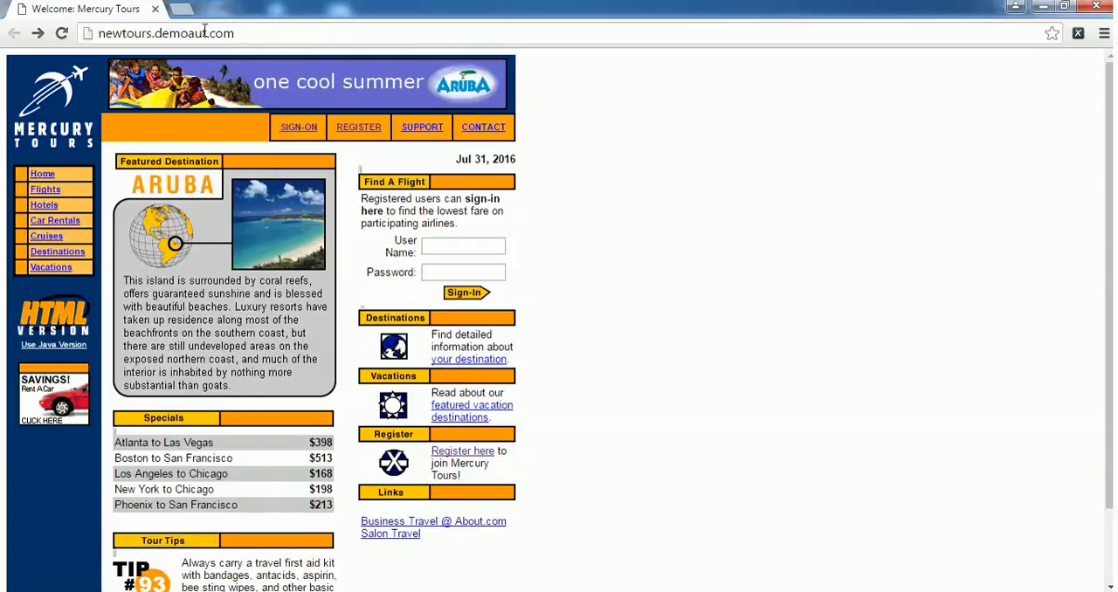
mouse_move(152, 57)
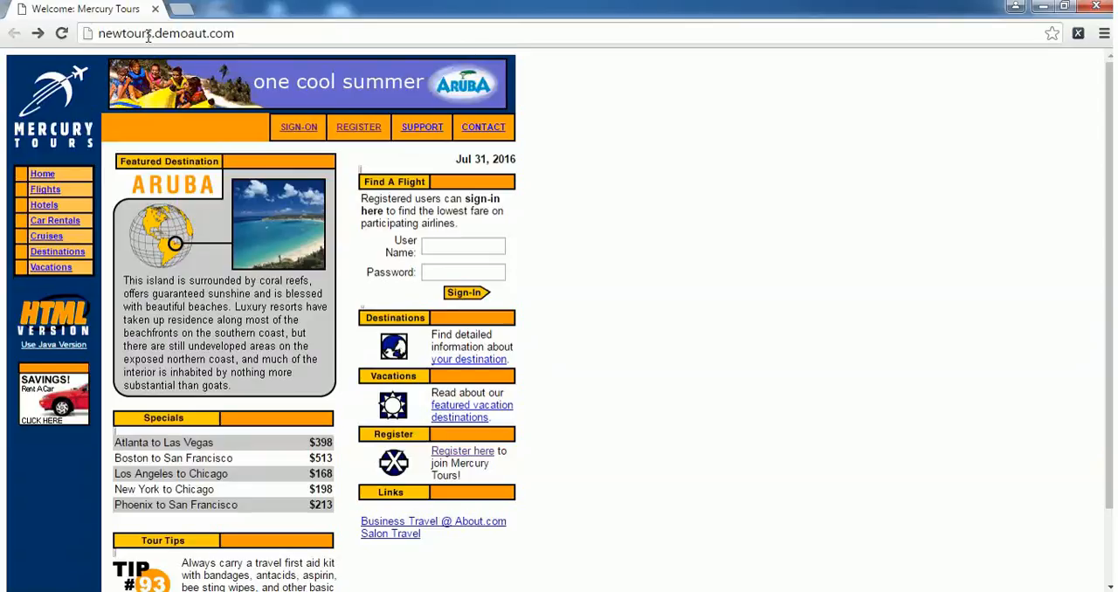
mouse_move(357, 156)
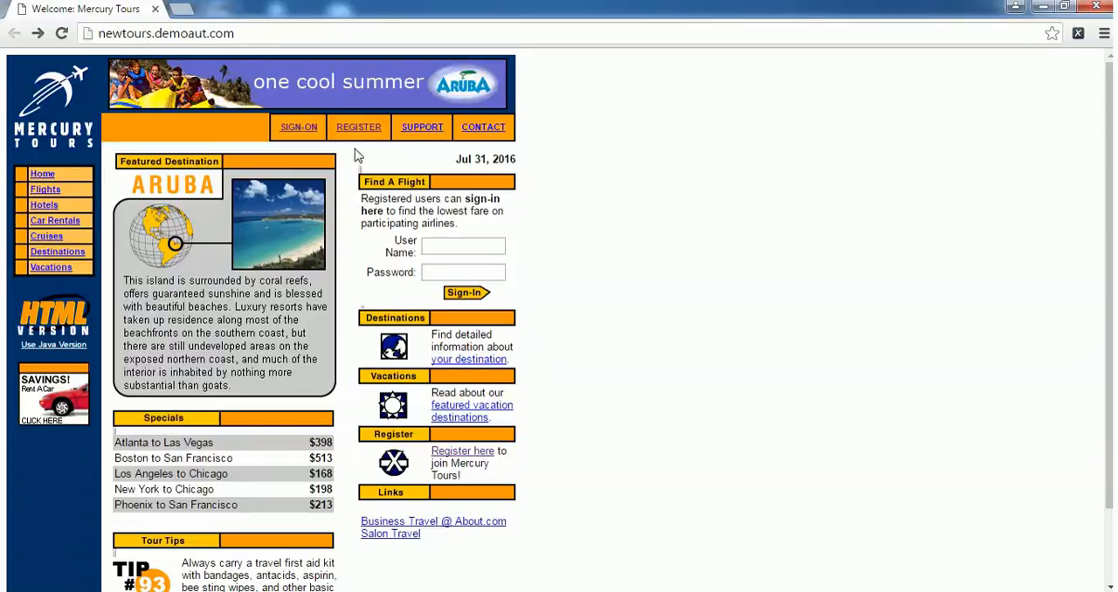
Open the Mercury Tours registration form through the home page's REGISTER link.
left_click(358, 126)
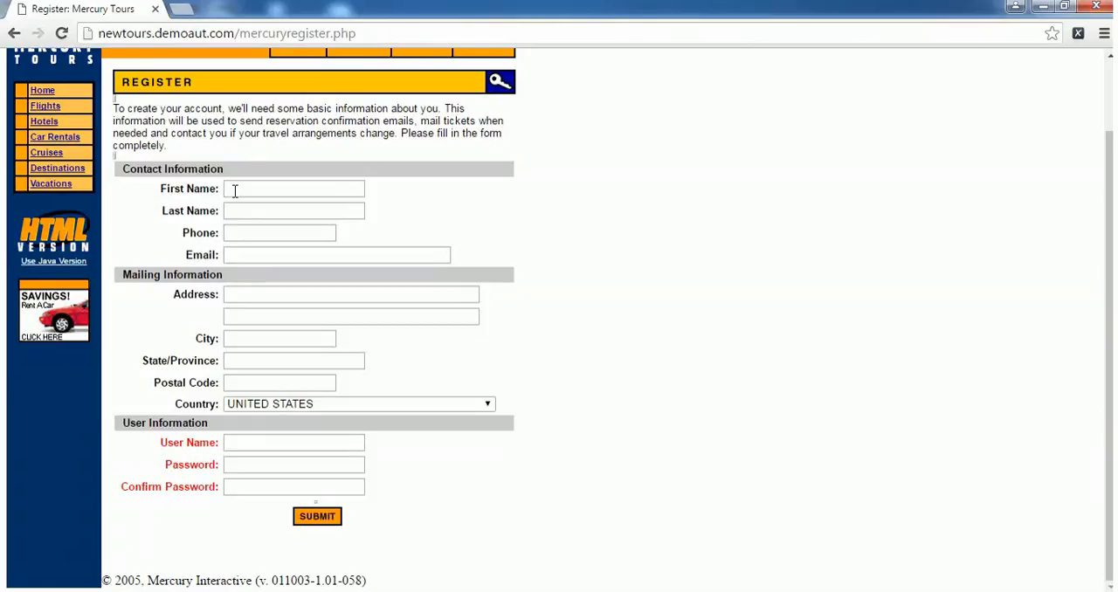
mouse_move(627, 532)
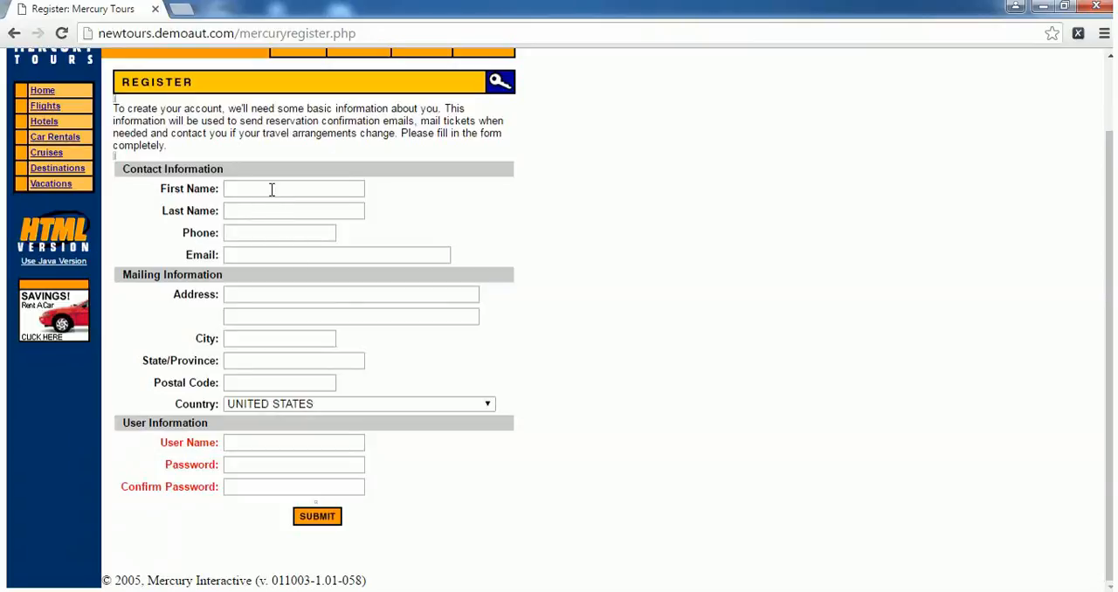
left_click(293, 188)
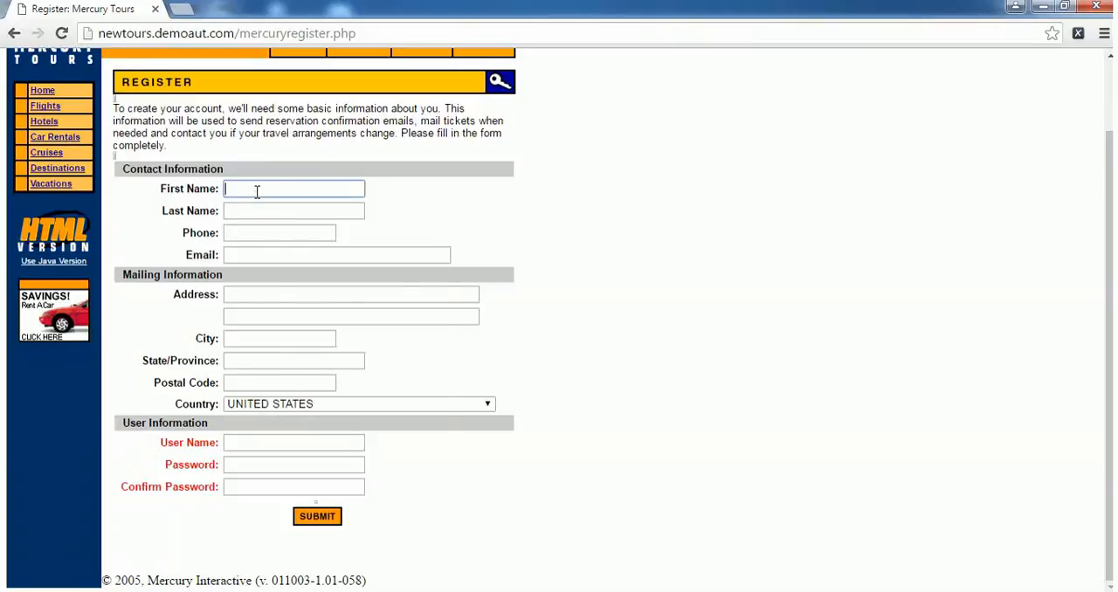
right_click(235, 188)
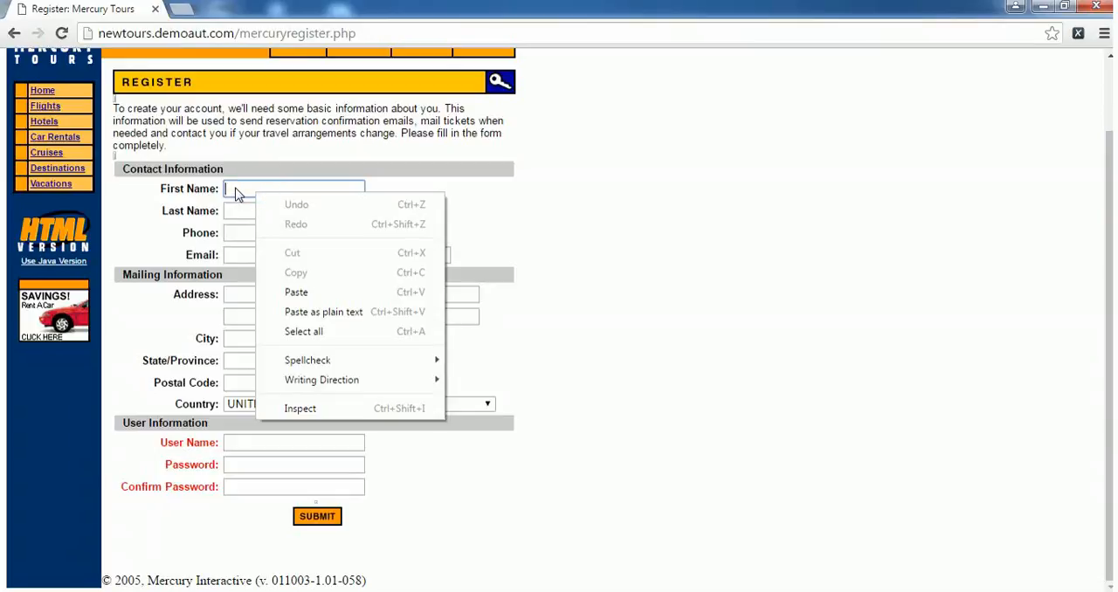
mouse_move(319, 380)
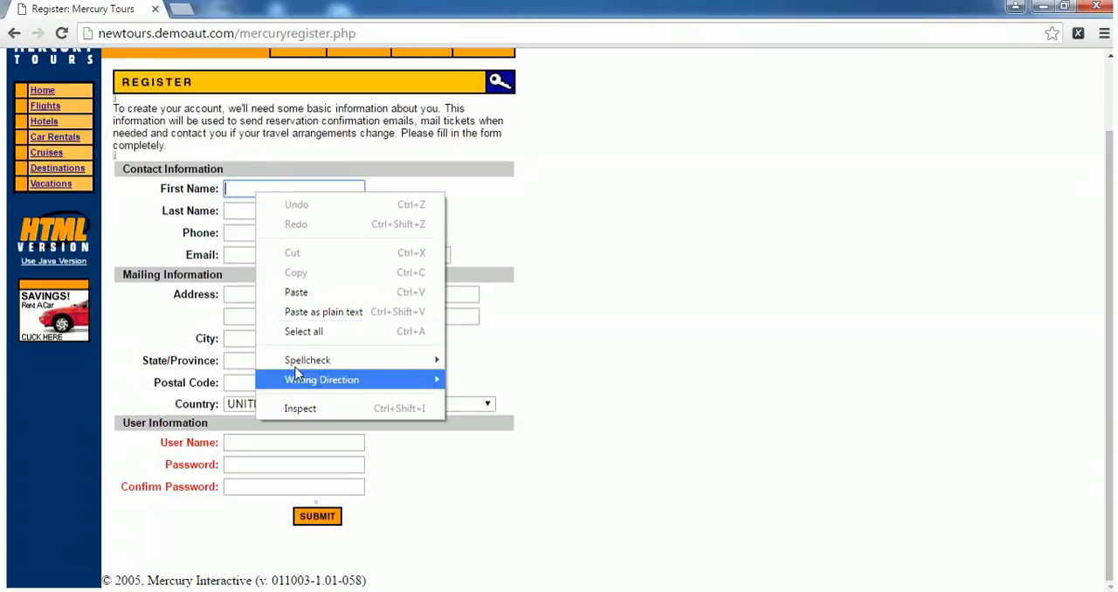
left_click(299, 407)
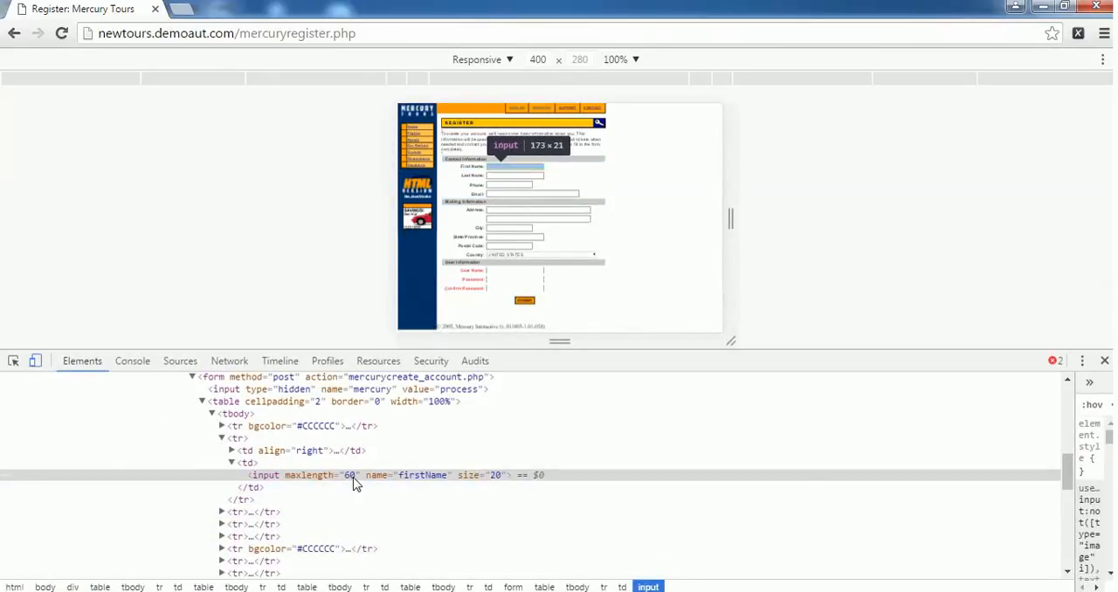
mouse_move(369, 483)
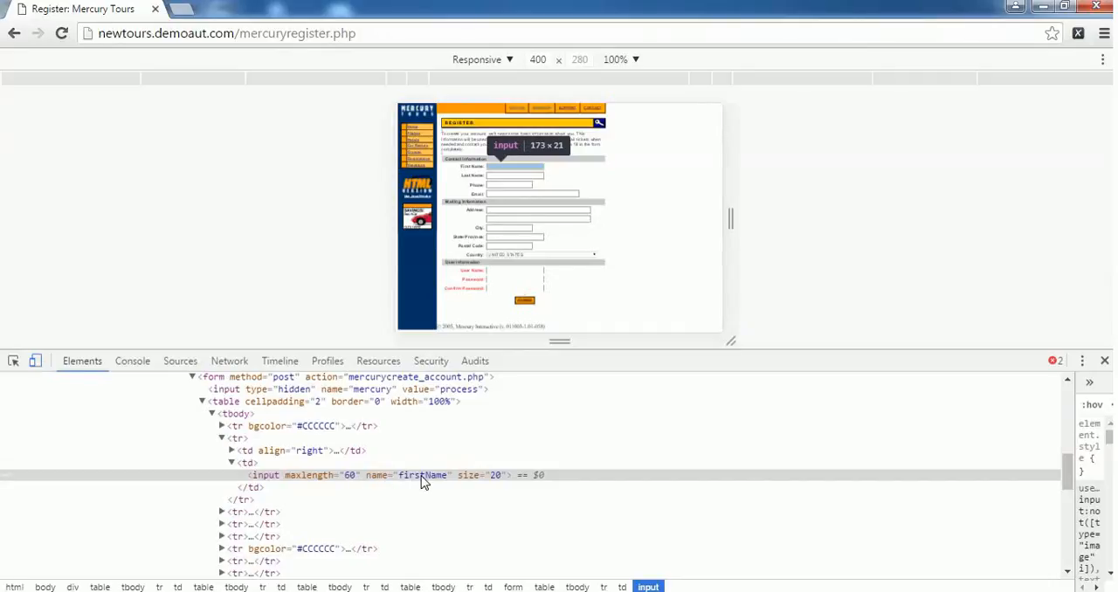
double_click(419, 475)
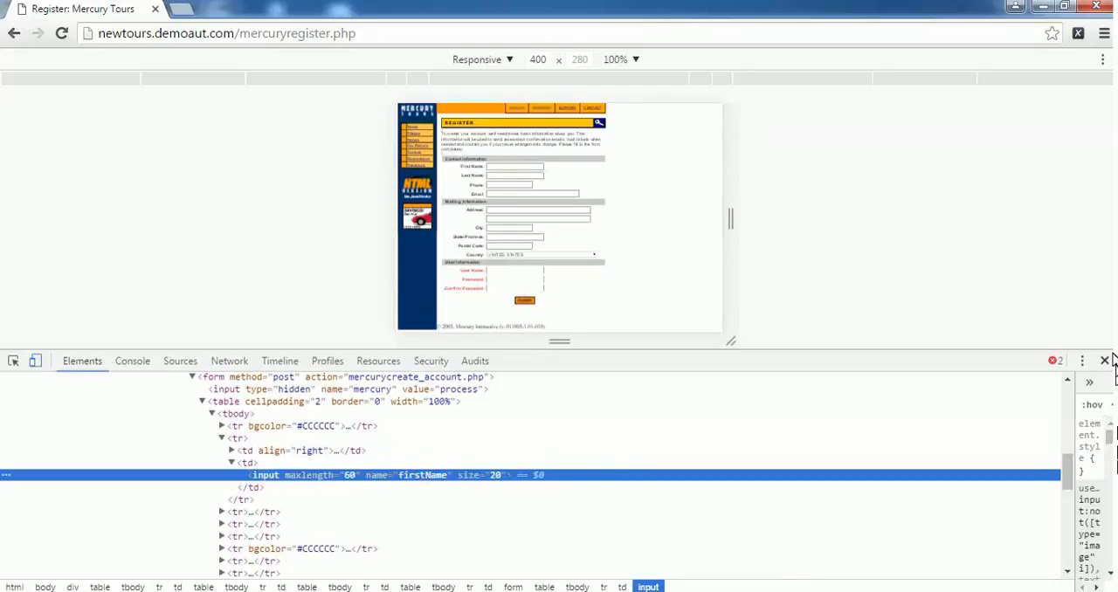
left_click(1102, 360)
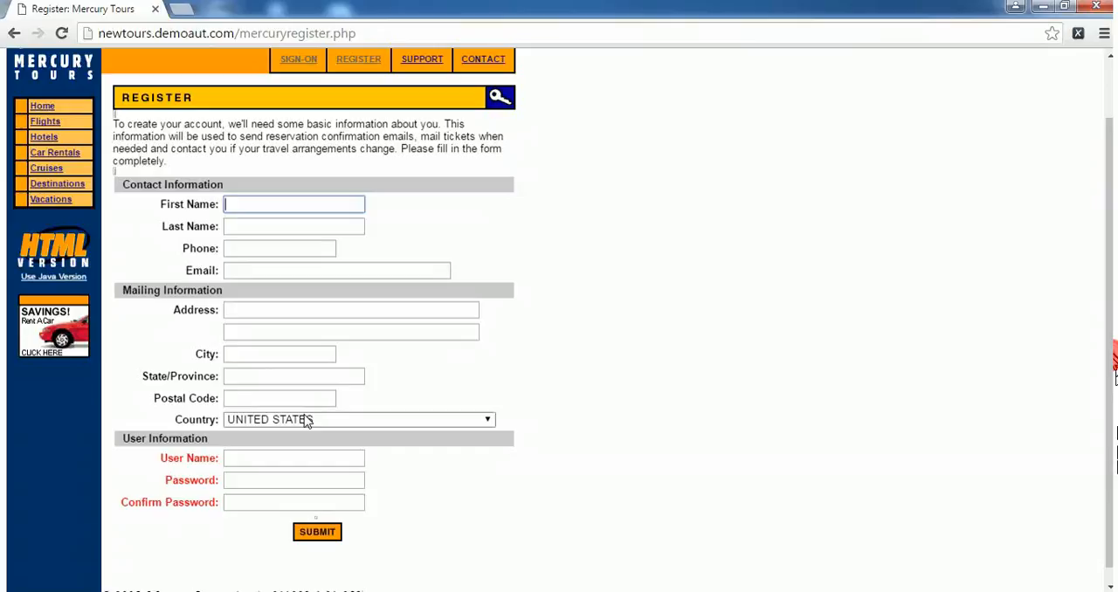
Inspect the Country dropdown in DevTools to see it is a select named 'country'.
scroll("down", 3)
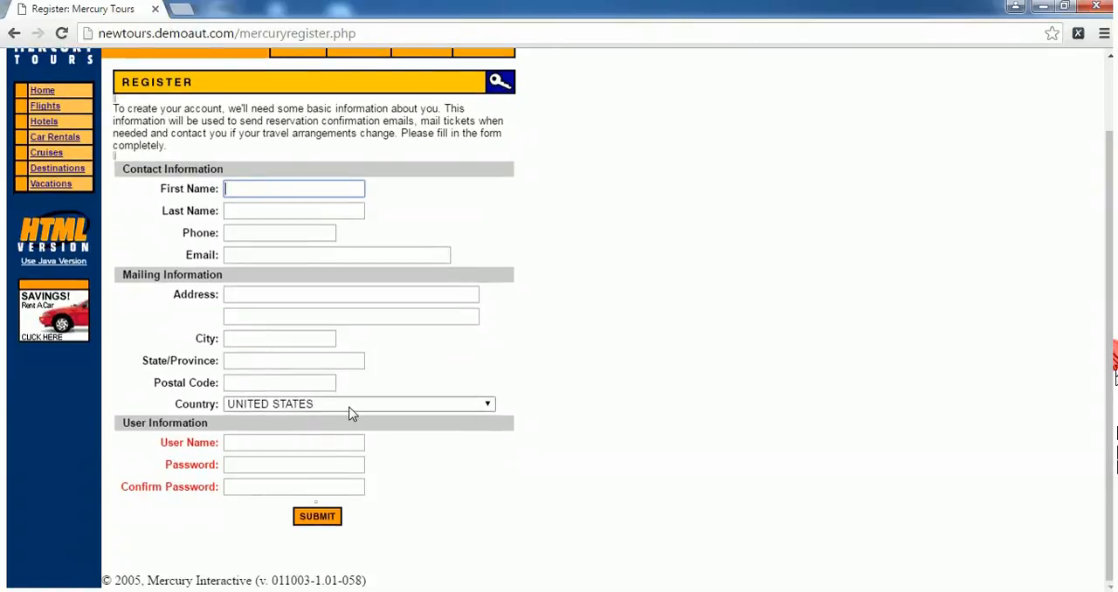
left_click(487, 404)
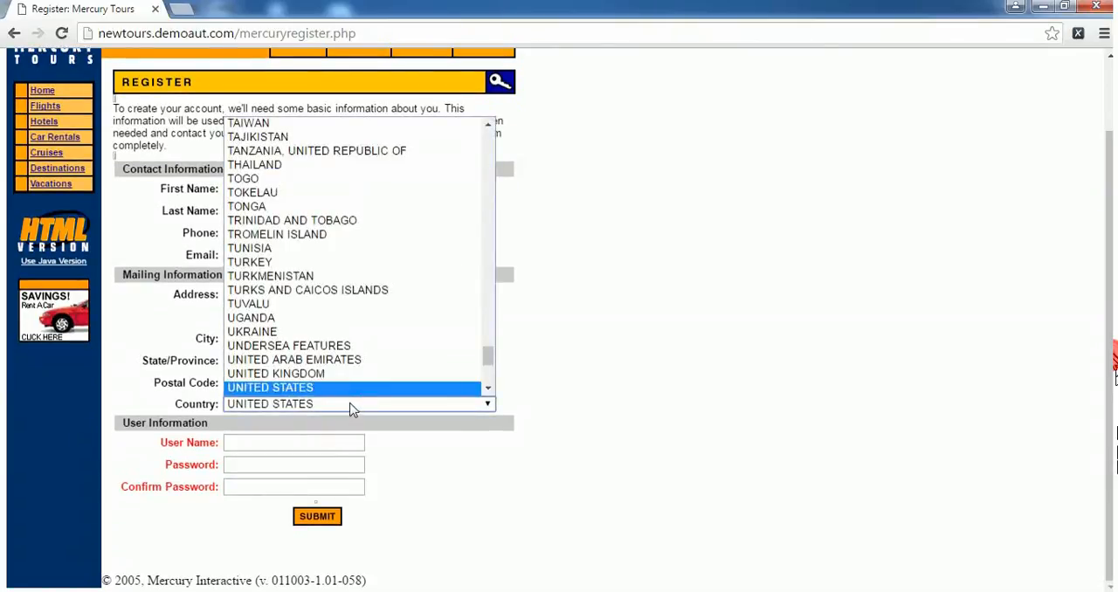
right_click(328, 404)
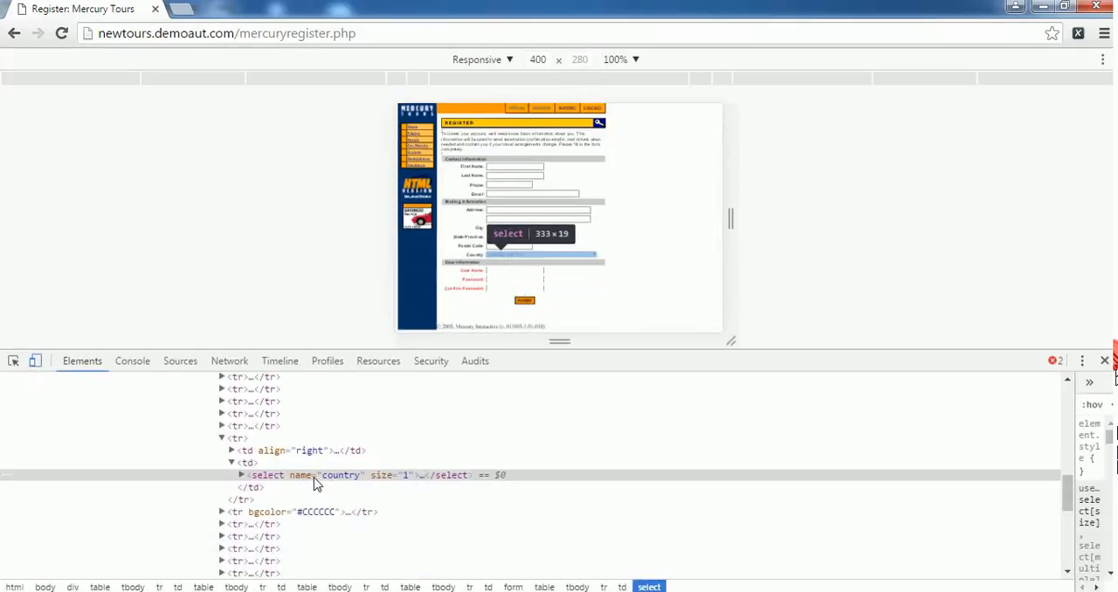
left_click(241, 475)
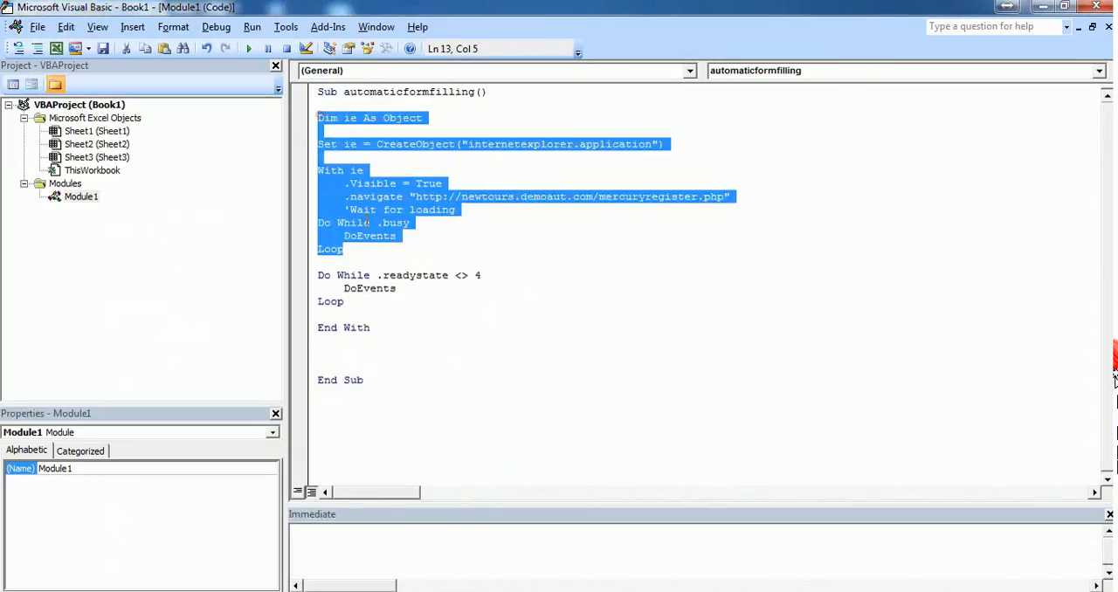
left_click(387, 333)
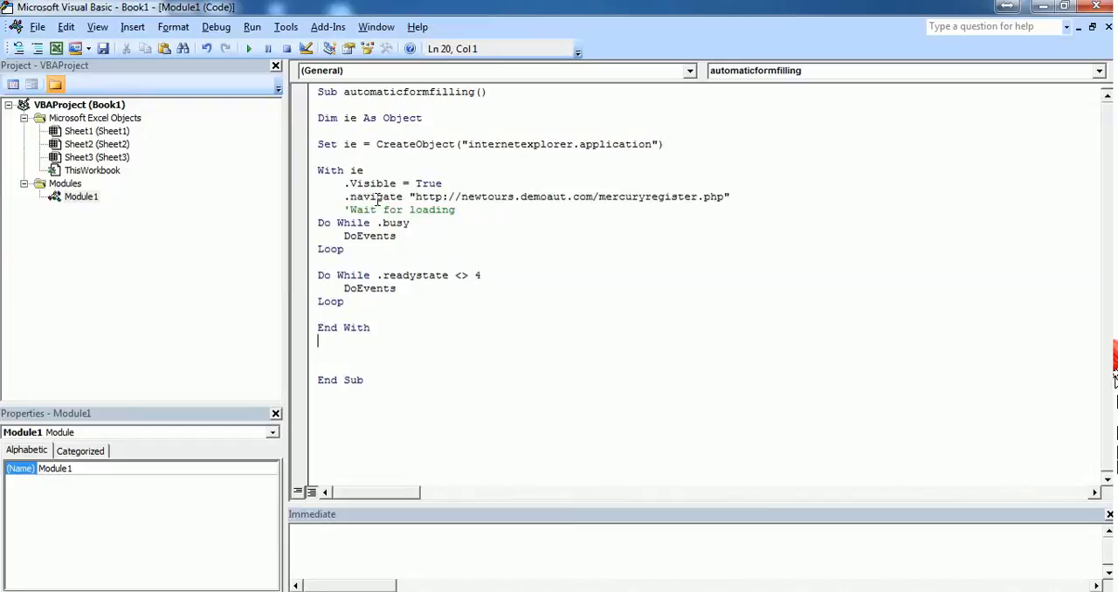
left_click_drag(415, 196, 662, 196)
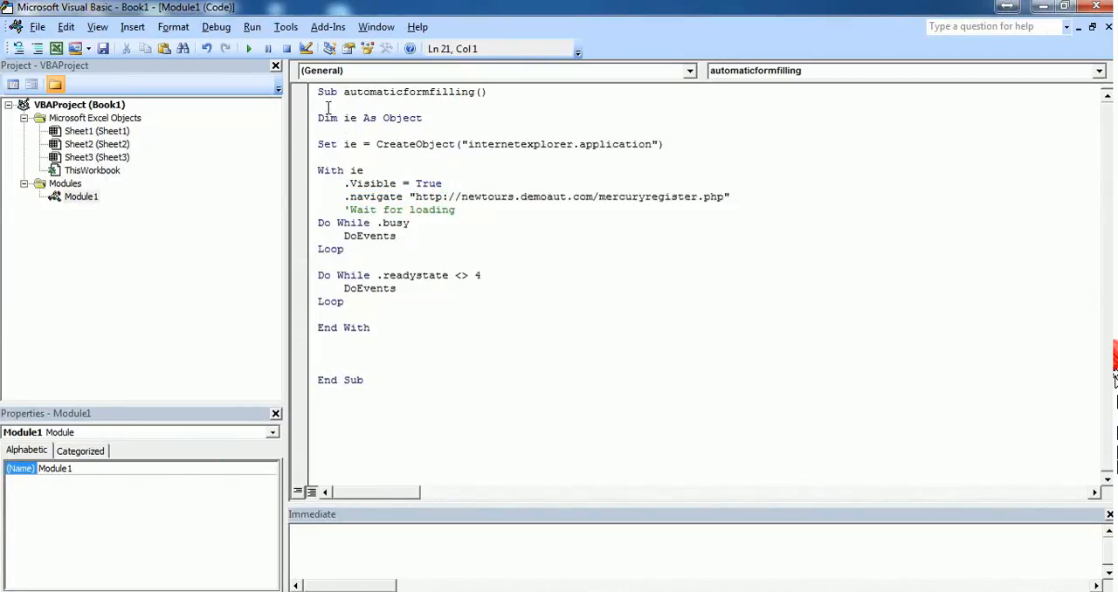
mouse_move(358, 172)
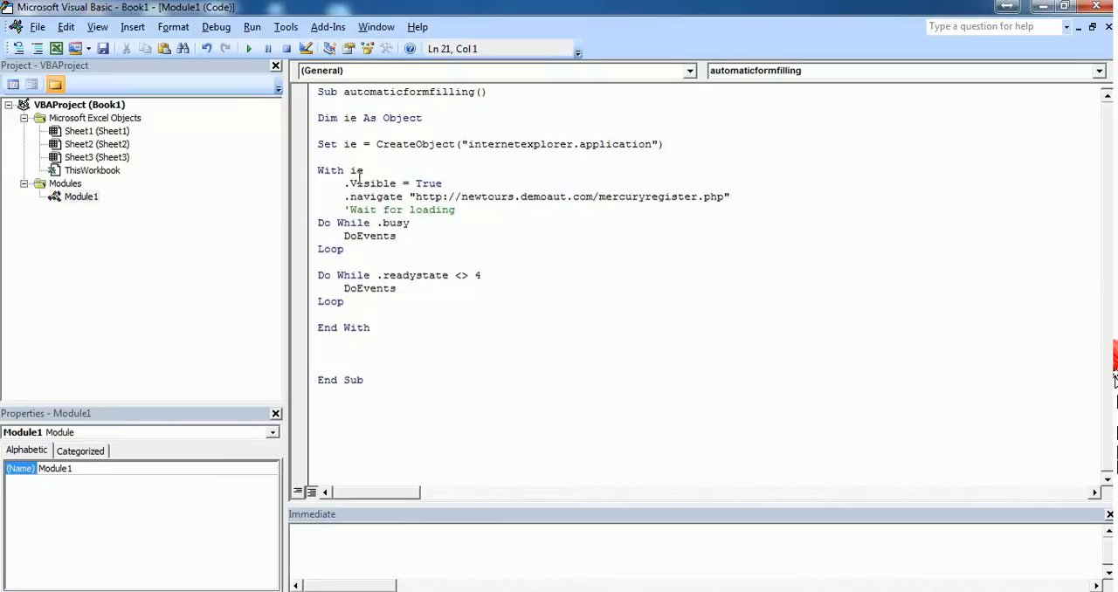
mouse_move(376, 196)
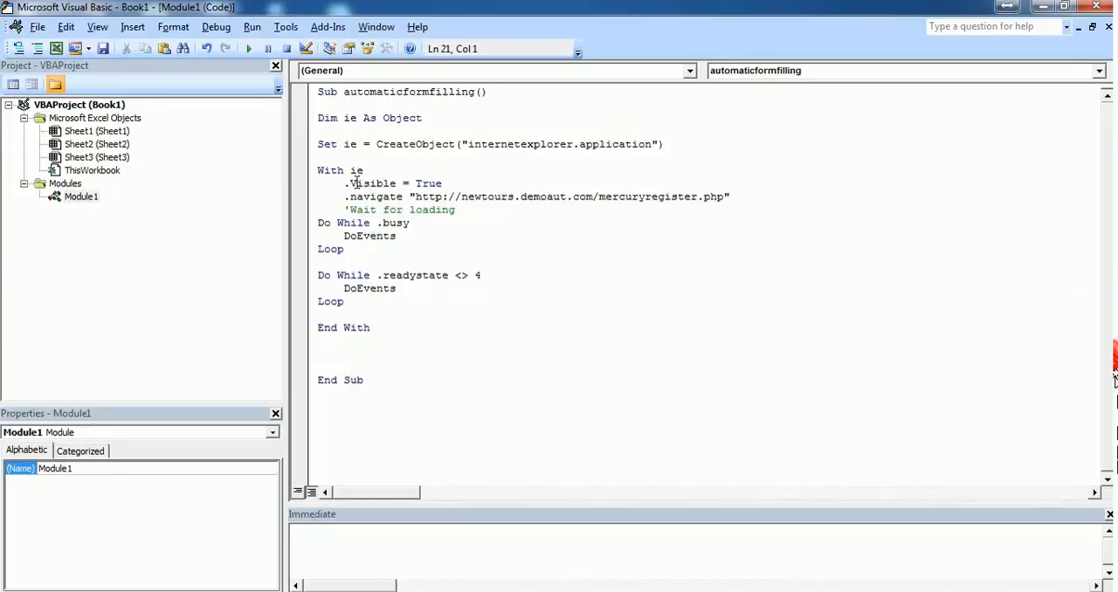
left_click_drag(348, 183, 446, 184)
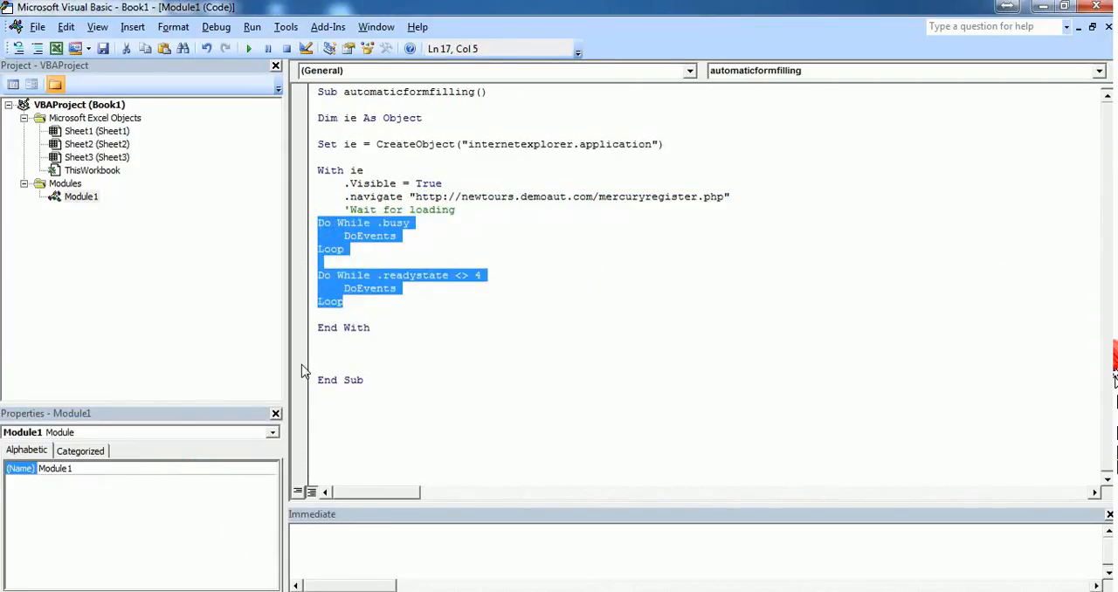
mouse_move(360, 308)
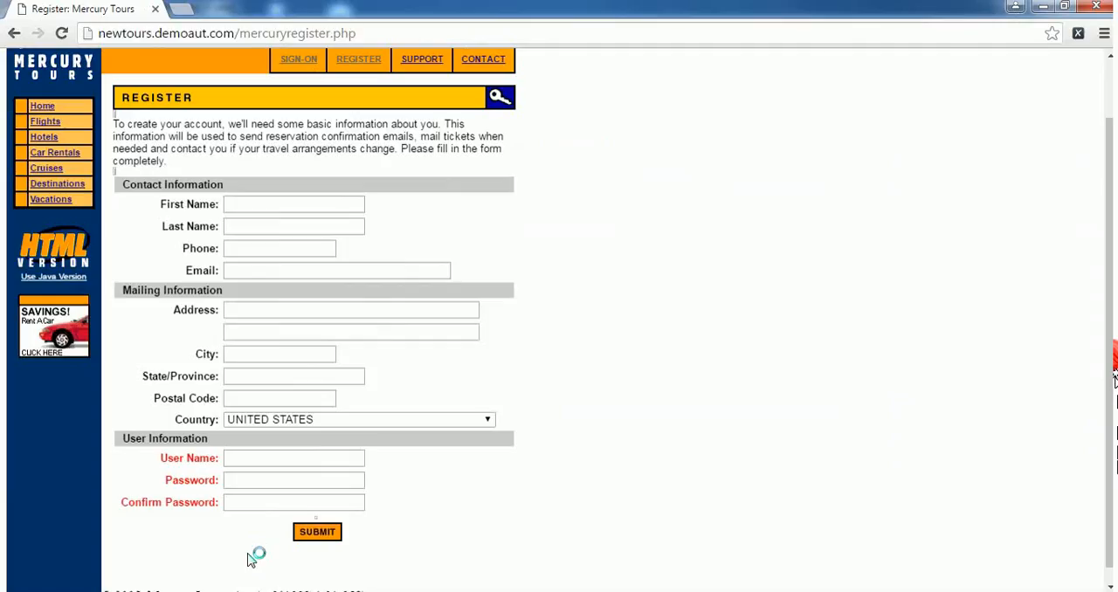
Switch from Chrome back to the automaticformfilling macro in the VBA editor.
left_click(293, 204)
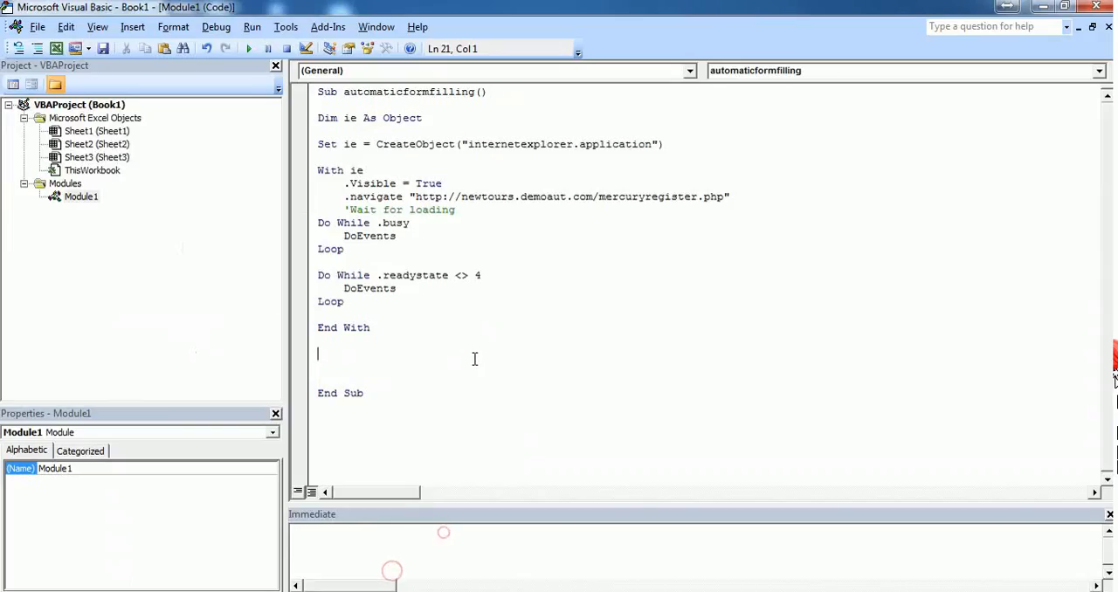
Below End With, type set fname=ie.document.getelementbyid(" and show the Notepad field-name list.
type("set fnam")
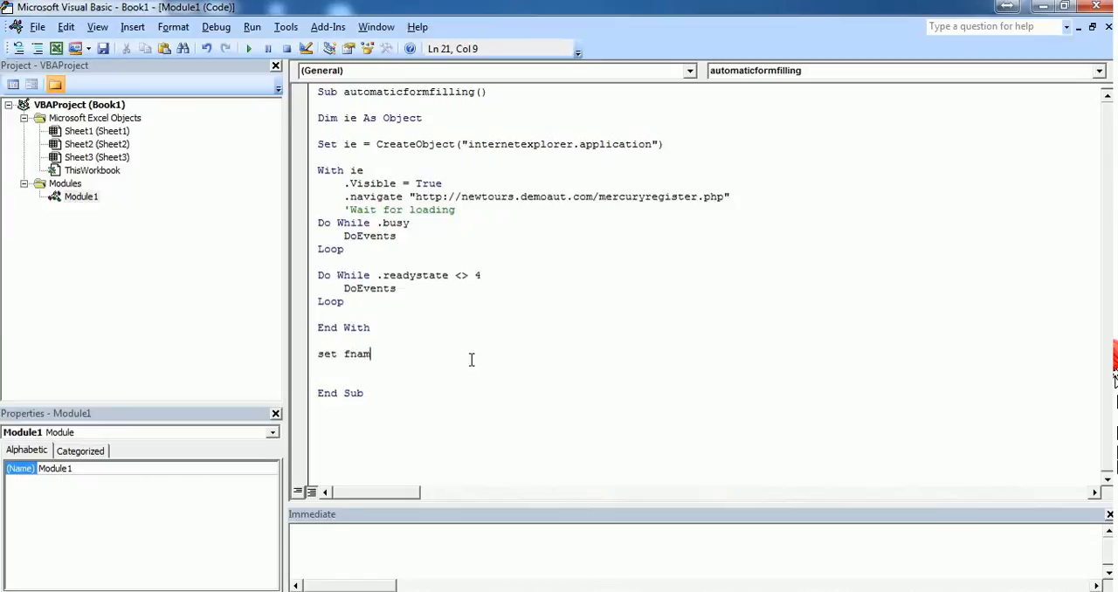
type("e=")
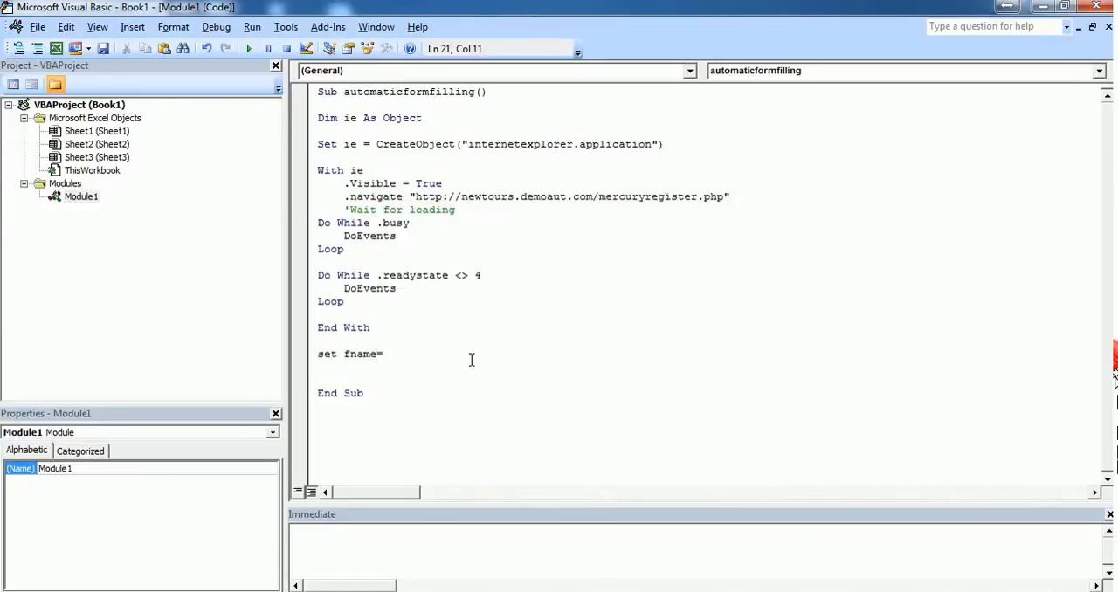
type("ie.doc")
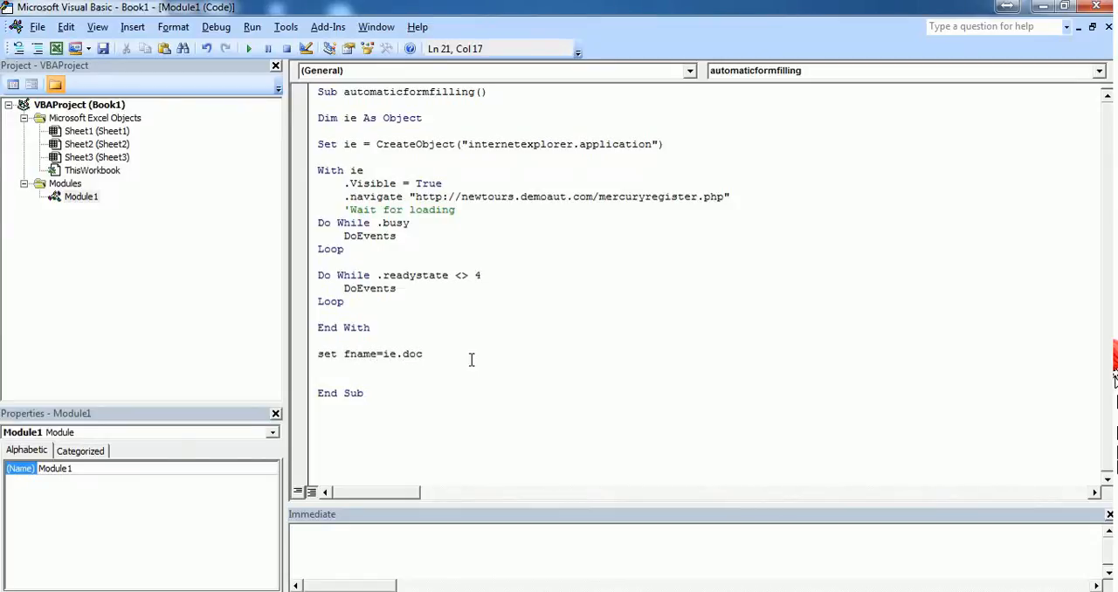
type("uem")
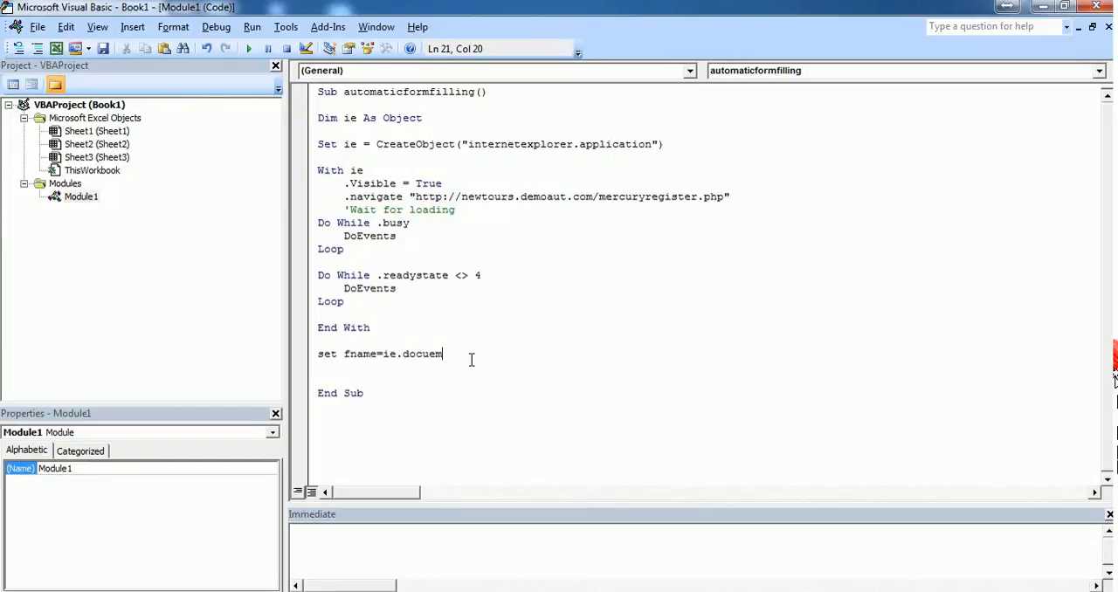
mouse_move(465, 359)
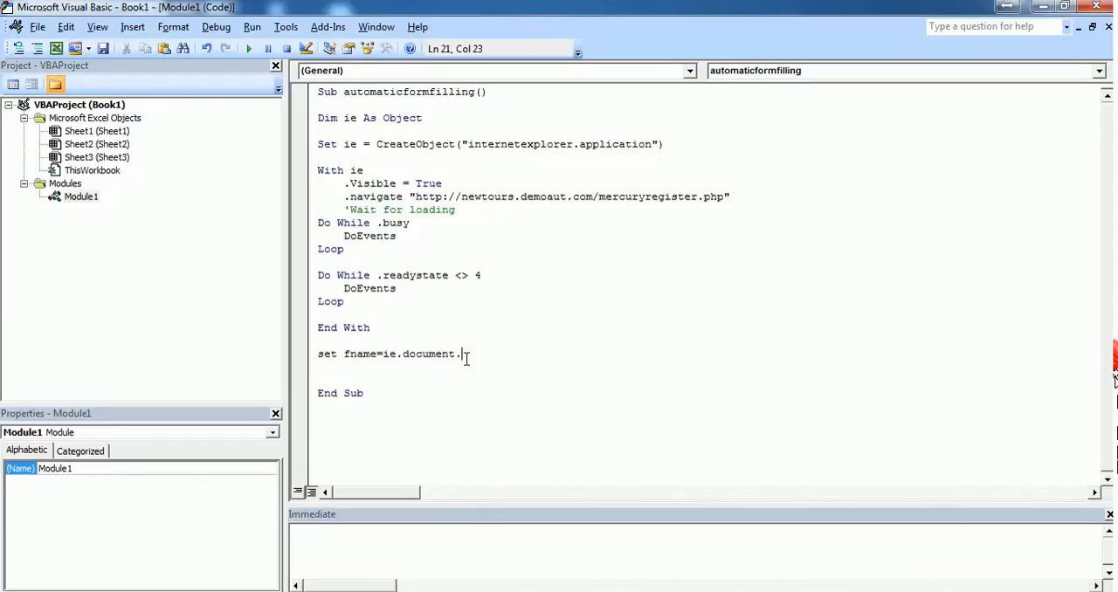
type("getelement")
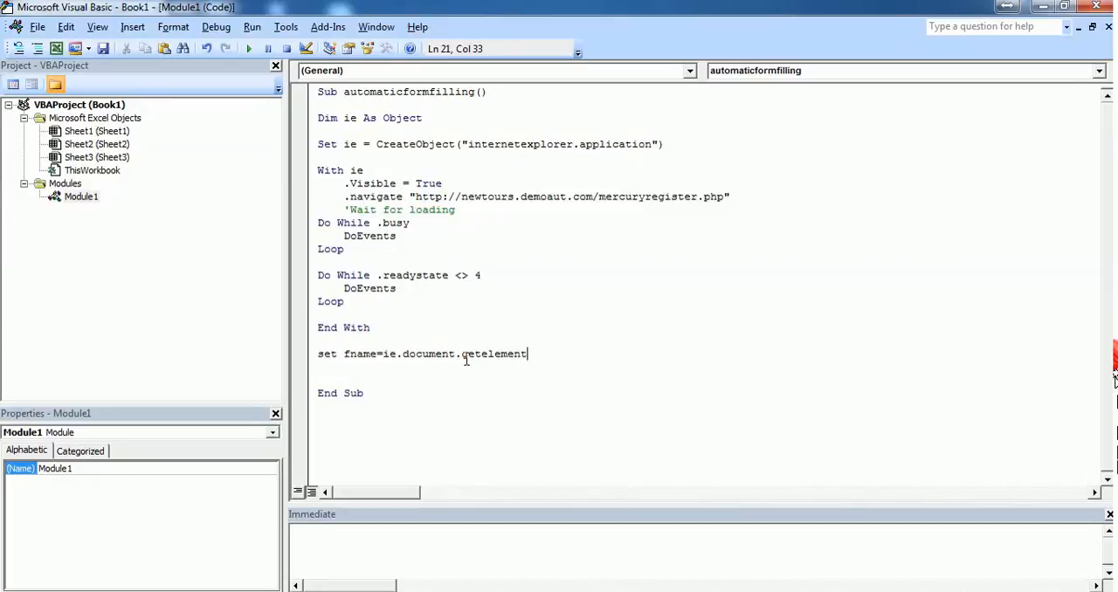
type("byid(")
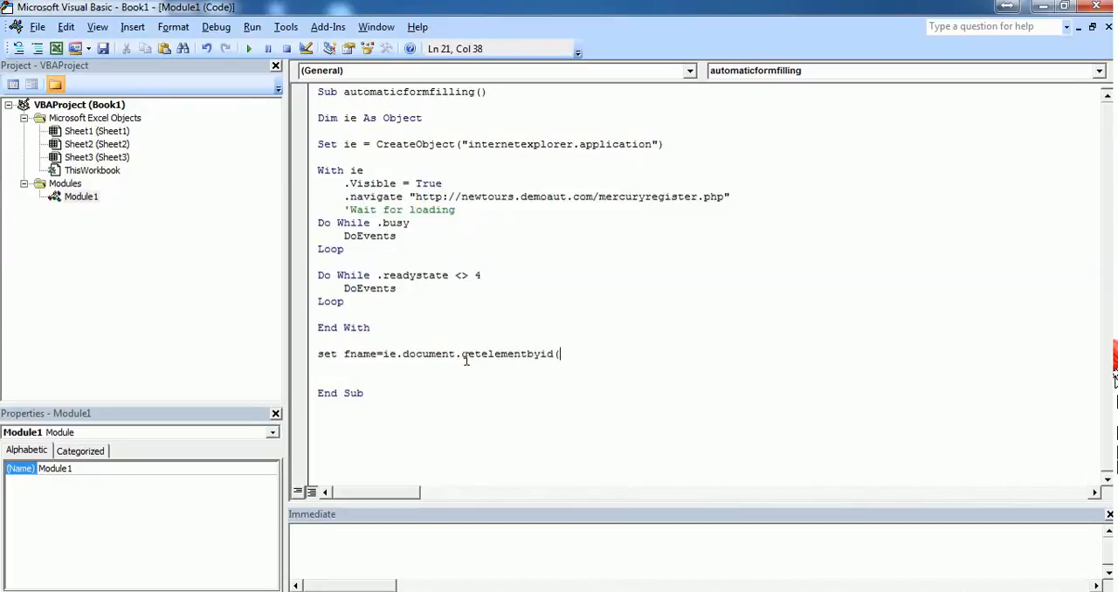
type("\"")
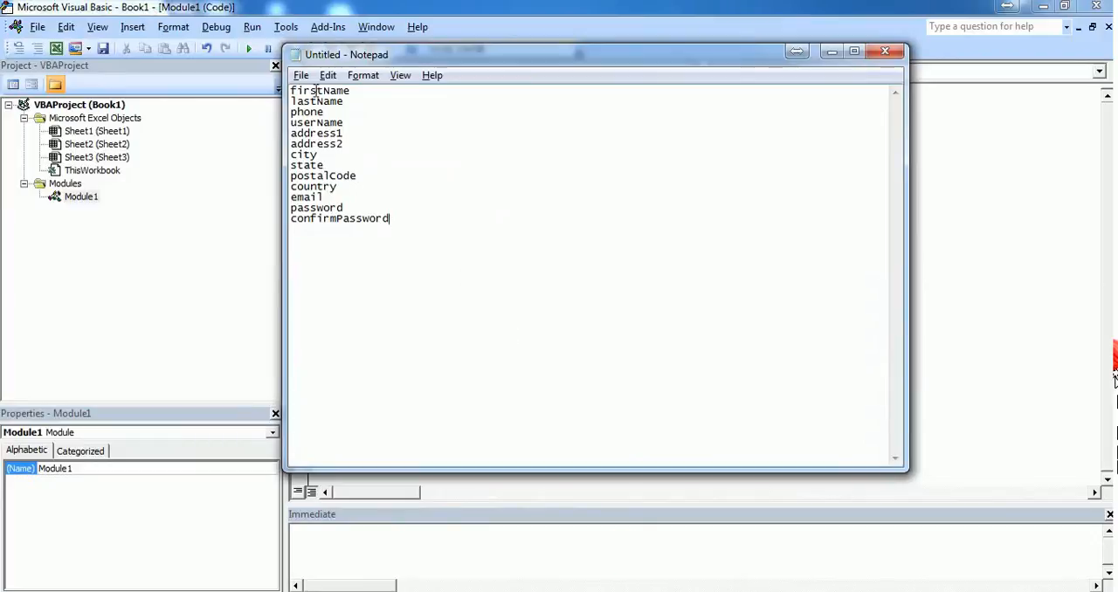
Finish the lookup with firstName and add fname.value = "First Name".
key("Alt+Tab")
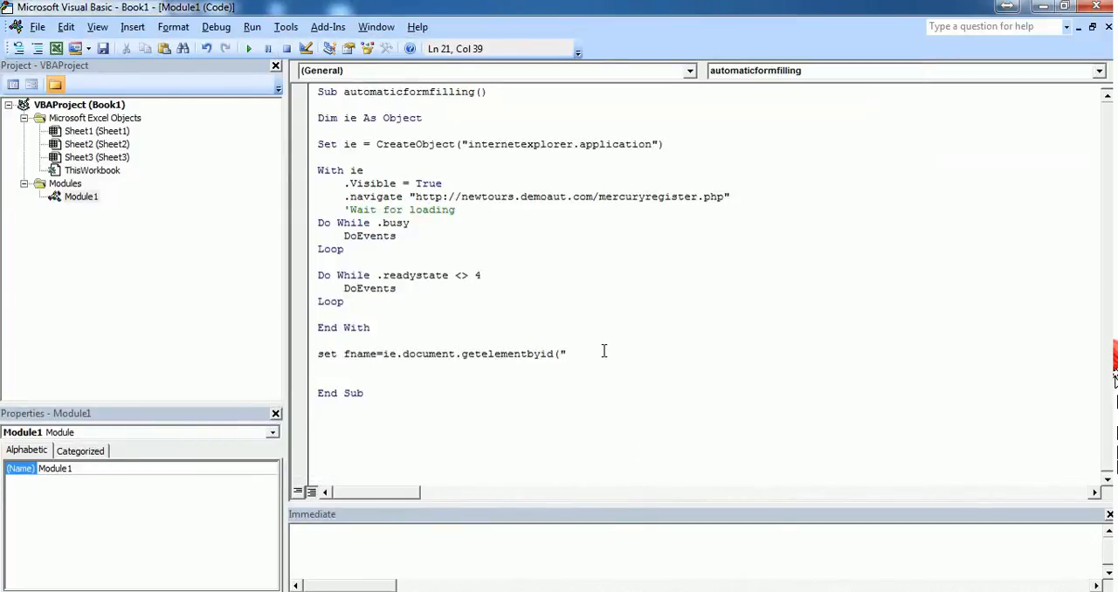
type("firstName\")")
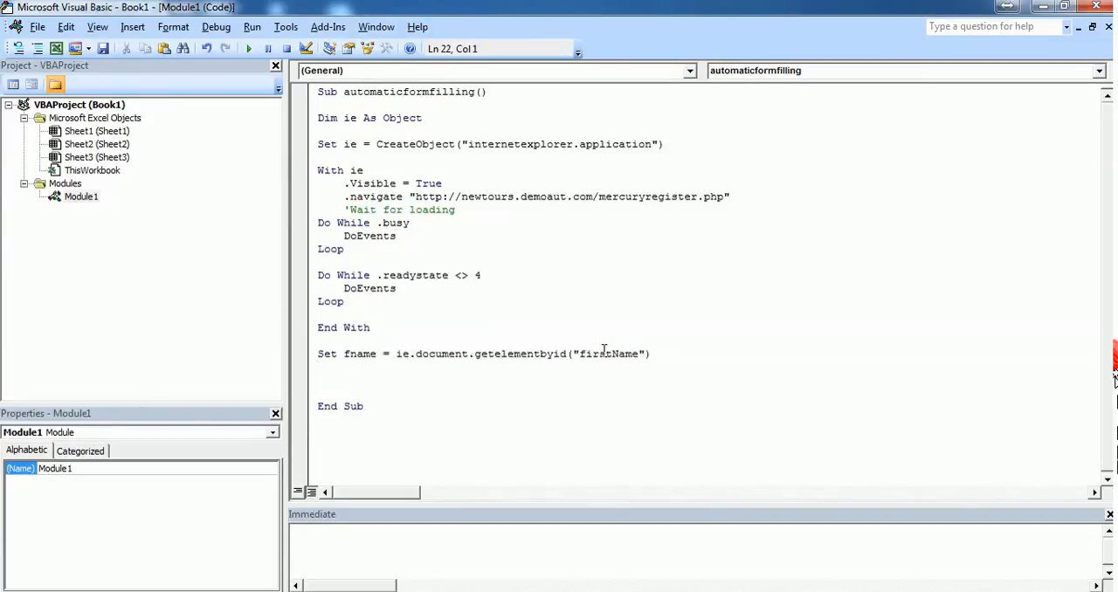
type("fn")
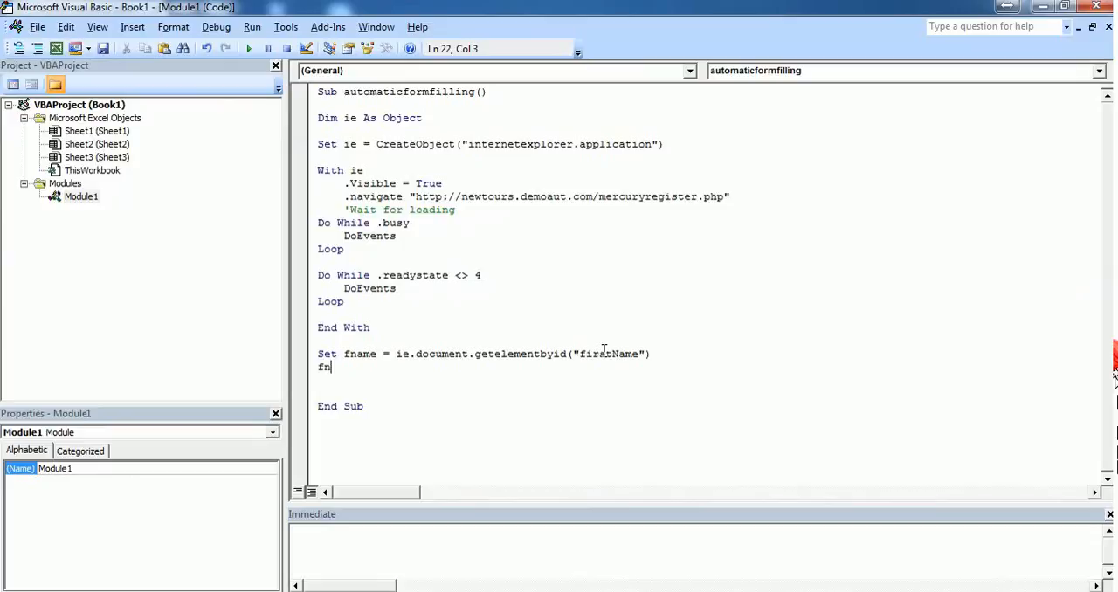
type("ame")
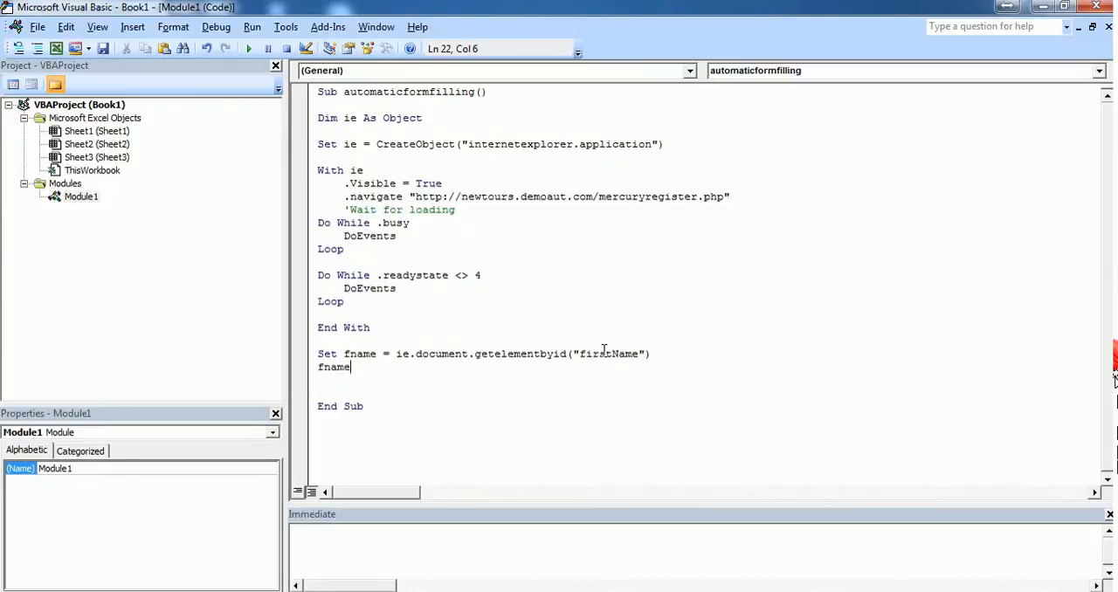
type(".value")
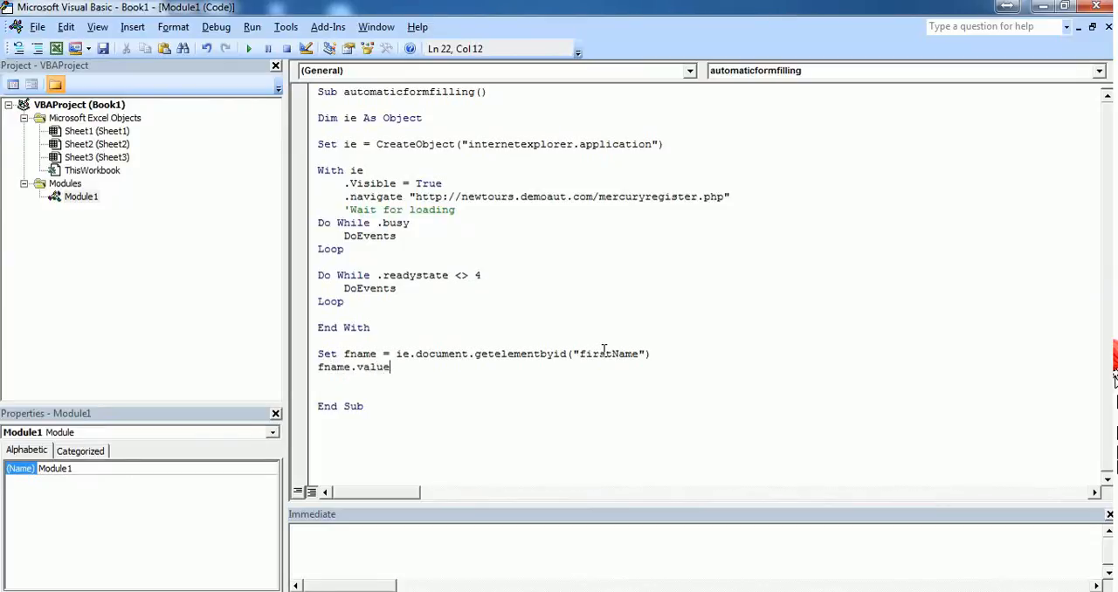
type("=\"F")
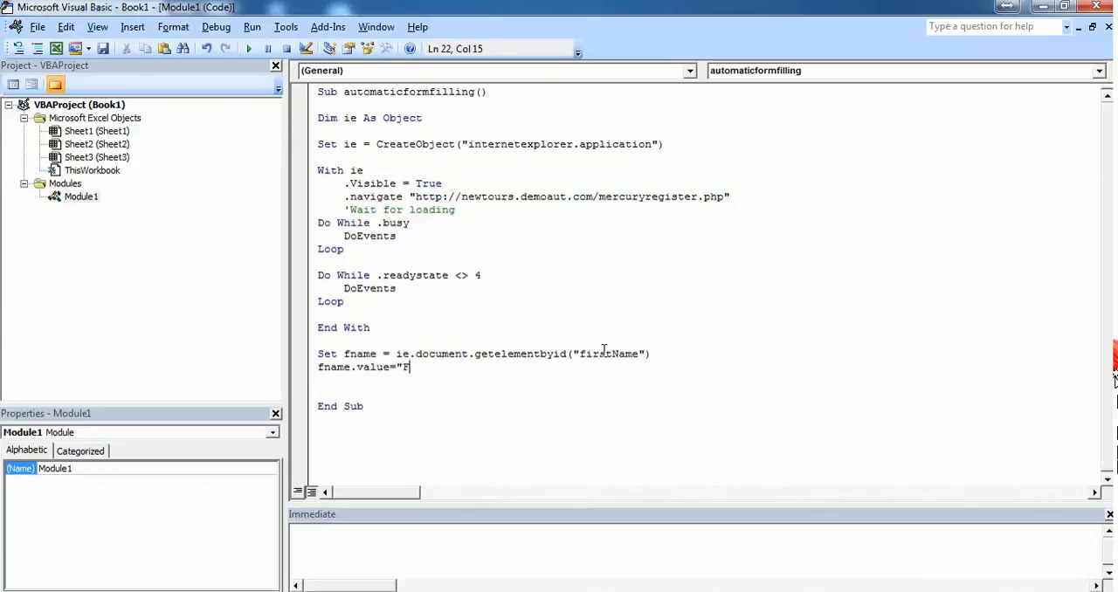
type("i")
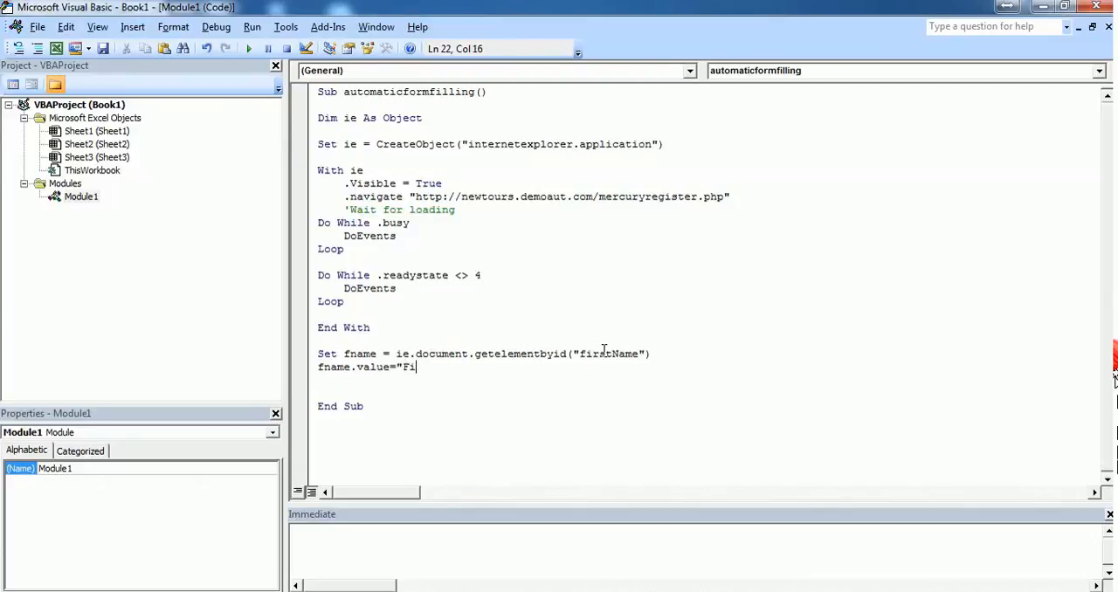
type("rst Name\"")
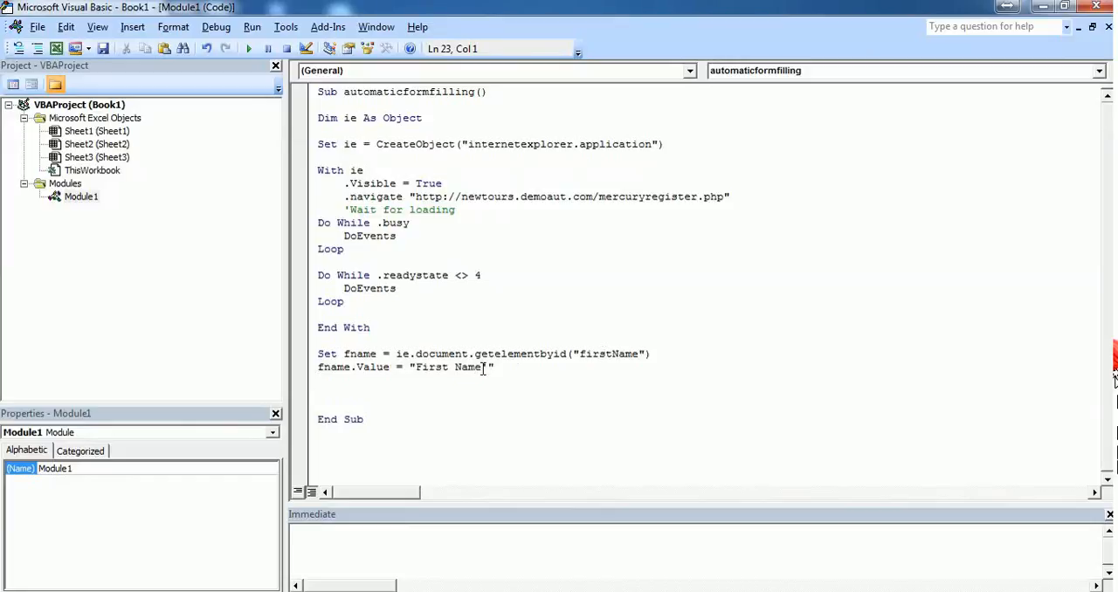
Select the two fname lookup and value lines in the code window.
left_click_drag(397, 353, 519, 373)
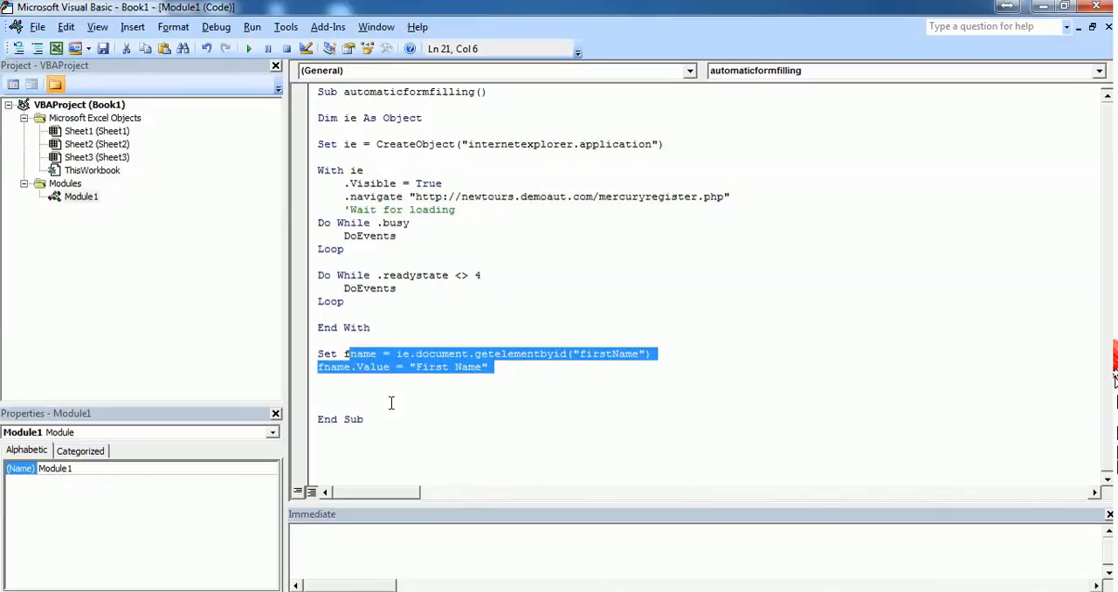
mouse_move(218, 526)
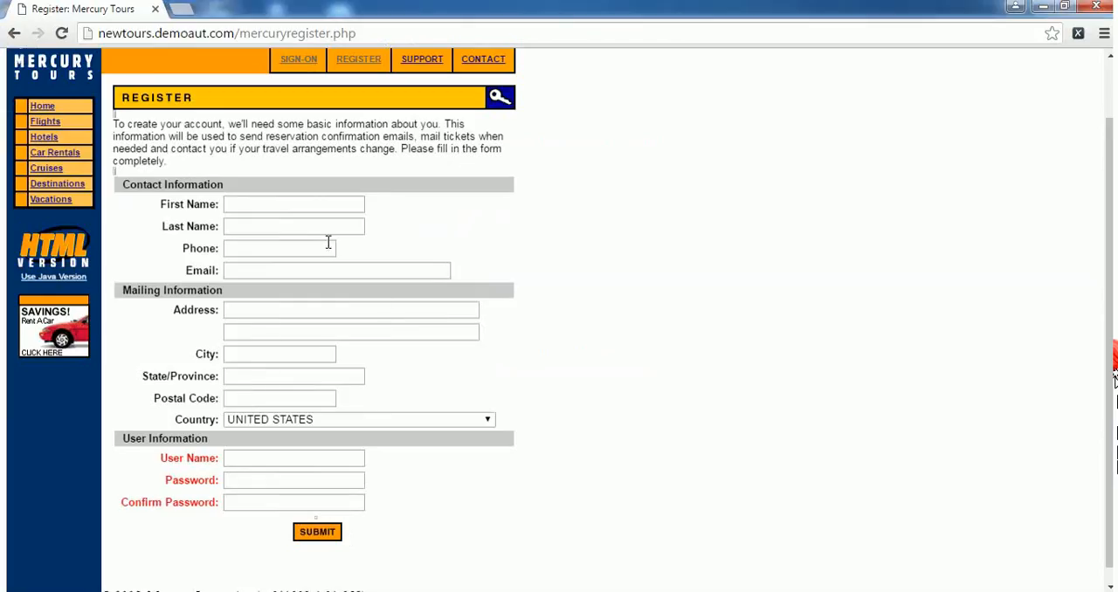
mouse_move(299, 216)
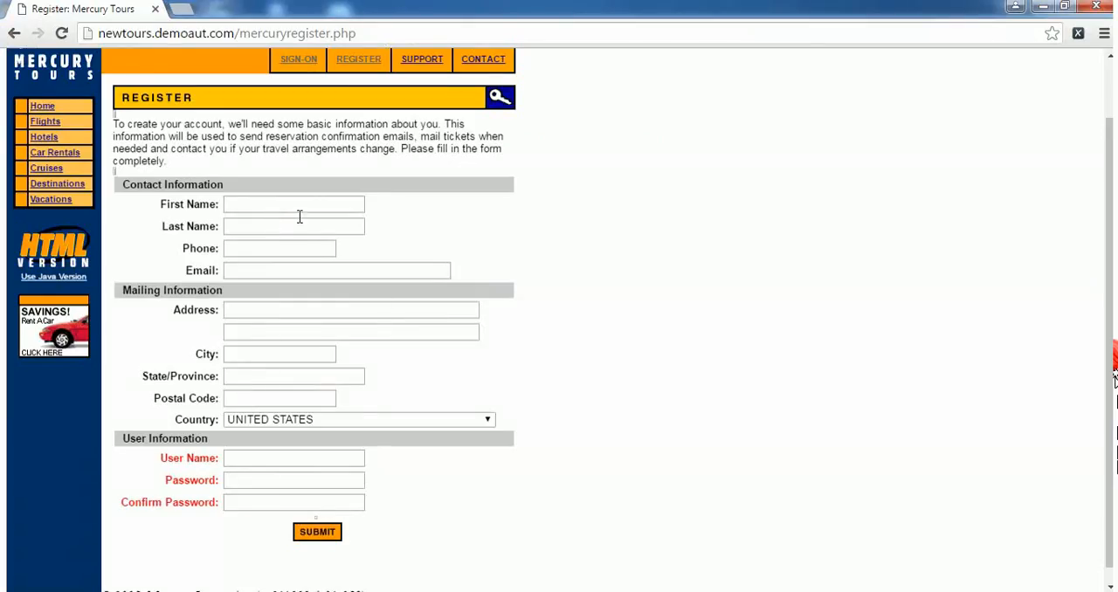
mouse_move(226, 227)
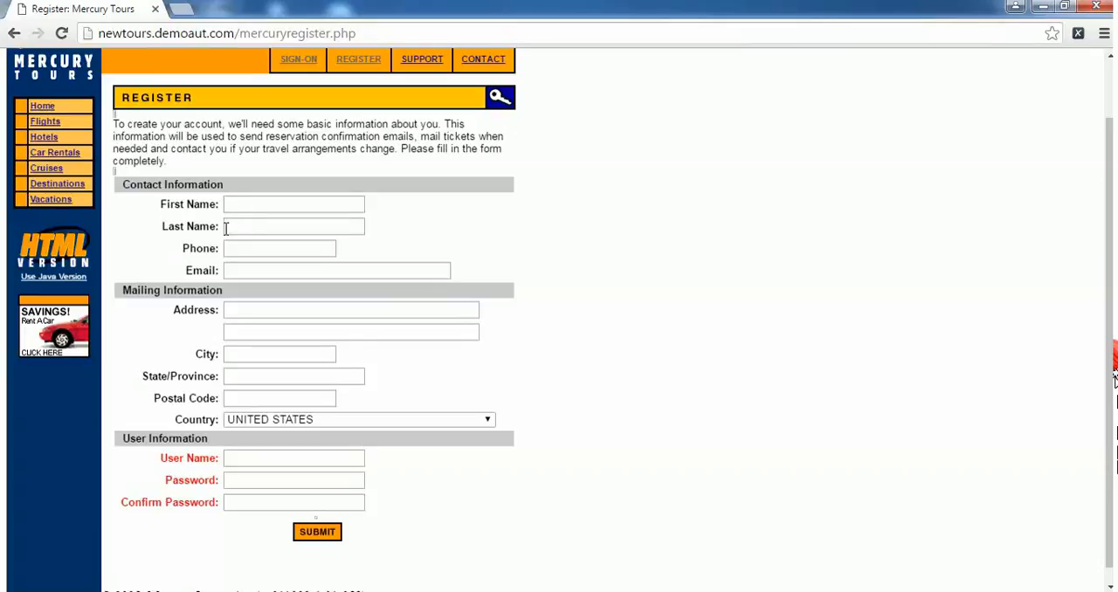
mouse_move(270, 244)
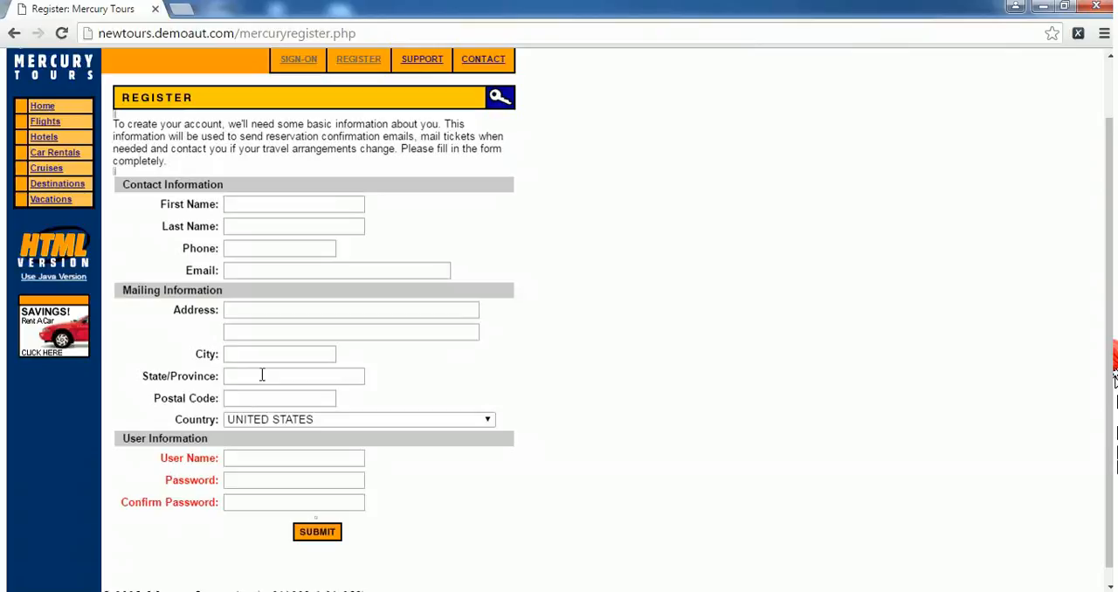
mouse_move(248, 518)
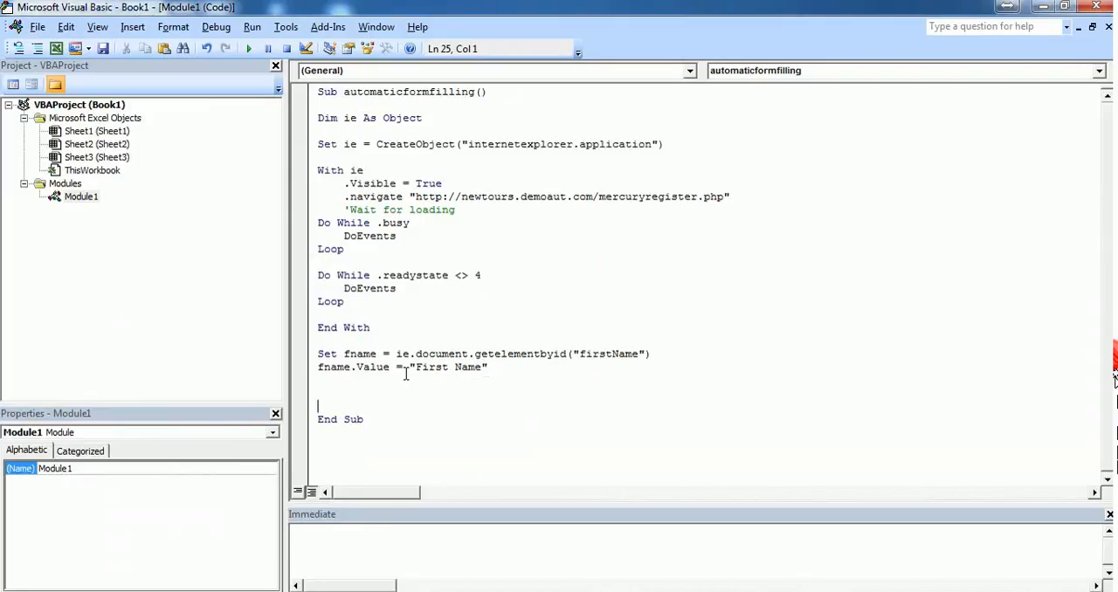
Copy the first-name code block and paste three template copies below it.
left_click_drag(318, 354, 487, 366)
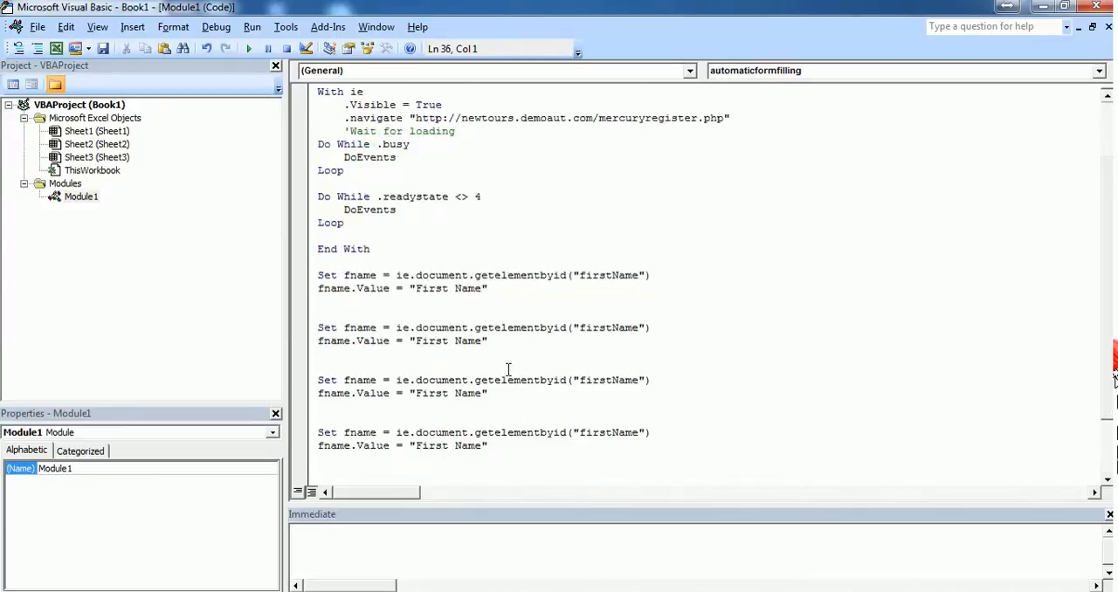
scroll("down", 3)
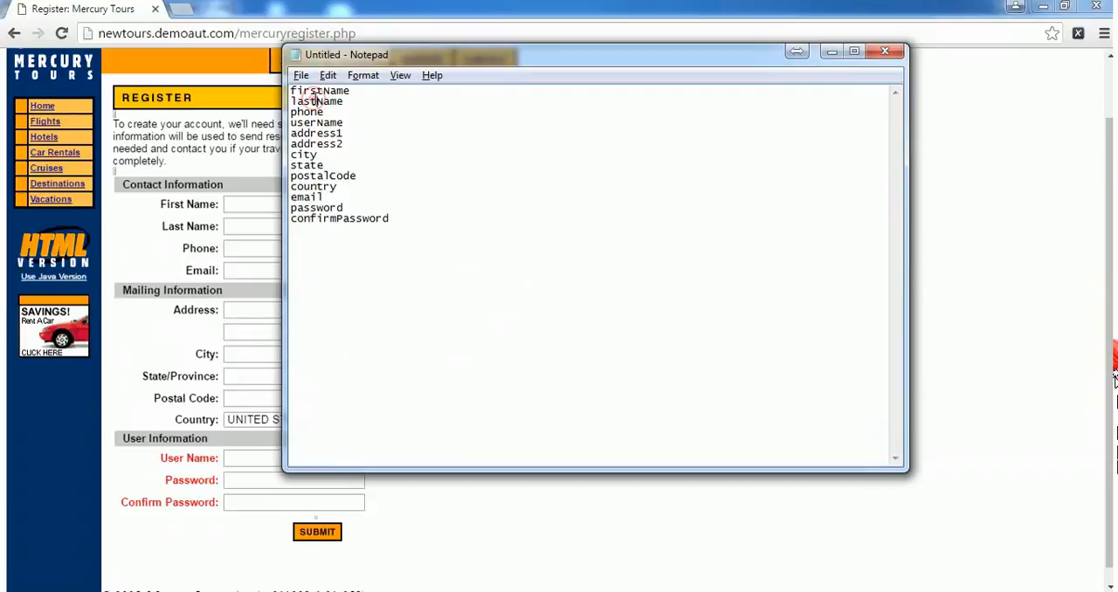
Change the copies to lastName with "Last Name" and phone with "54646346".
double_click(316, 101)
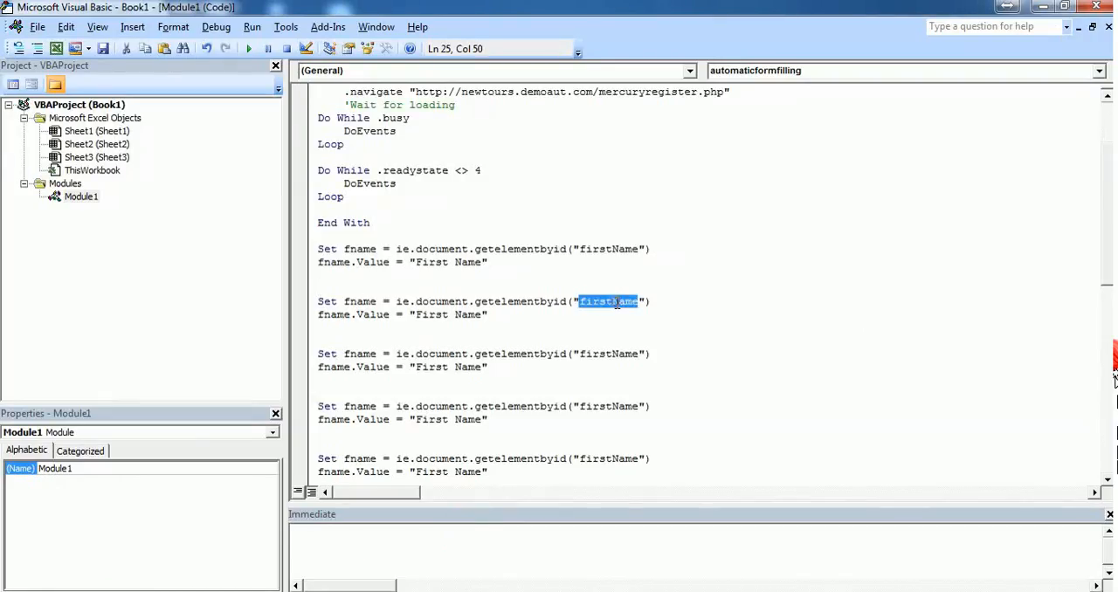
type("lastName")
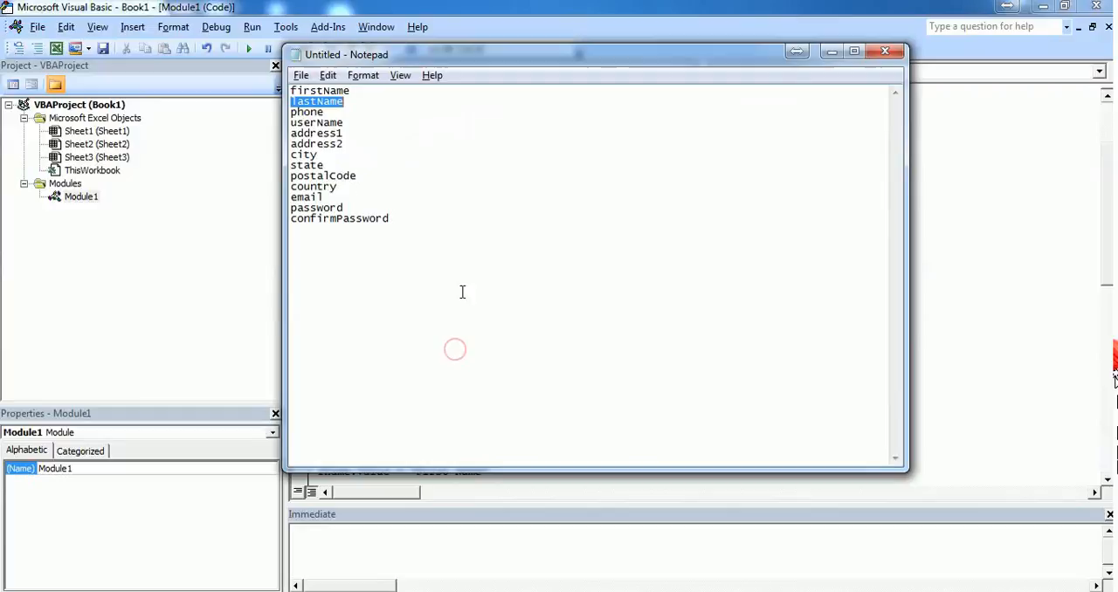
double_click(306, 111)
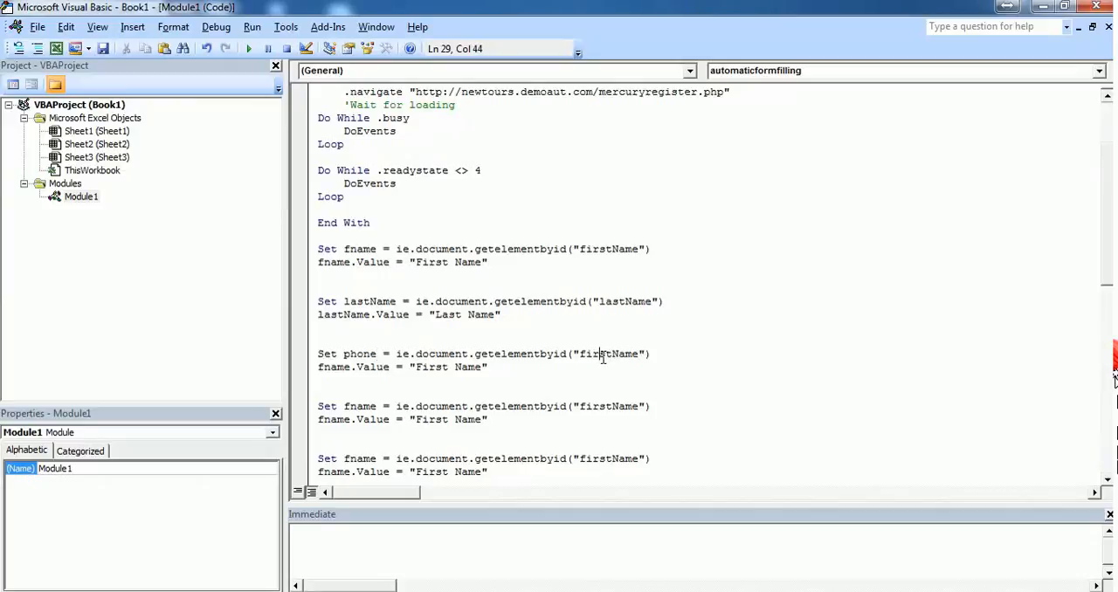
type("phone")
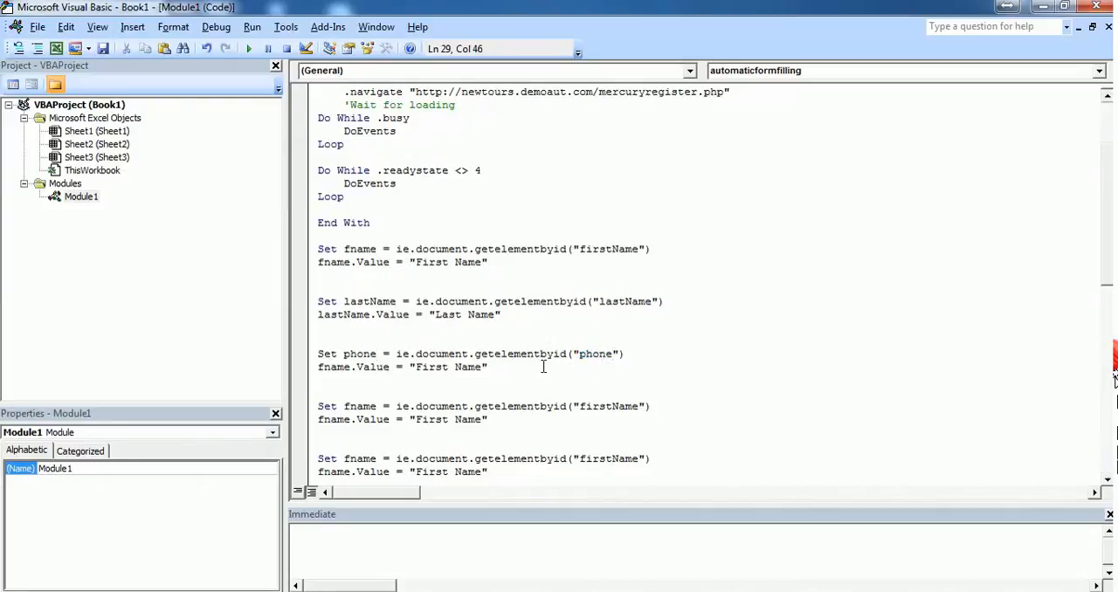
mouse_move(597, 372)
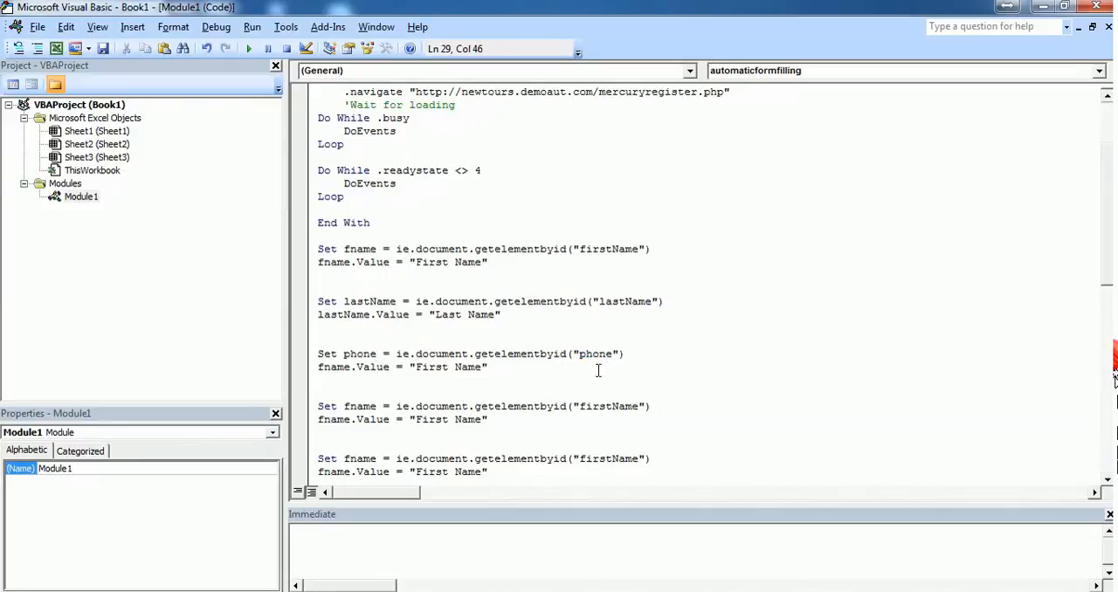
double_click(332, 367)
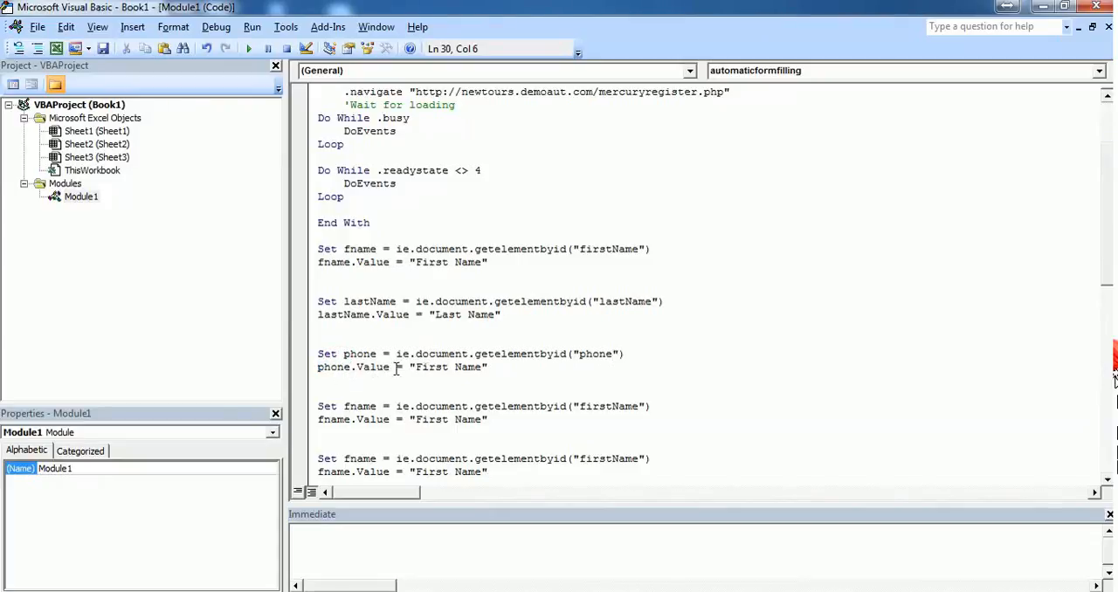
double_click(447, 367)
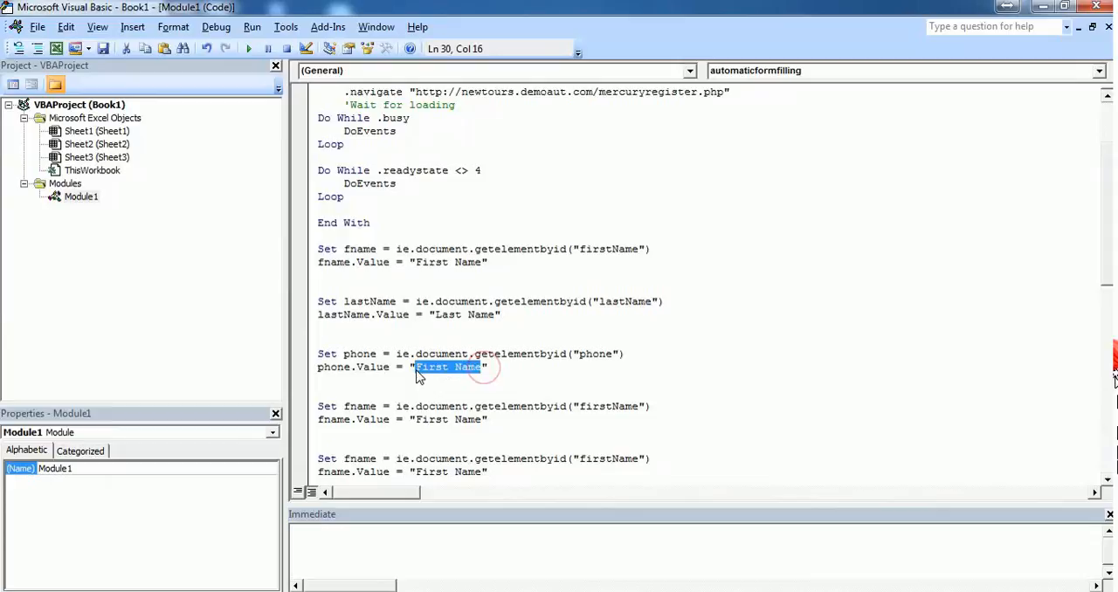
type("54646346")
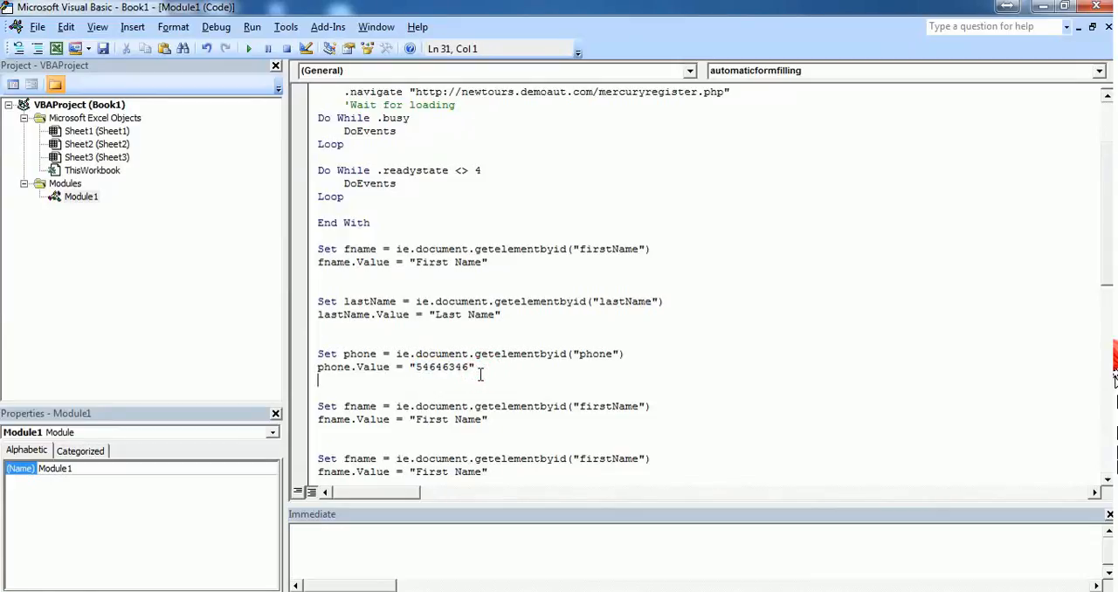
scroll("down", 3)
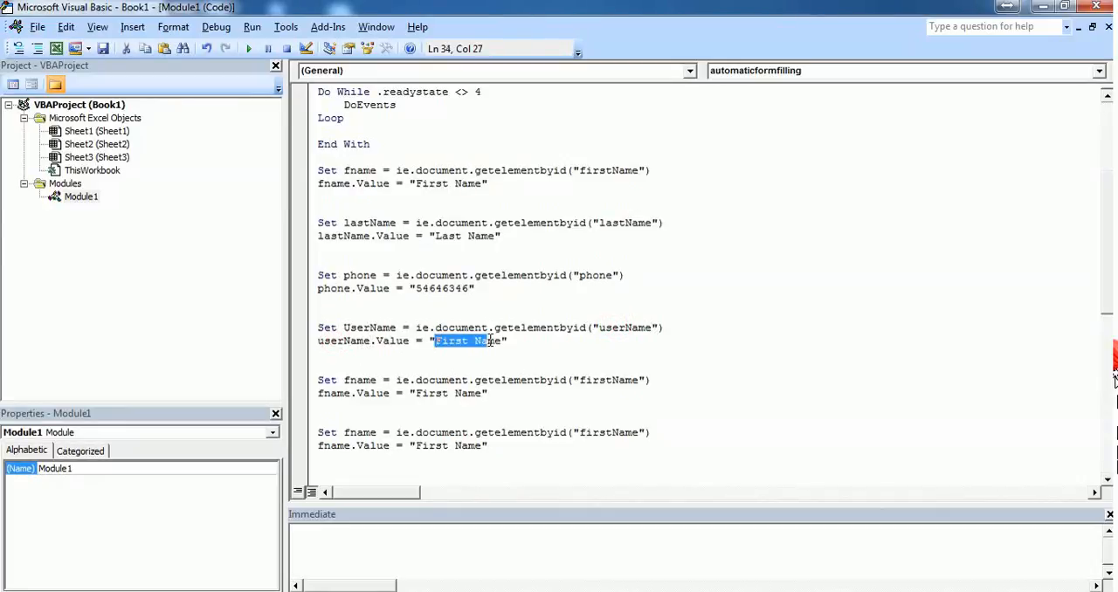
type("test")
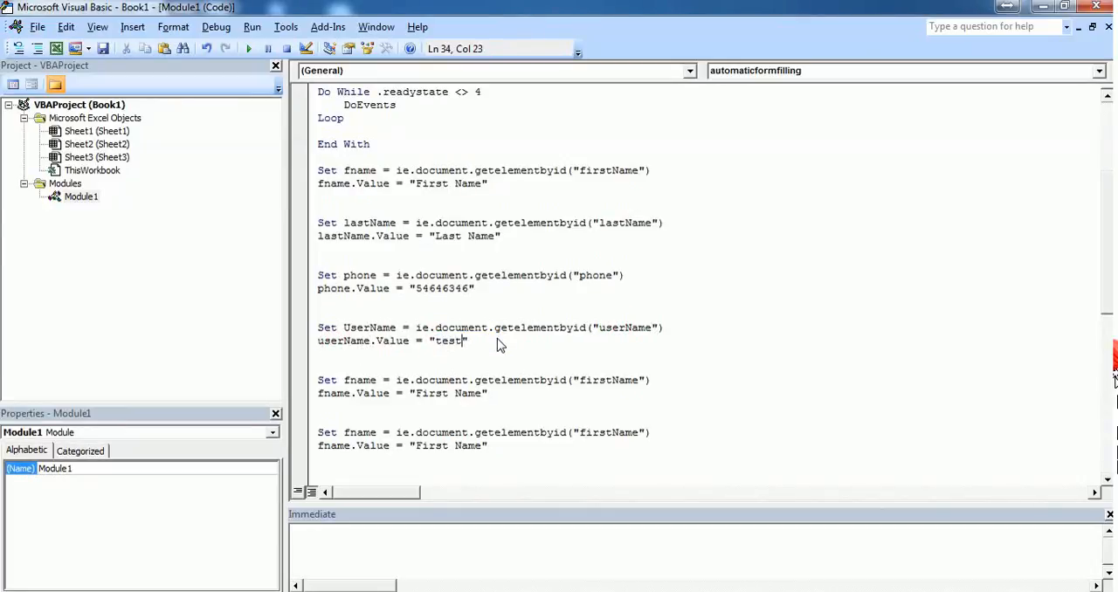
type("@gmail.com\"")
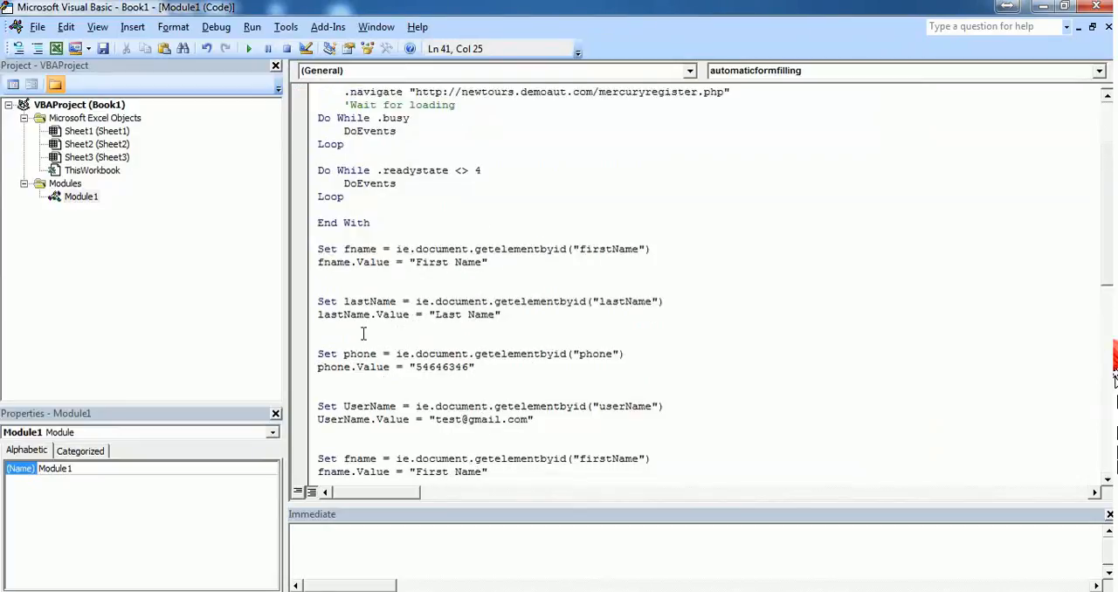
scroll("down", 3)
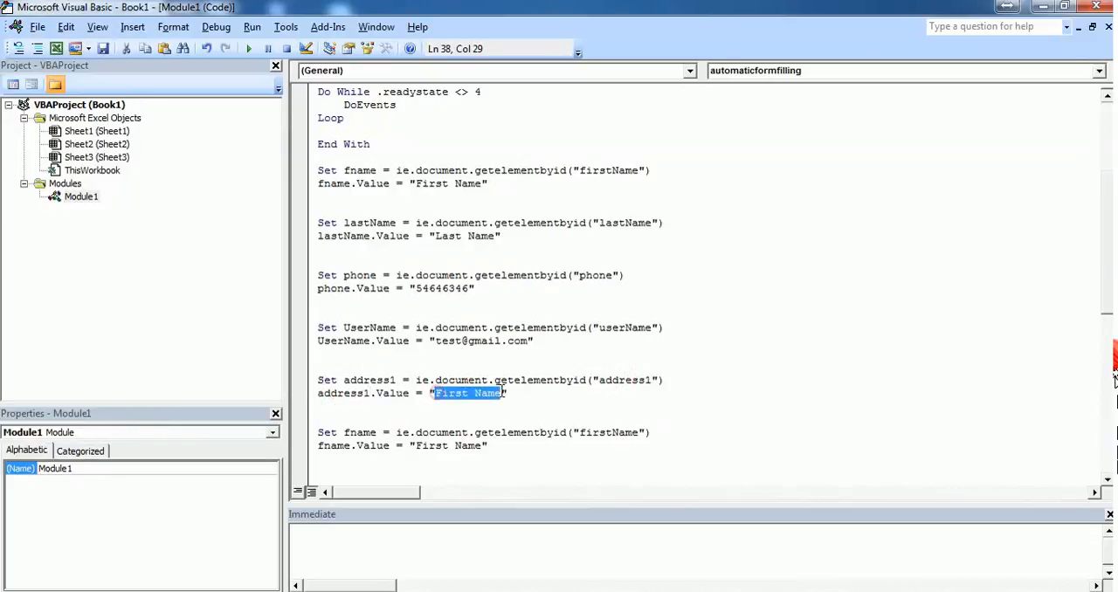
type("Add")
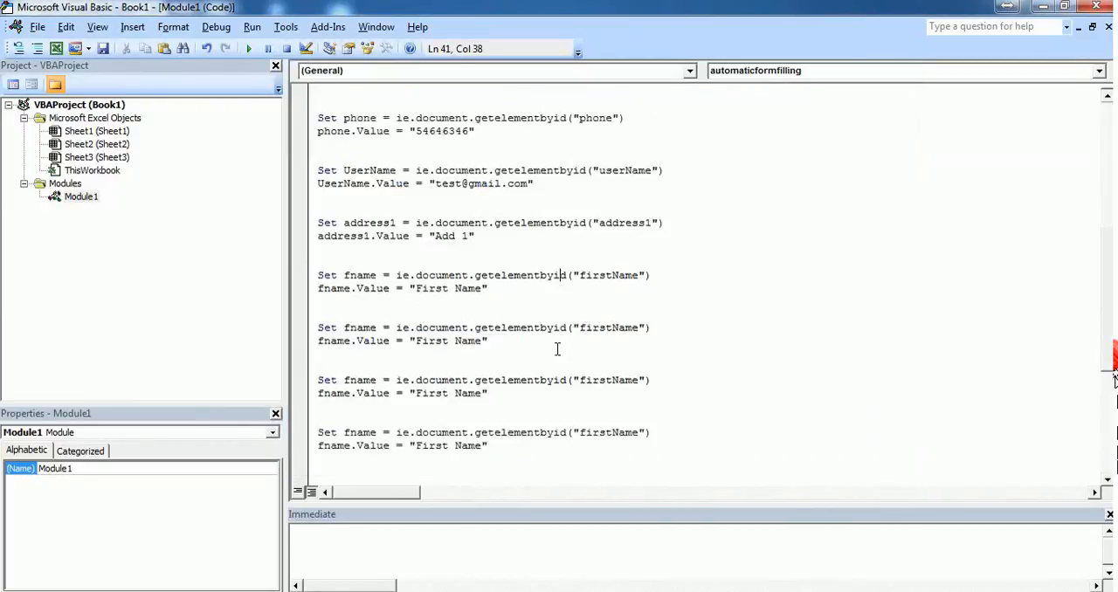
Point the next block at address2 with "Add 2" and set city to "Tim".
type("address2")
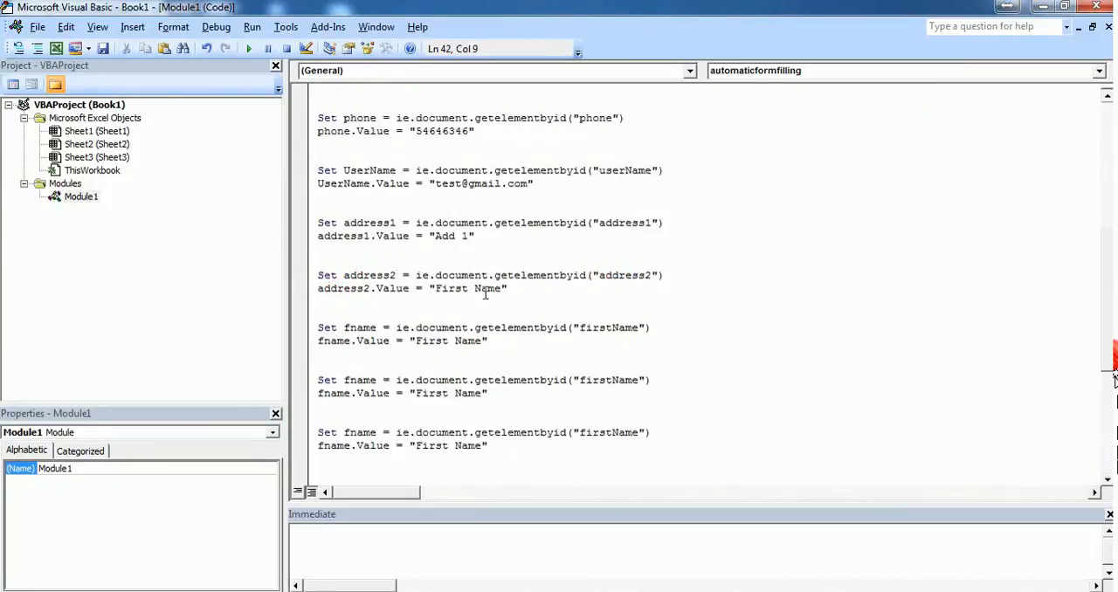
double_click(467, 288)
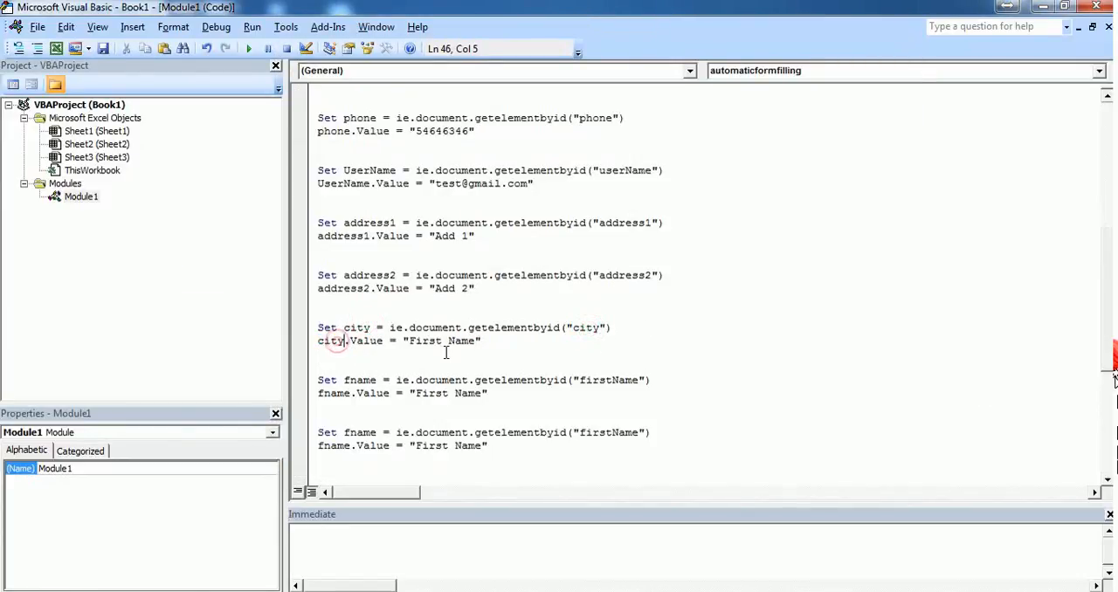
double_click(441, 341)
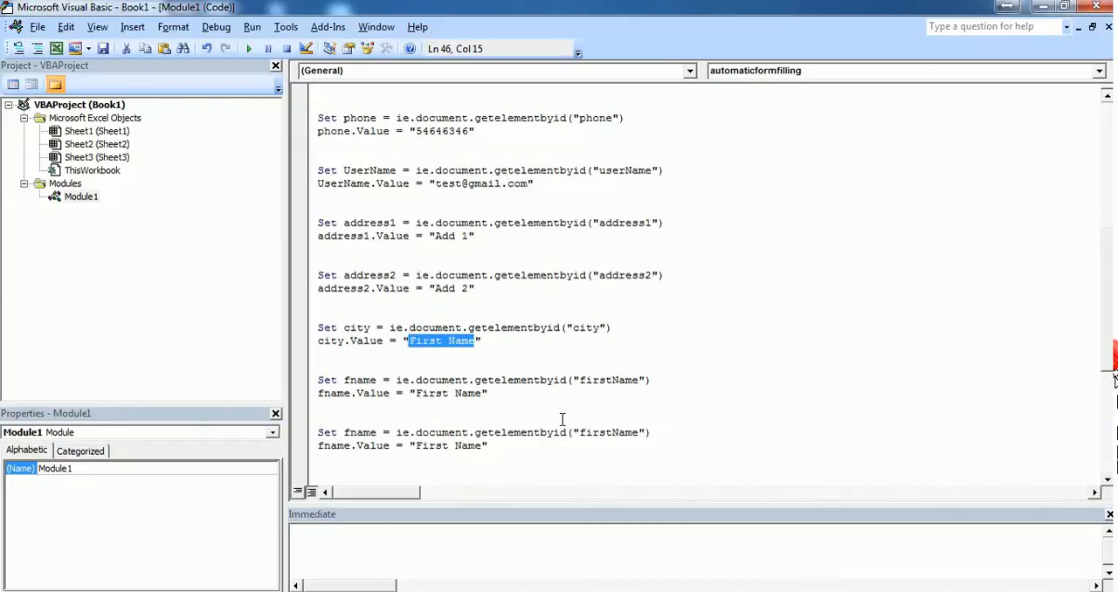
type("Tim")
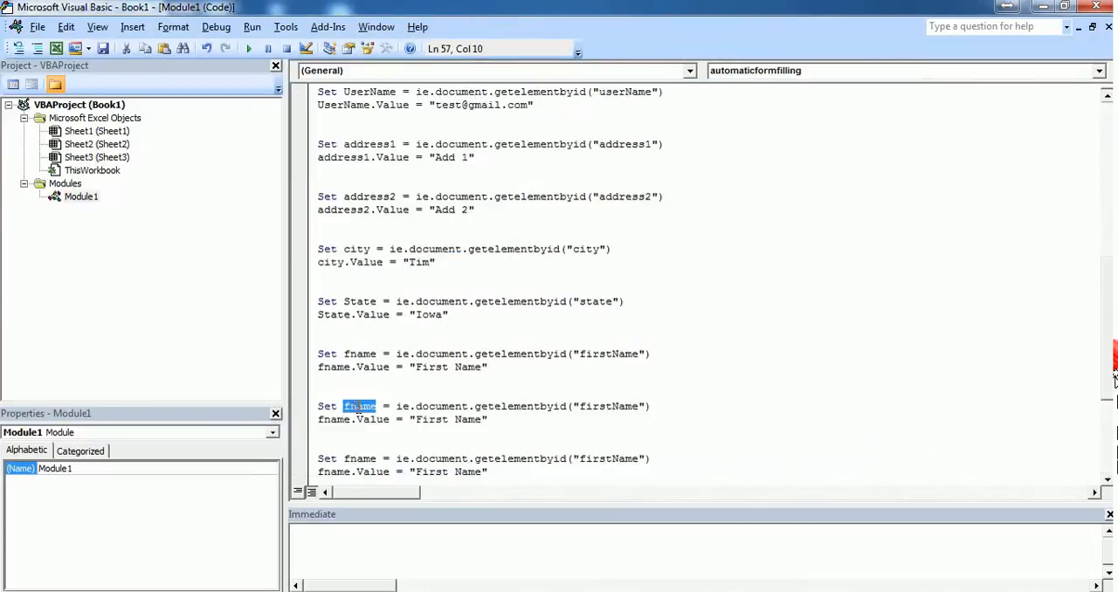
Set postalCode to "45345" and add a country lookup, deleting its leftover value line.
type("postalCode")
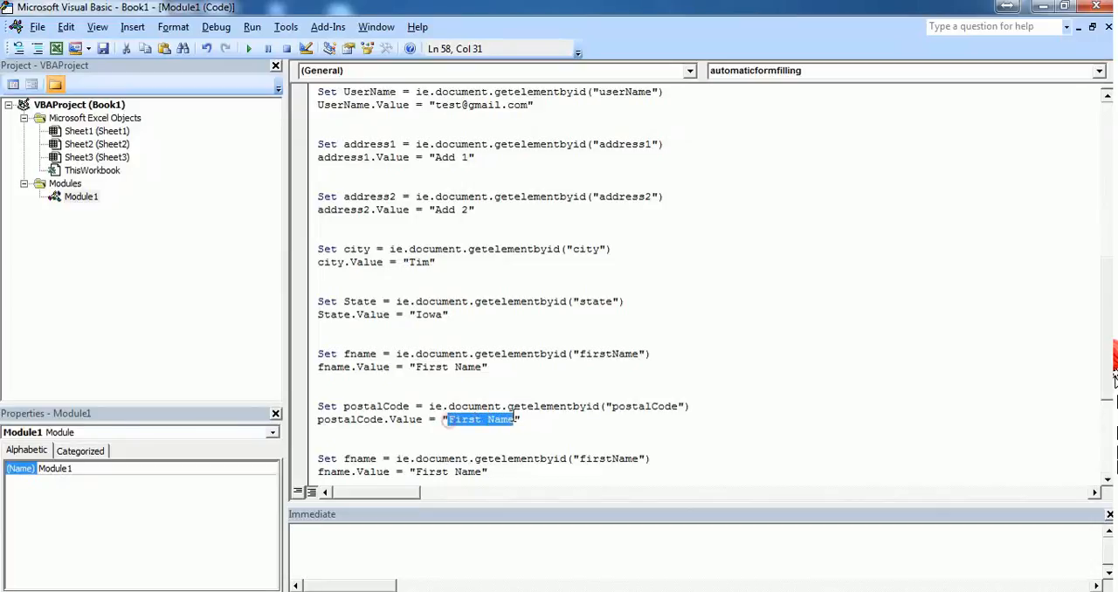
type("45345")
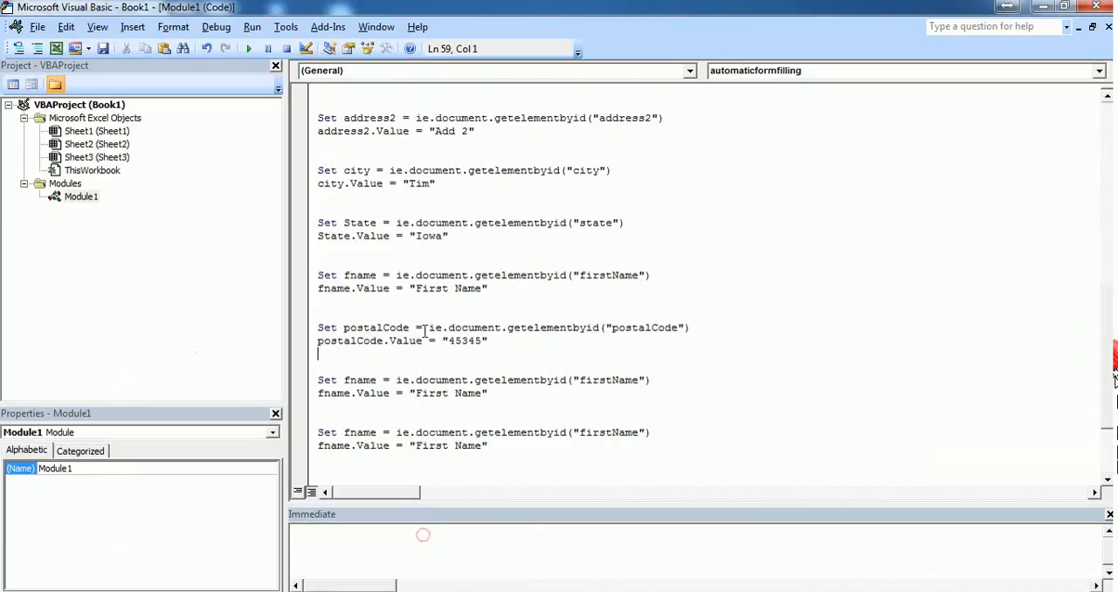
type("country")
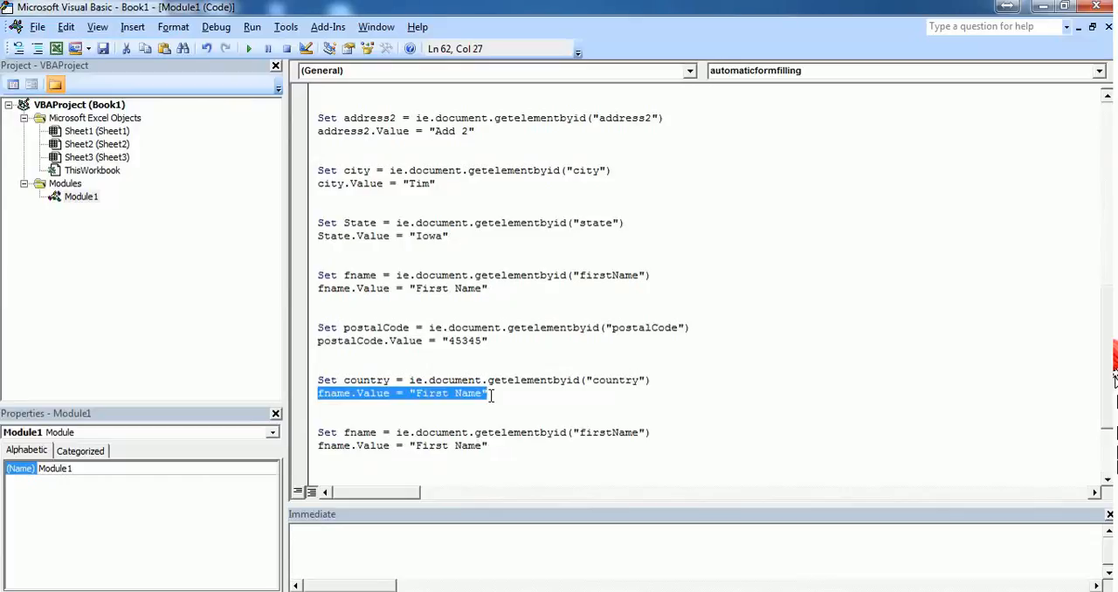
key("Delete")
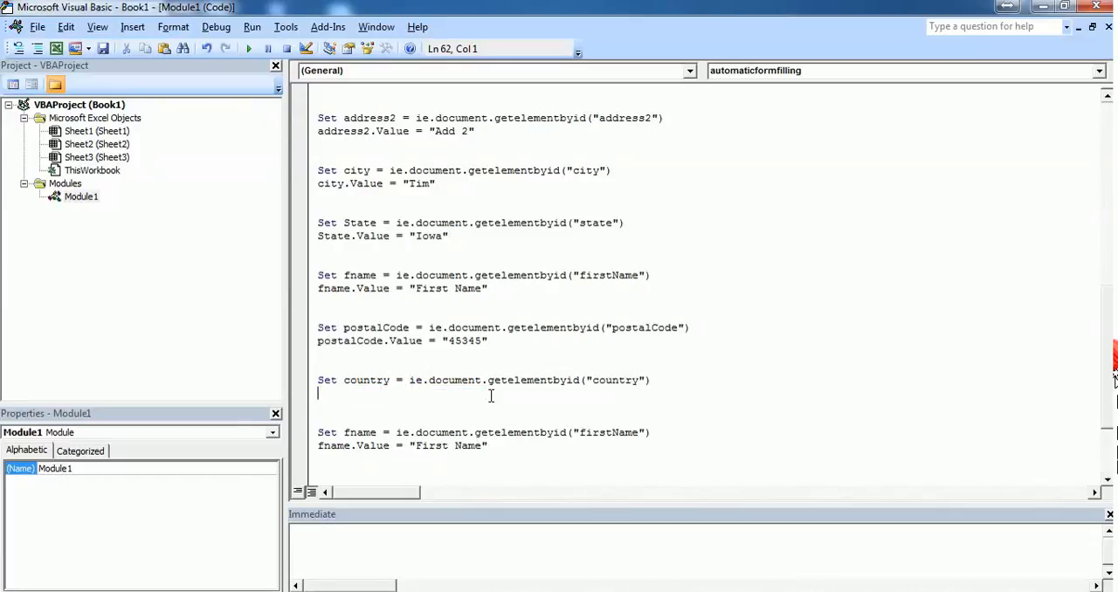
scroll("down", 3)
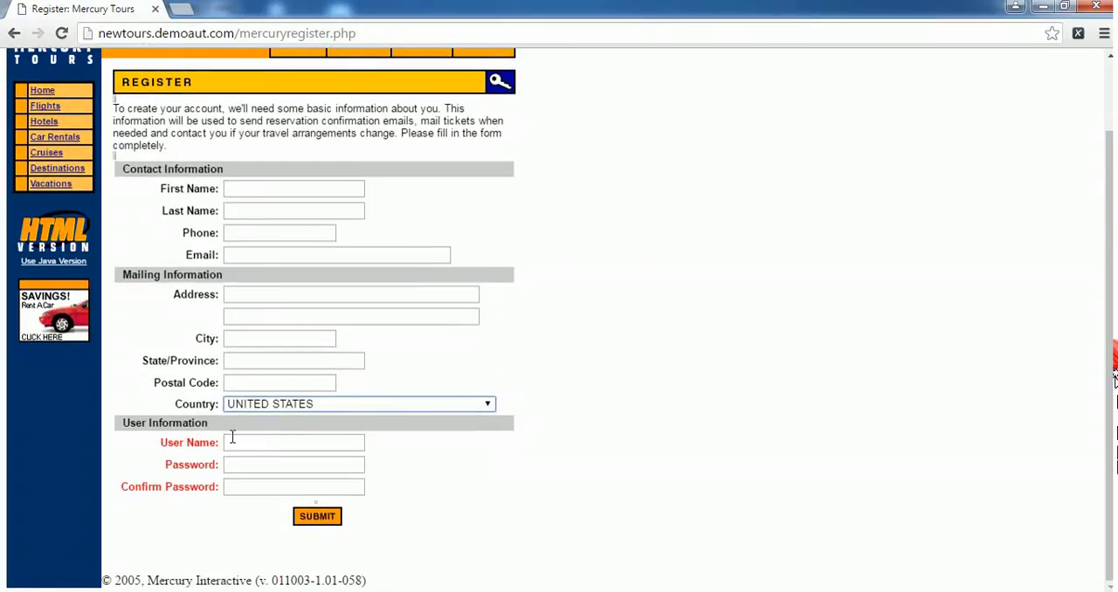
mouse_move(557, 557)
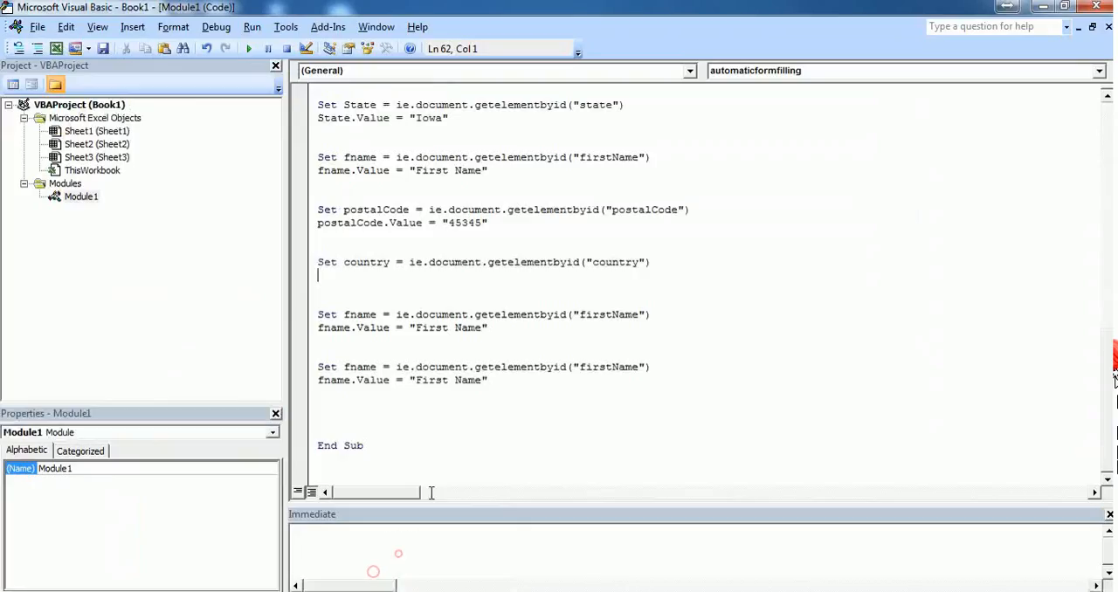
type("email")
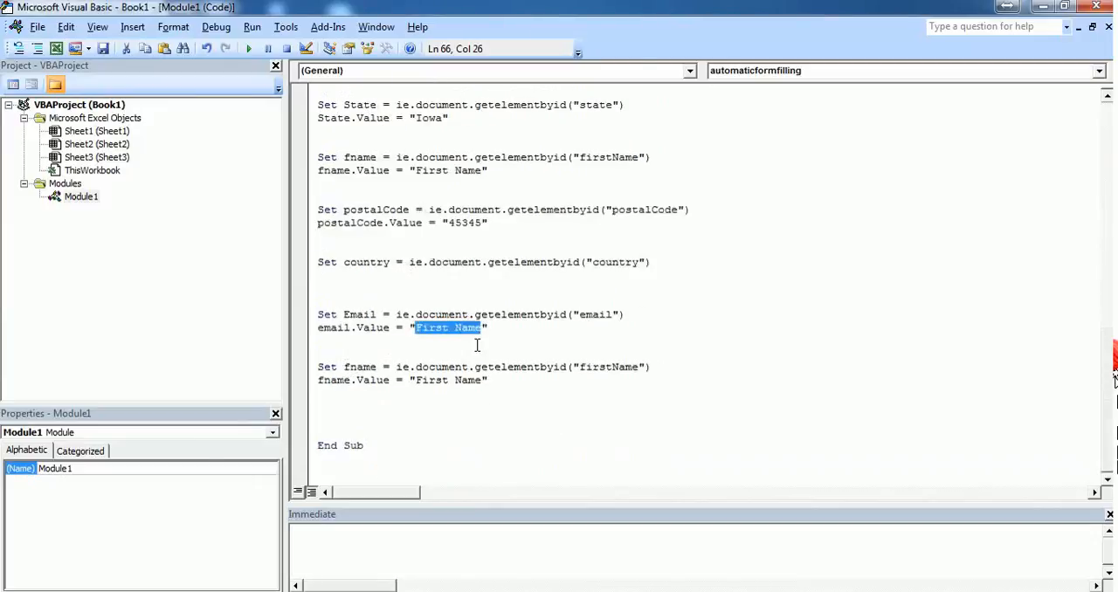
type("test#")
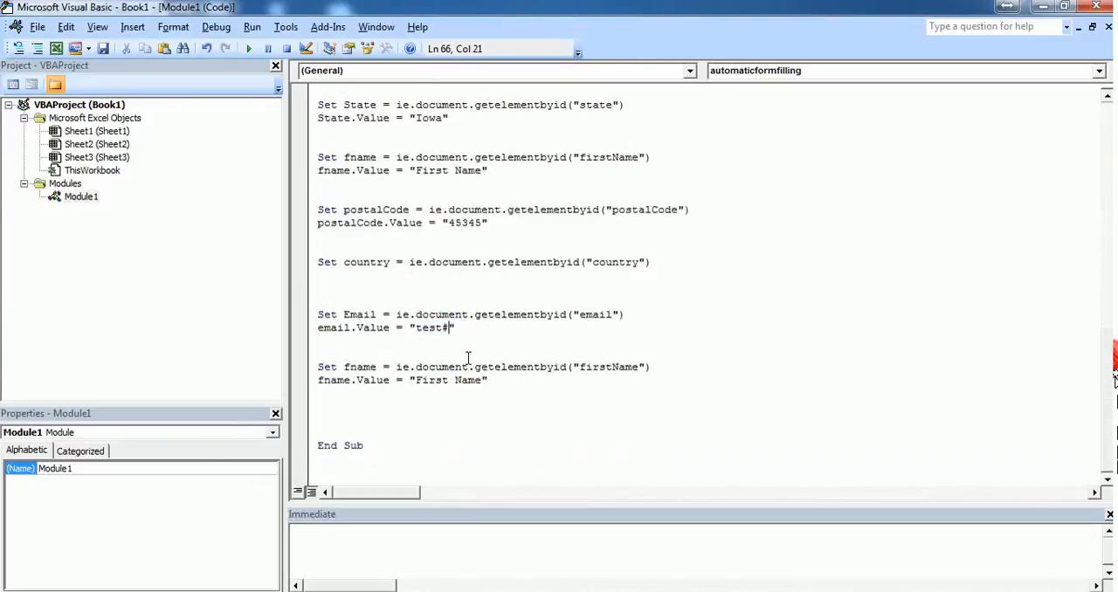
type("@gmail.com")
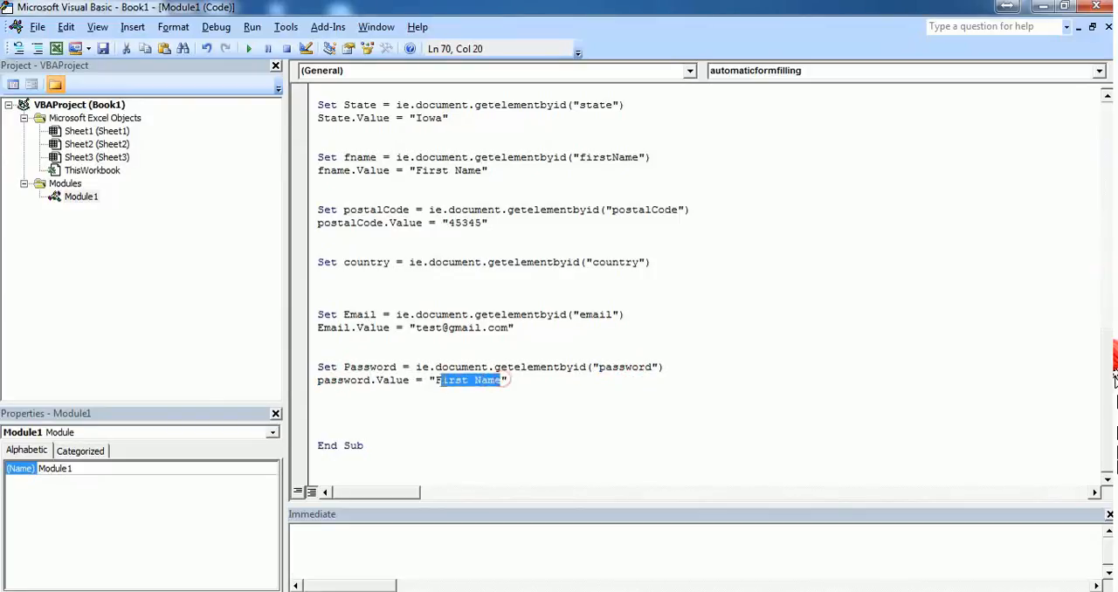
type("pwd")
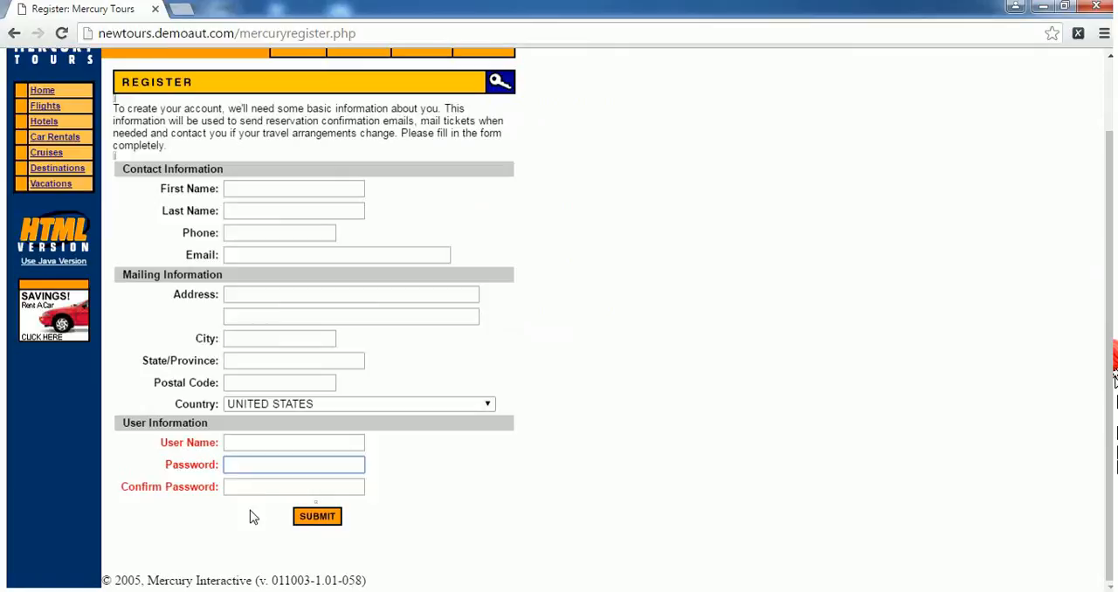
mouse_move(316, 585)
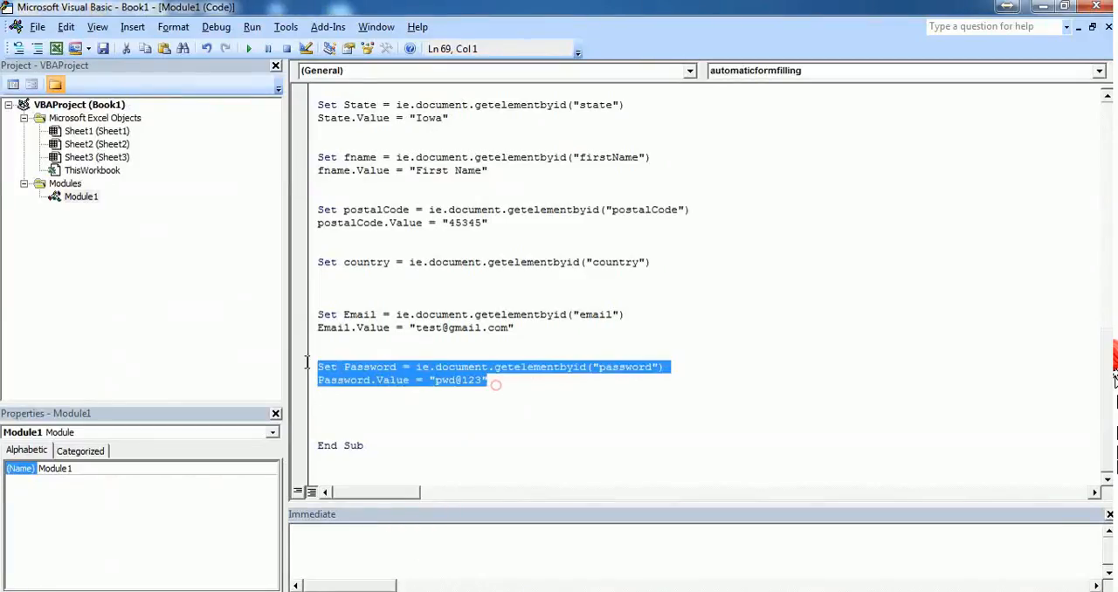
left_click(534, 383)
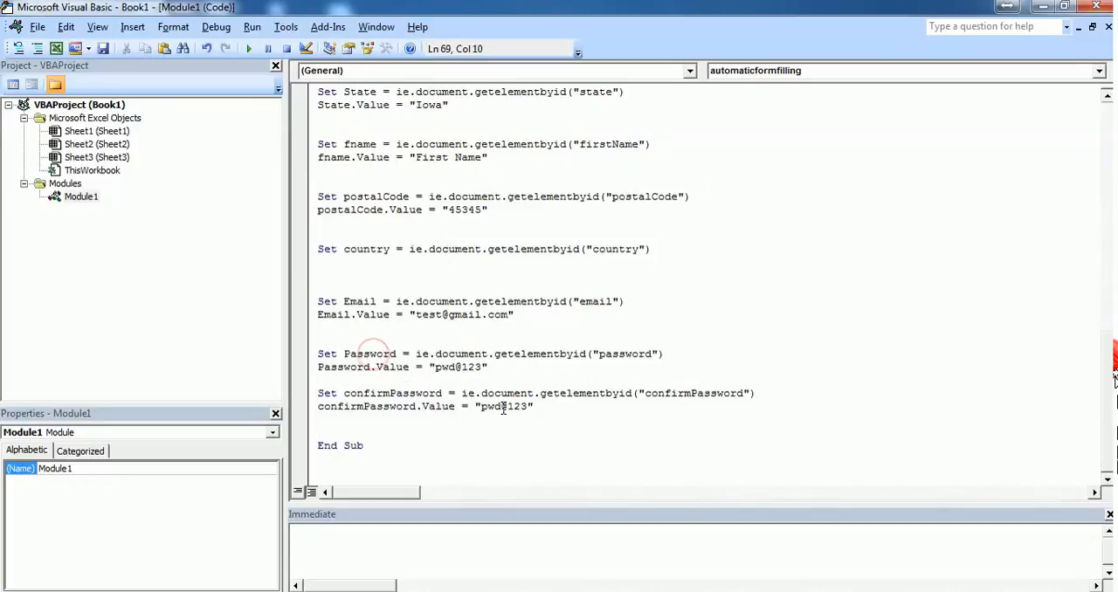
double_click(502, 407)
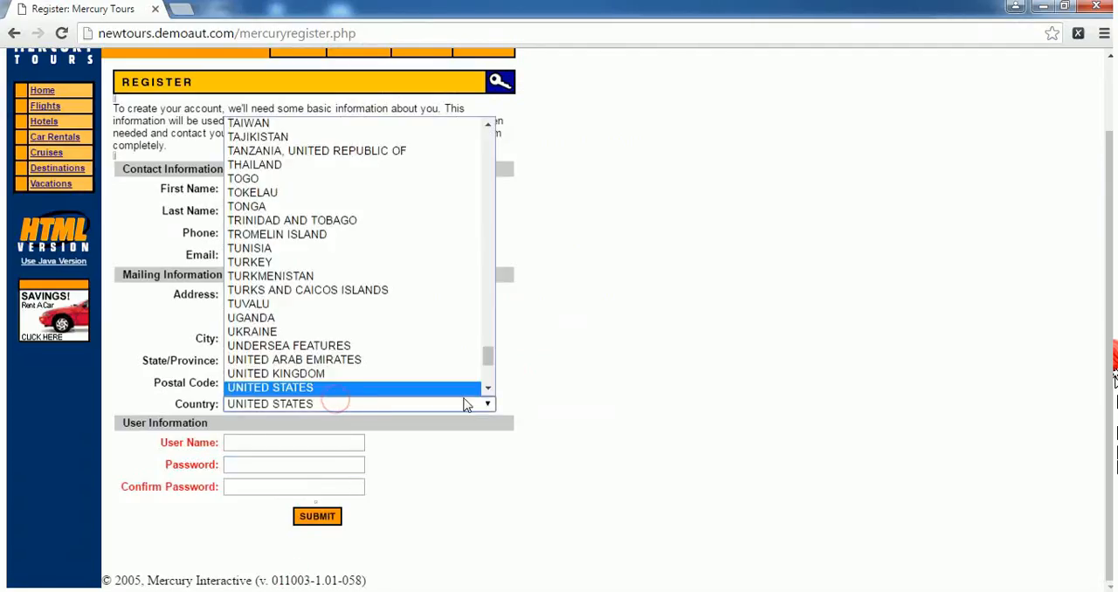
Scroll through the Mercury Tours Country dropdown options, then return to the VBA editor.
scroll("down", 3)
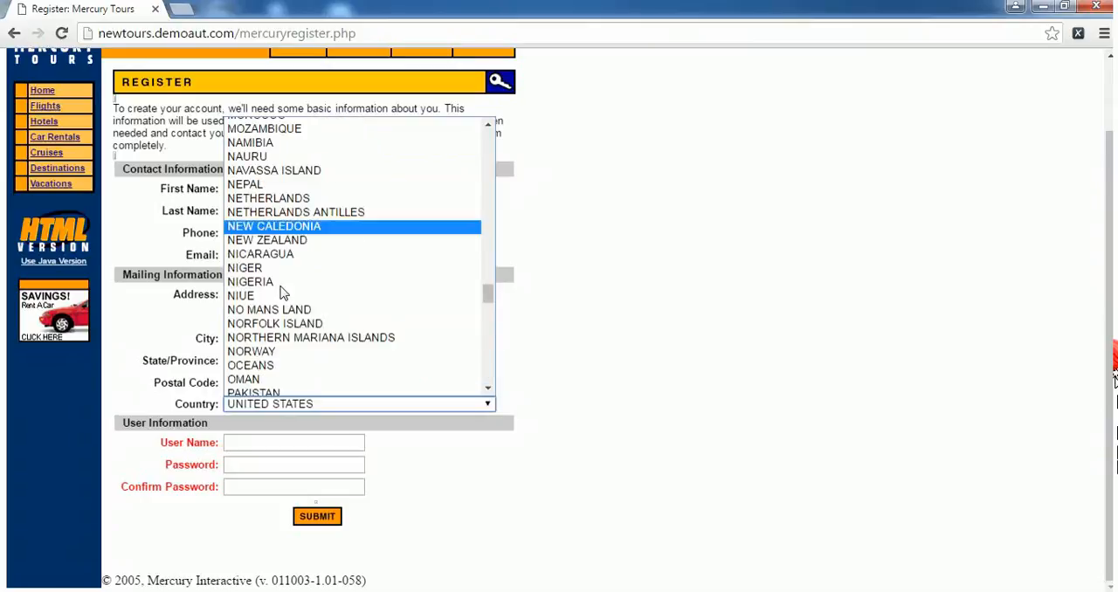
mouse_move(356, 287)
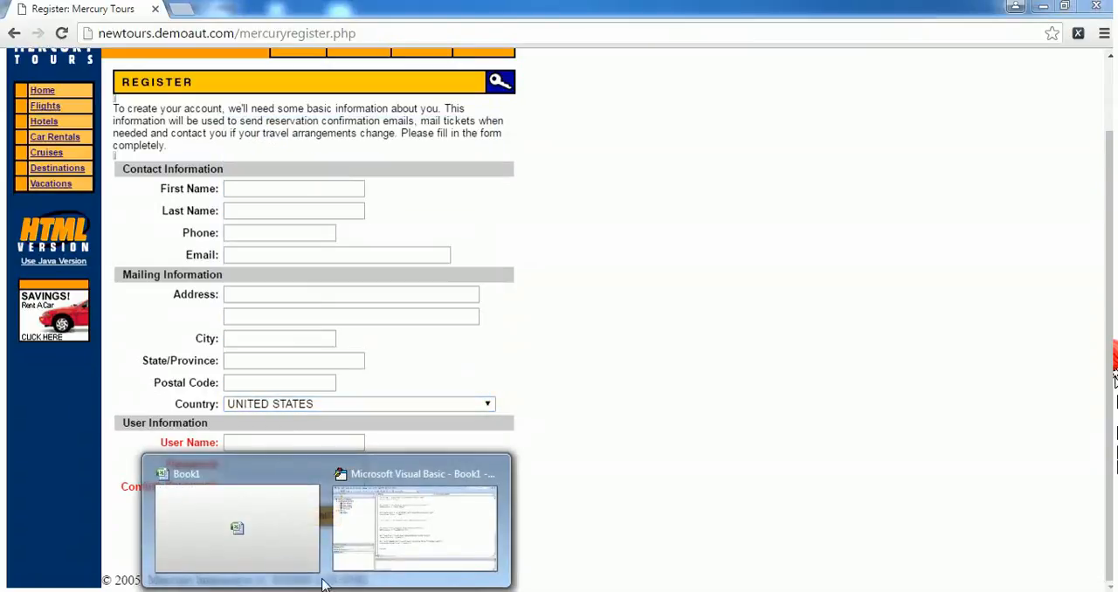
left_click(484, 403)
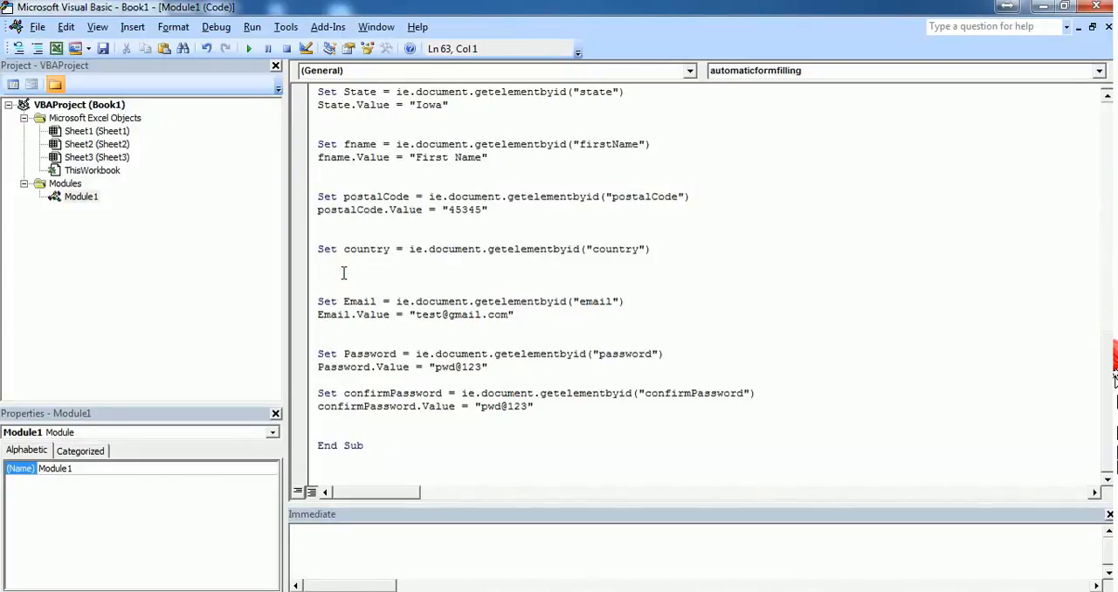
Add a For i = 1 To country.Options.Length loop with an If started inside.
type("for i =")
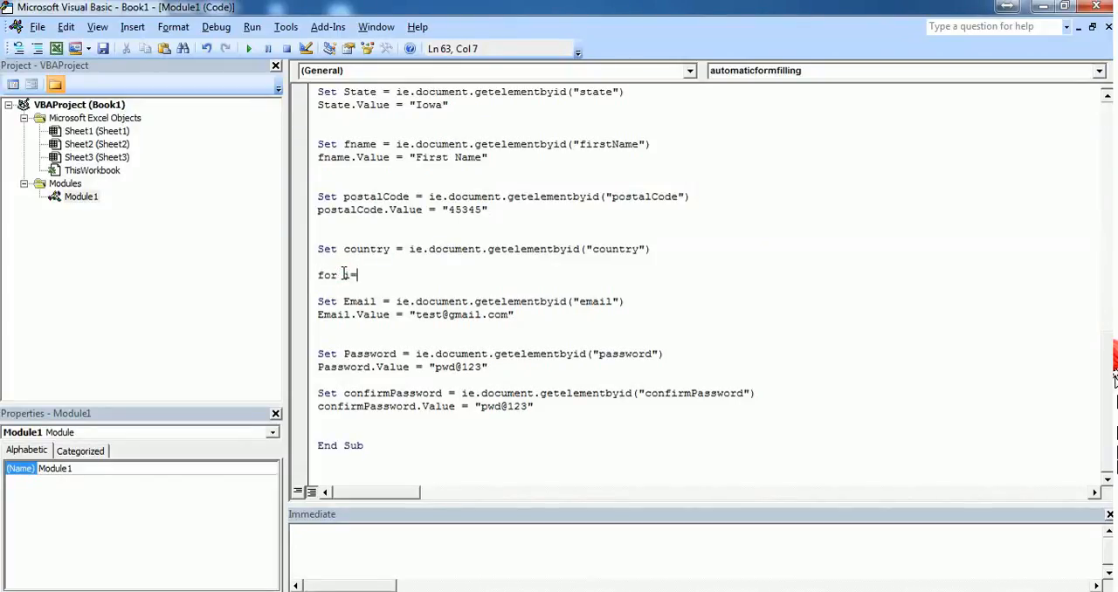
type("1 to")
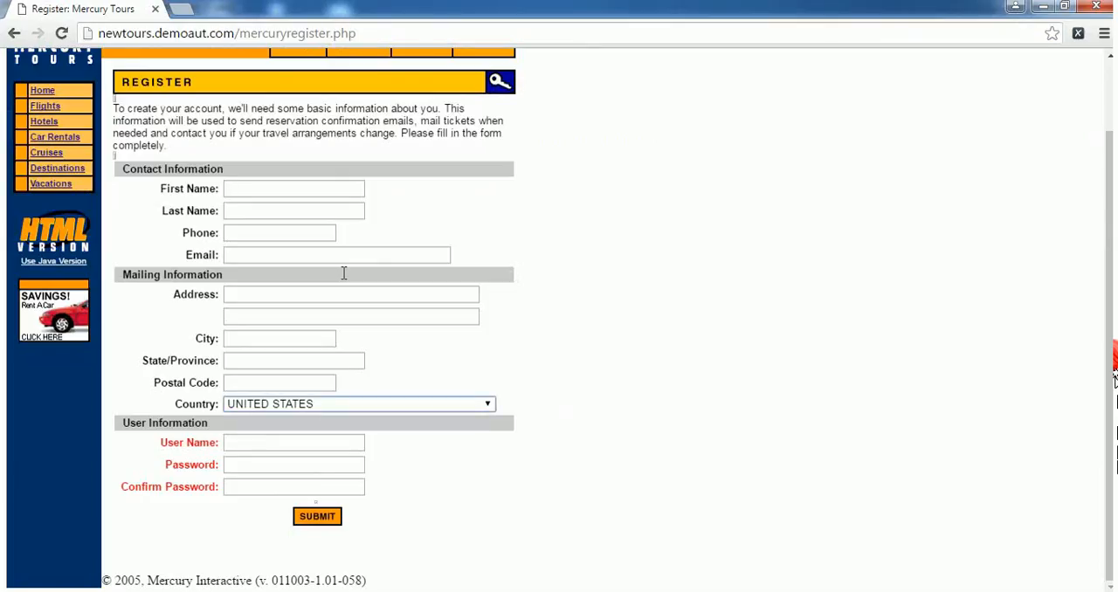
left_click(358, 404)
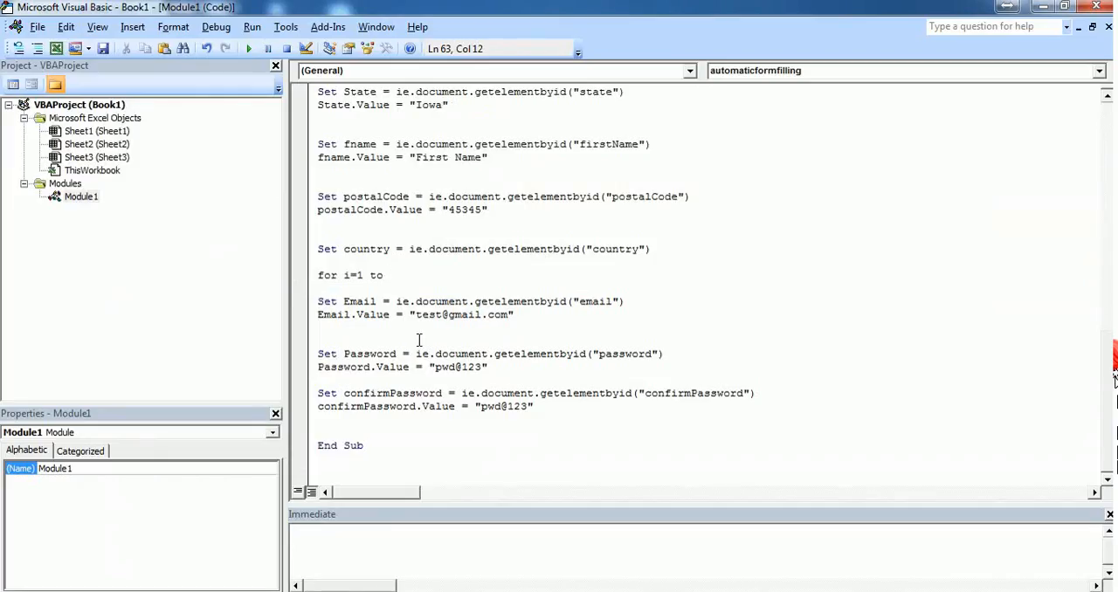
type("cou")
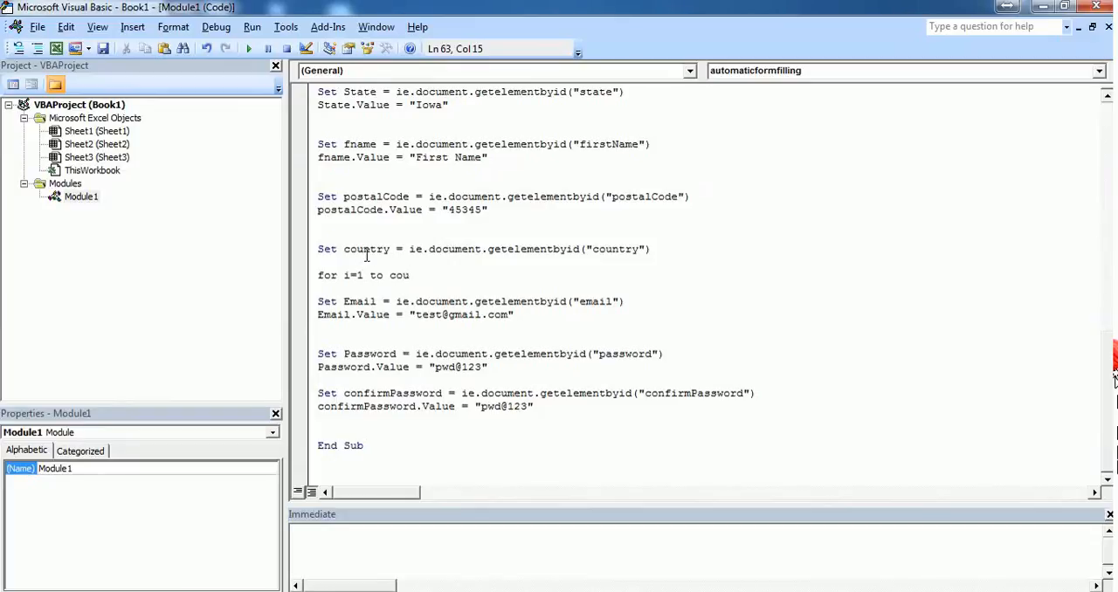
type("ntry")
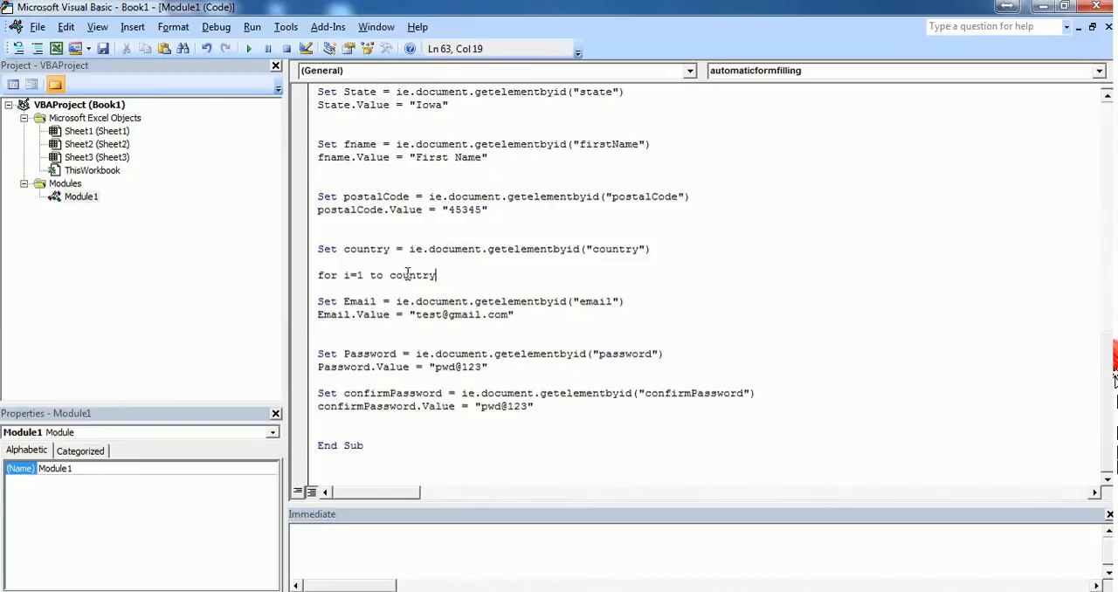
type(".option")
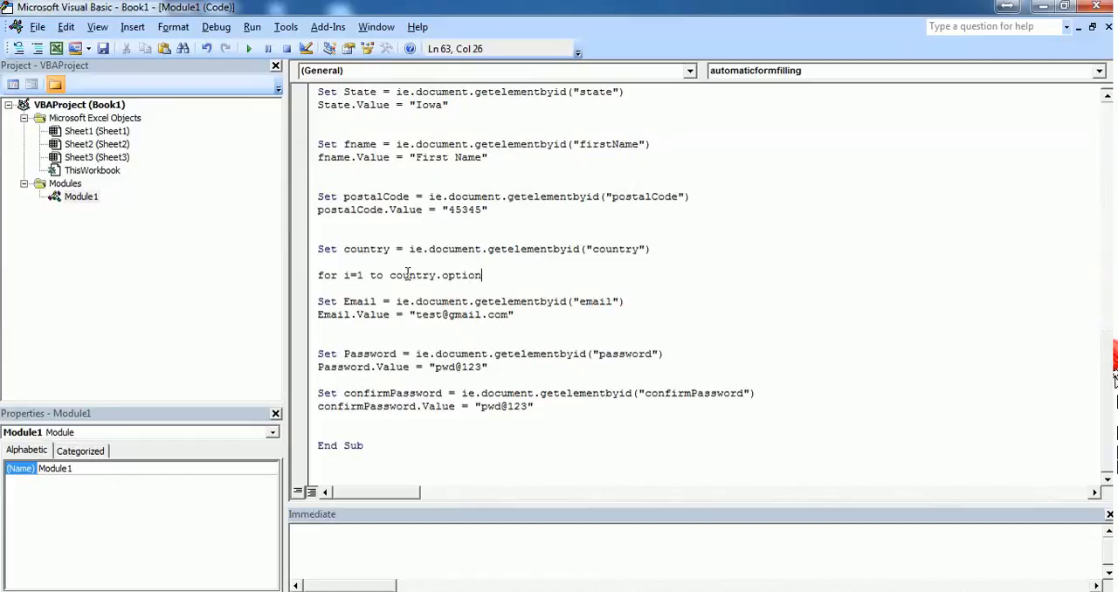
type("s.le")
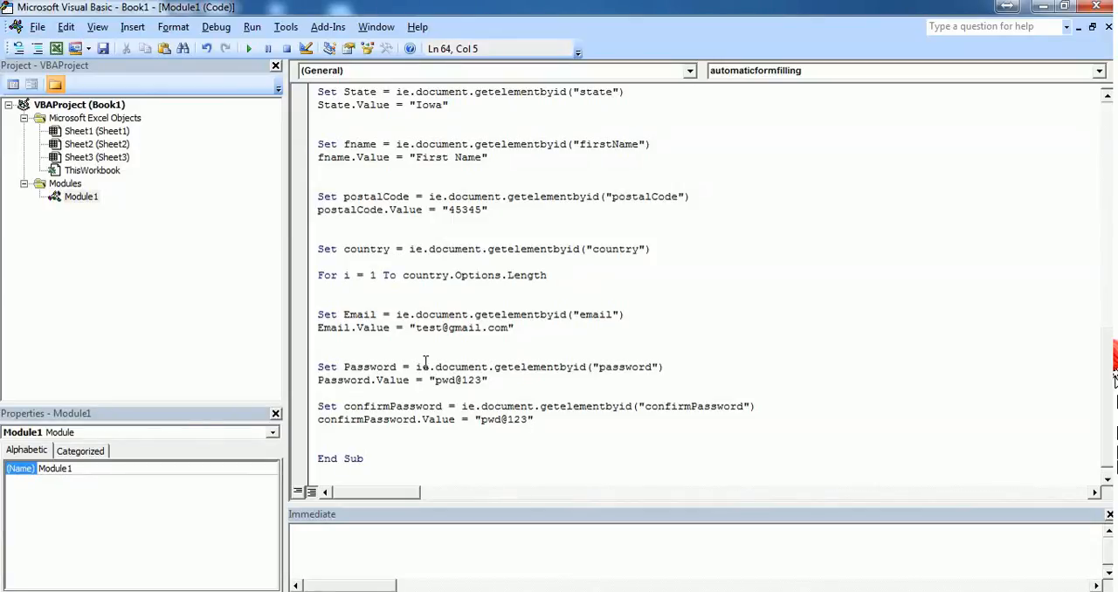
type("if")
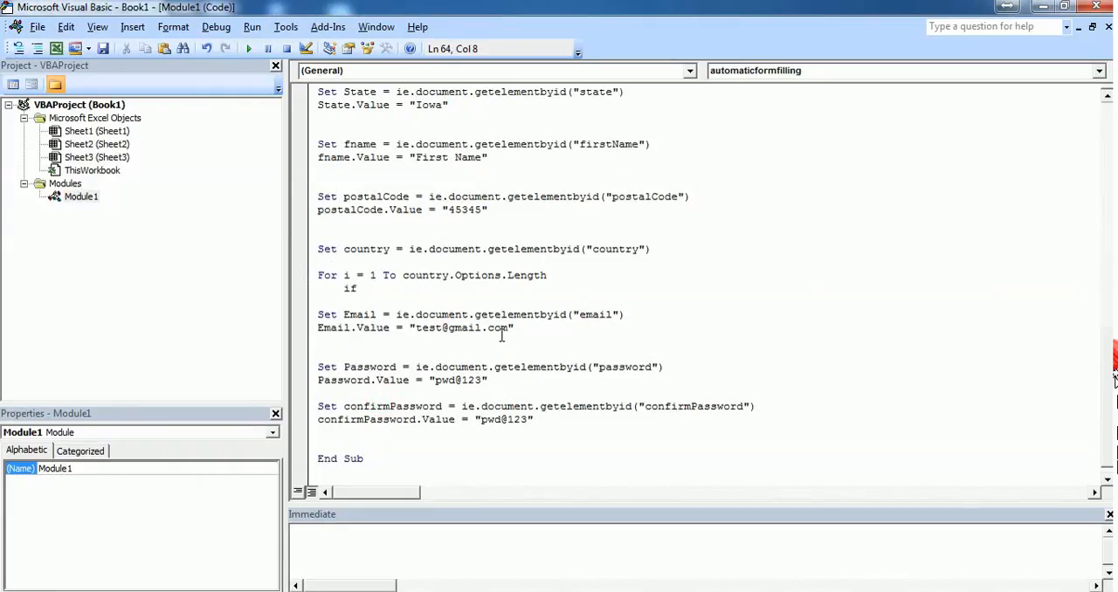
Extend the If to country.options(i).Text="INDI, after checking country names in Chrome.
type("country.o")
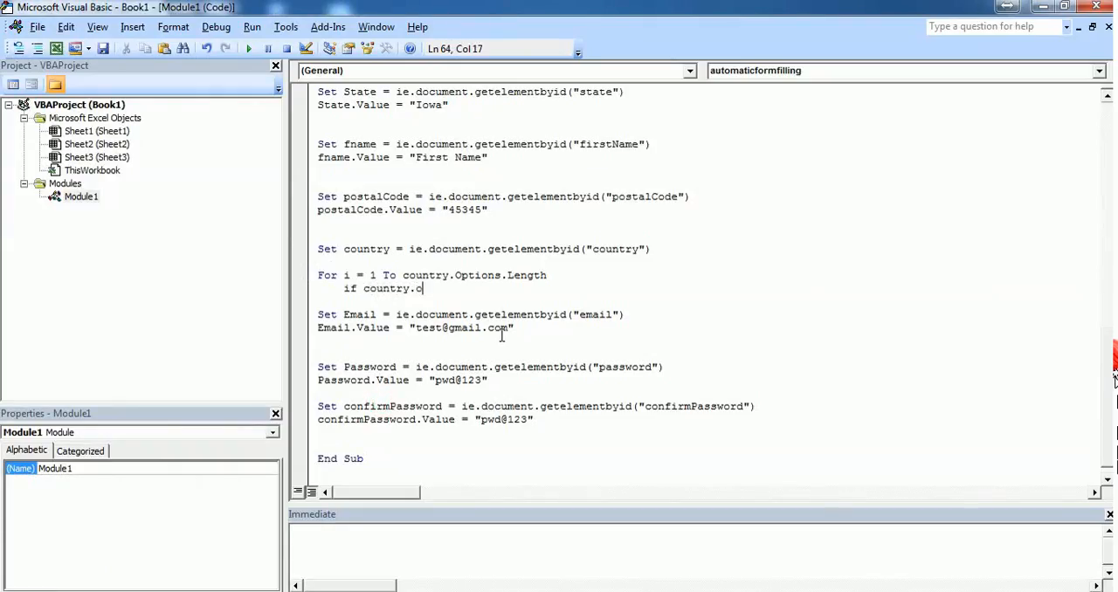
type("ptions(")
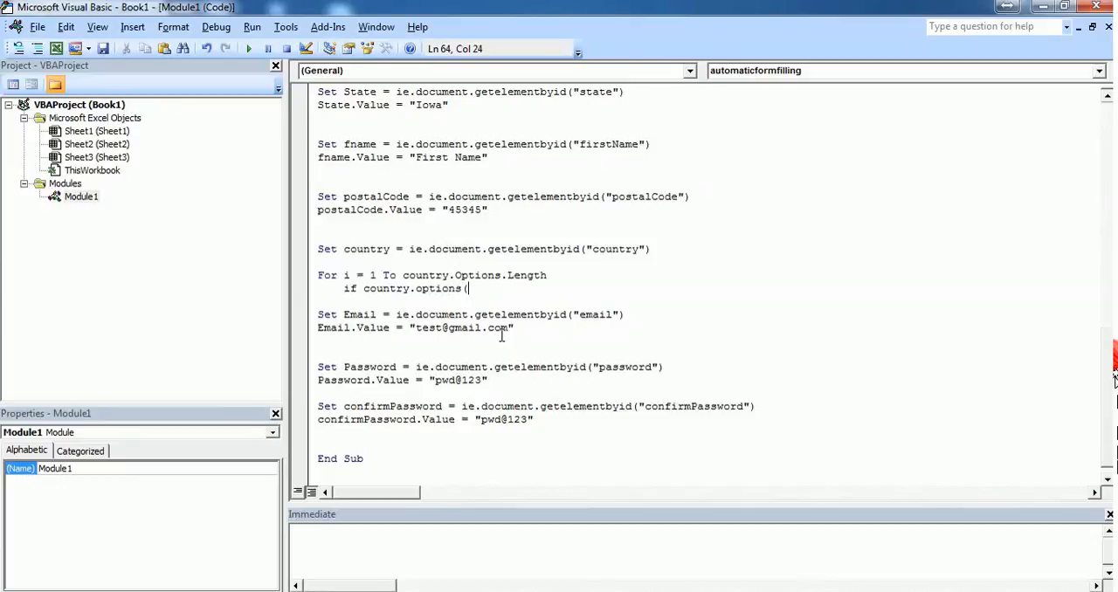
type("i)")
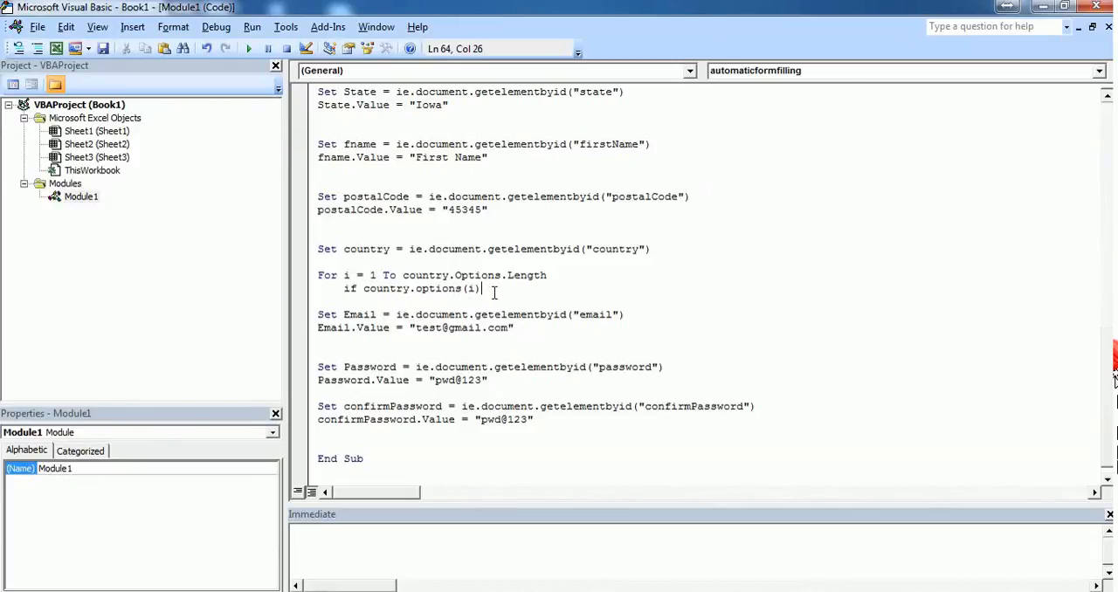
type(".")
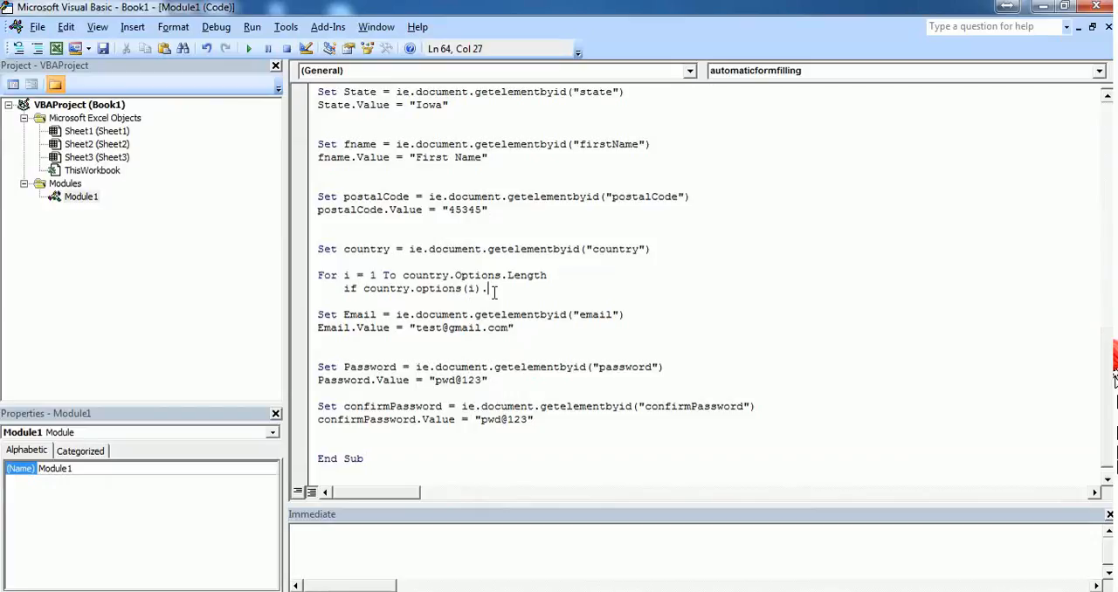
type("T")
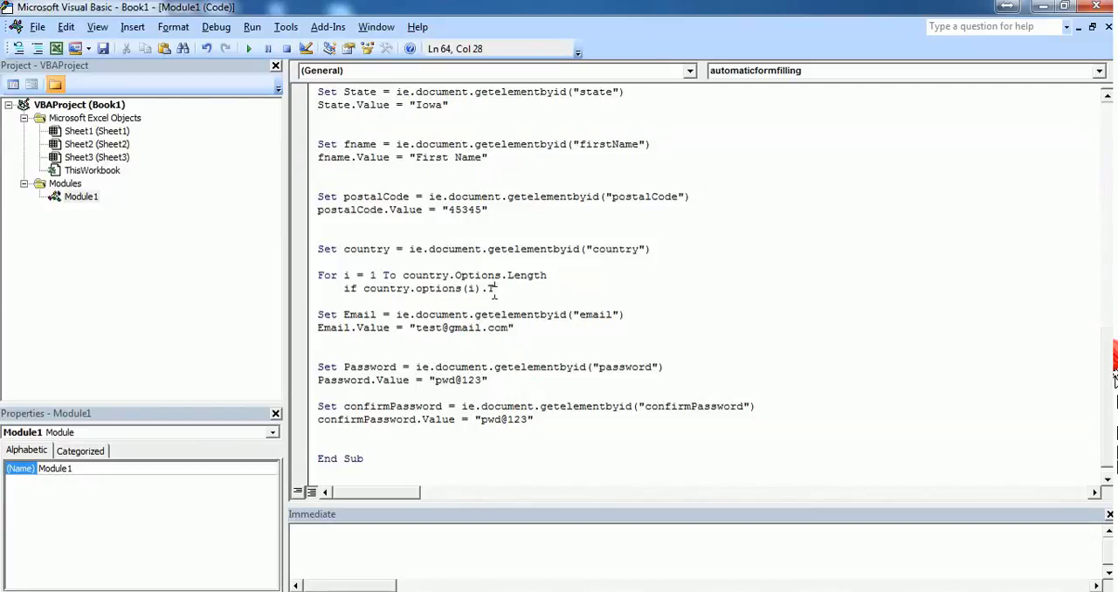
type("ext=")
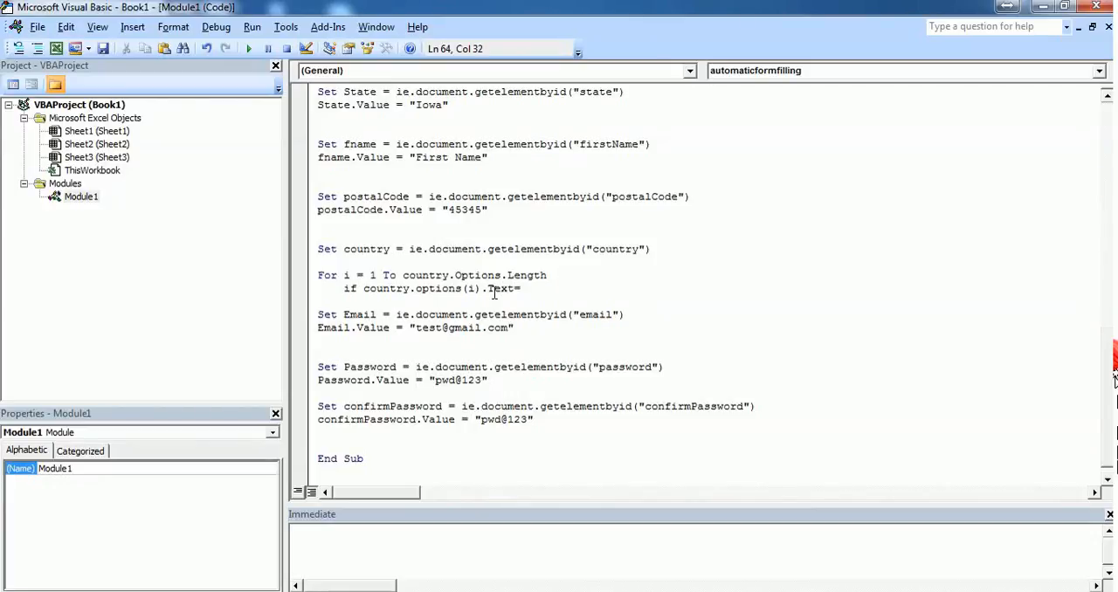
type("\"")
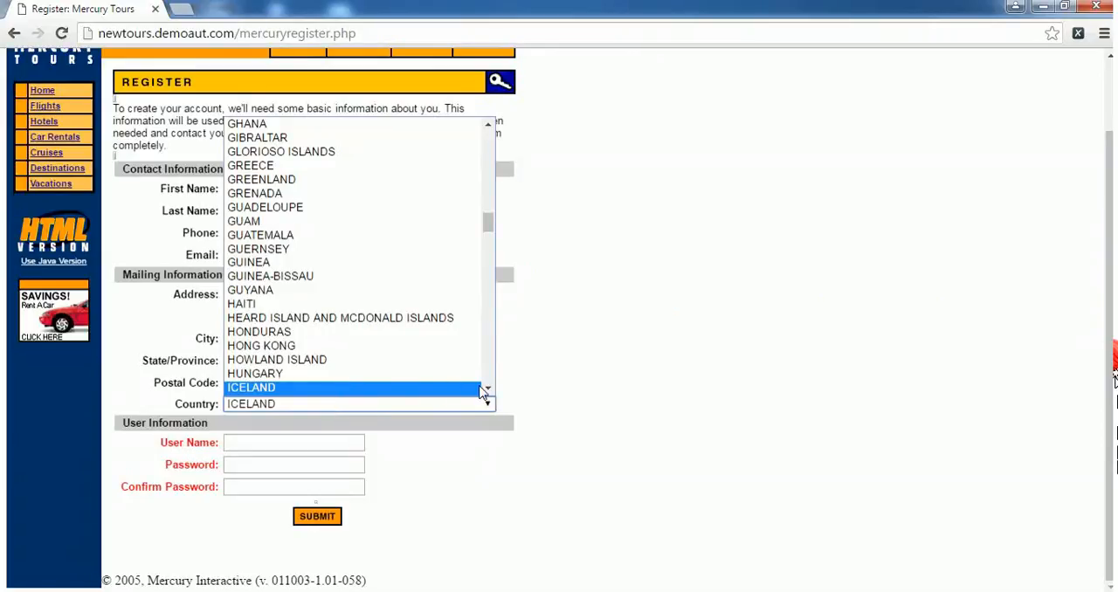
key("alt+tab")
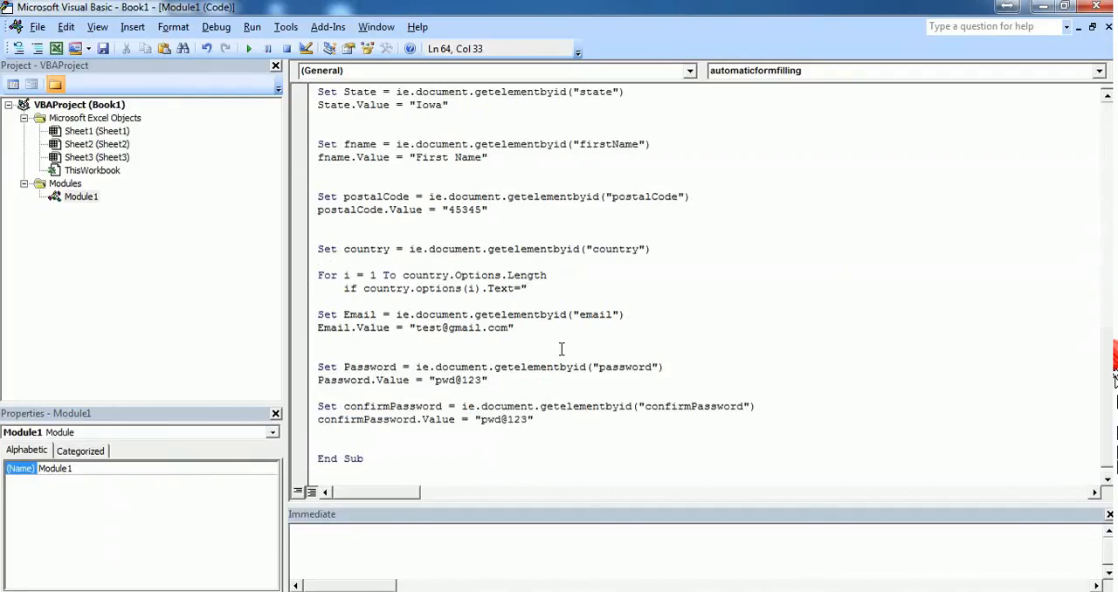
type("INDI")
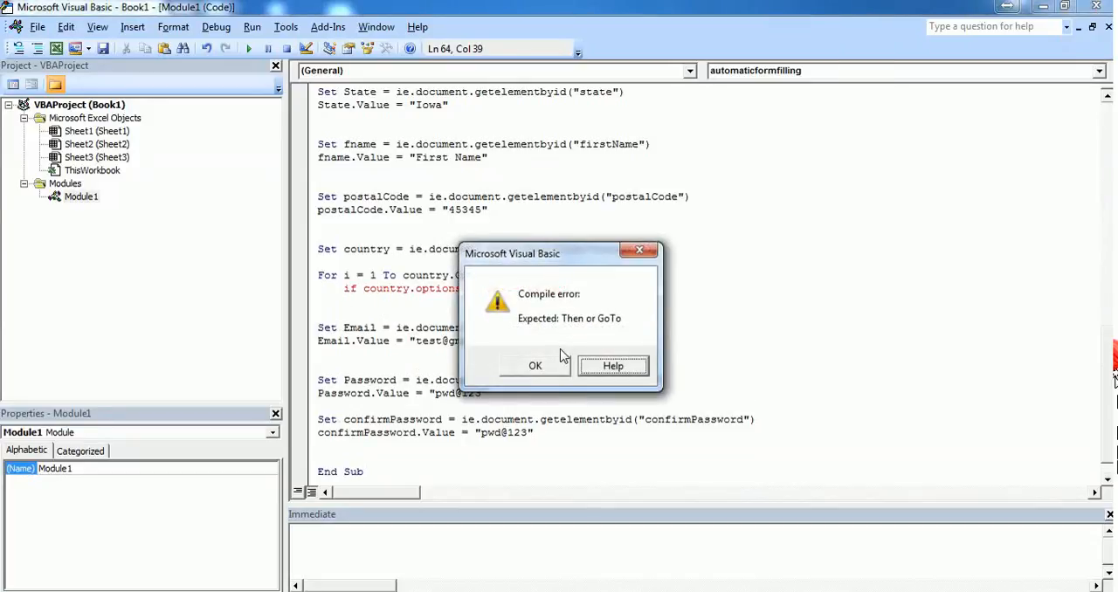
Dismiss the 'Expected: Then or GoTo' error and end the INDIA If line with Then.
left_click(535, 366)
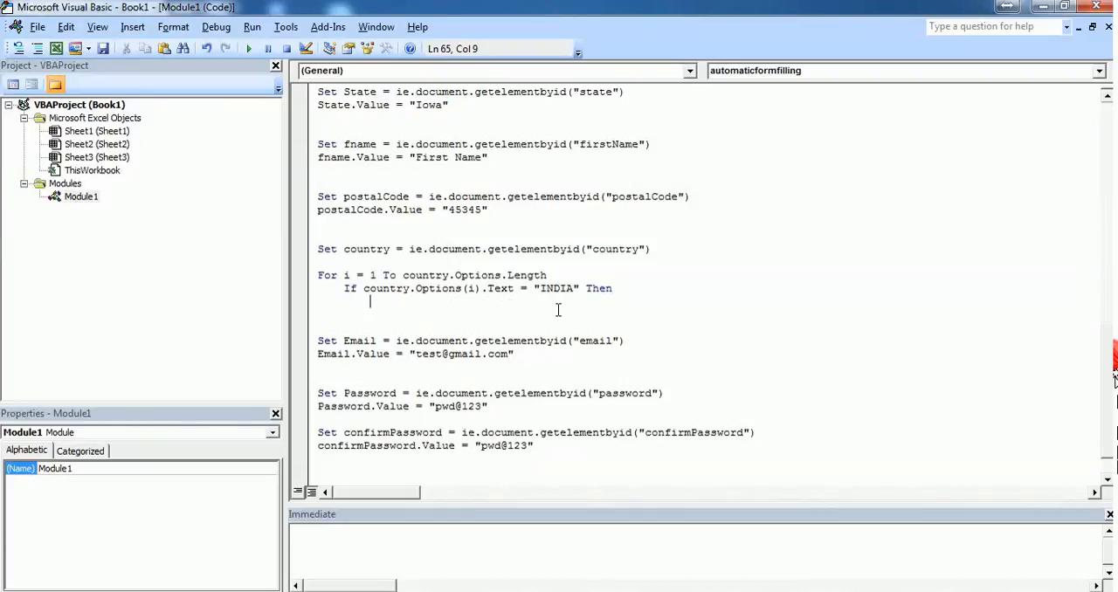
Inside the INDIA check, add country.selectedindex = i, referring to the Chrome dropdown.
type("country.")
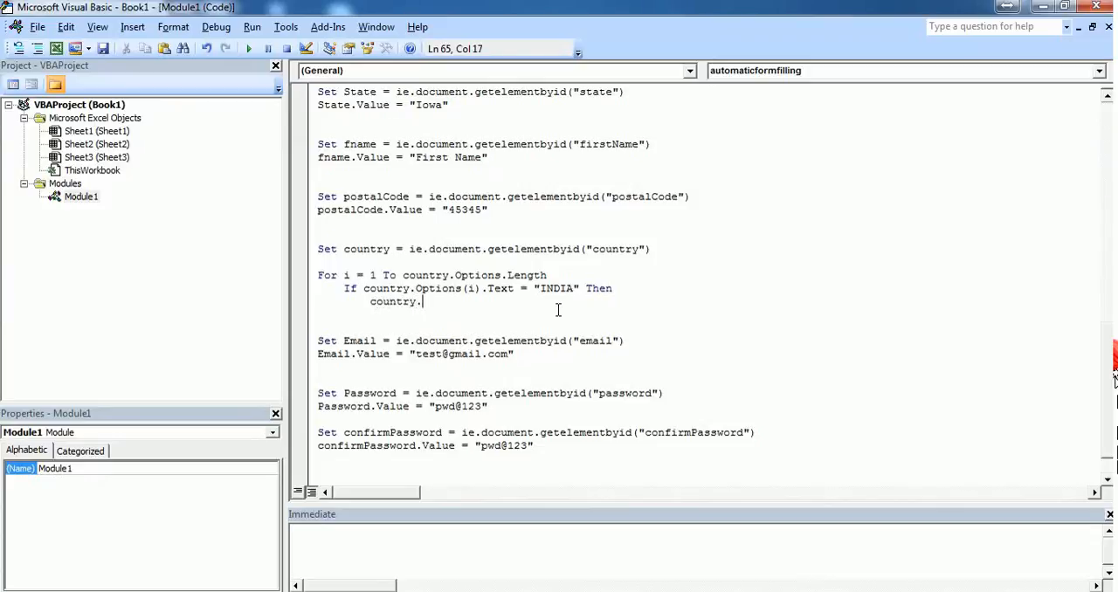
type("selectedin")
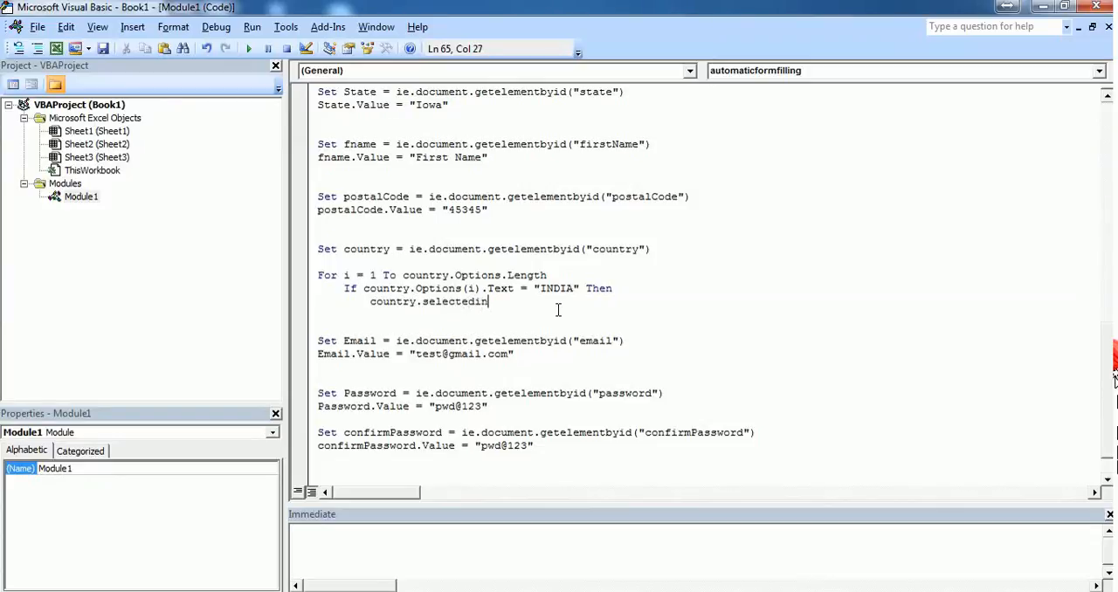
type("dex=")
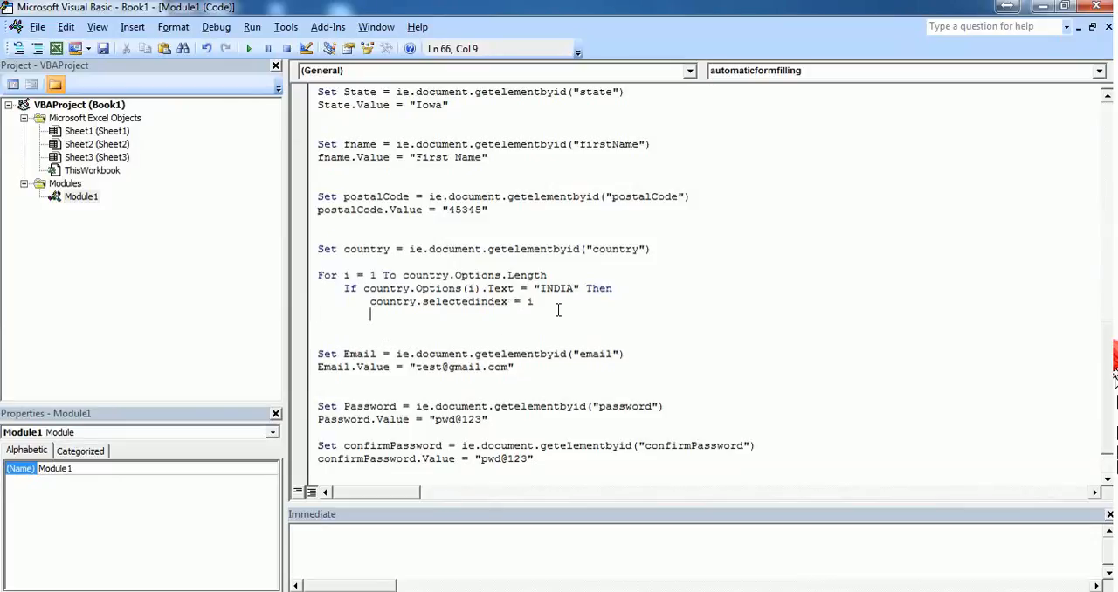
mouse_move(457, 301)
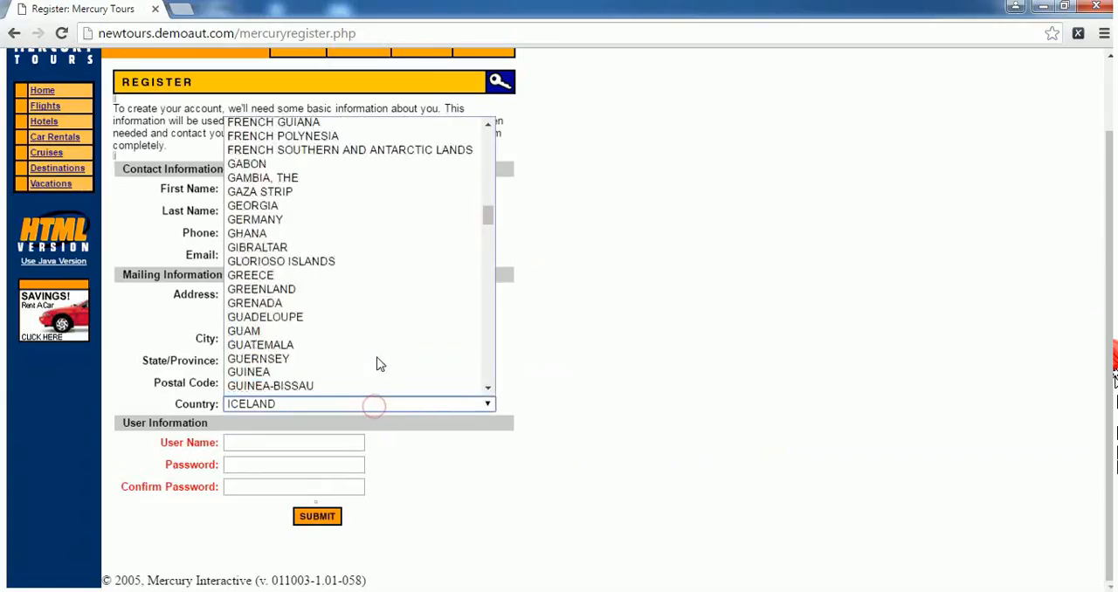
scroll("down", 3)
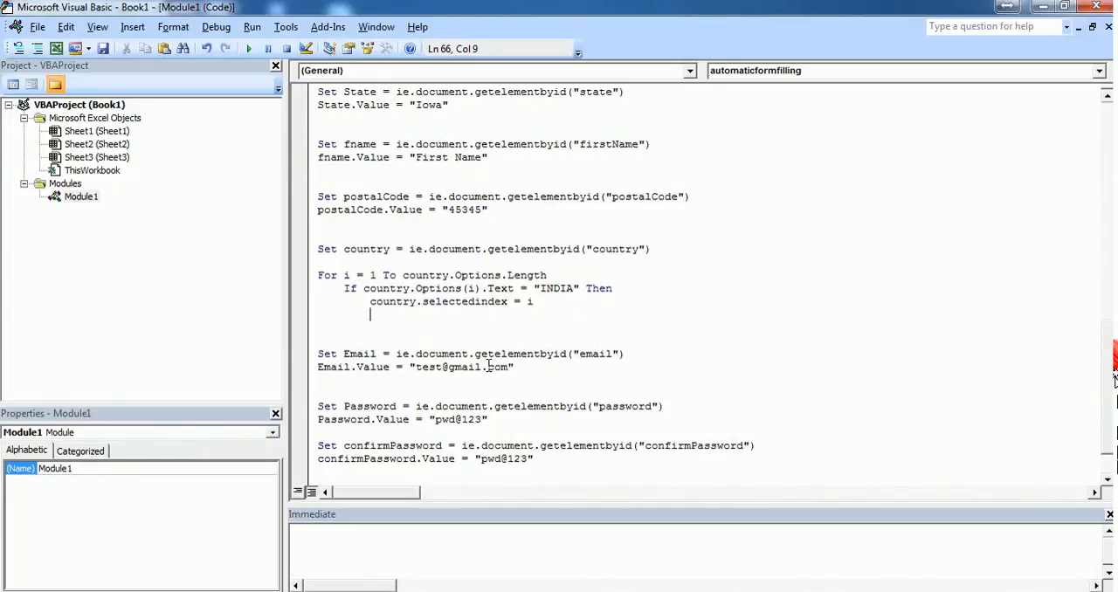
Close the INDIA search with Exit For, End If and Next i.
type("exit")
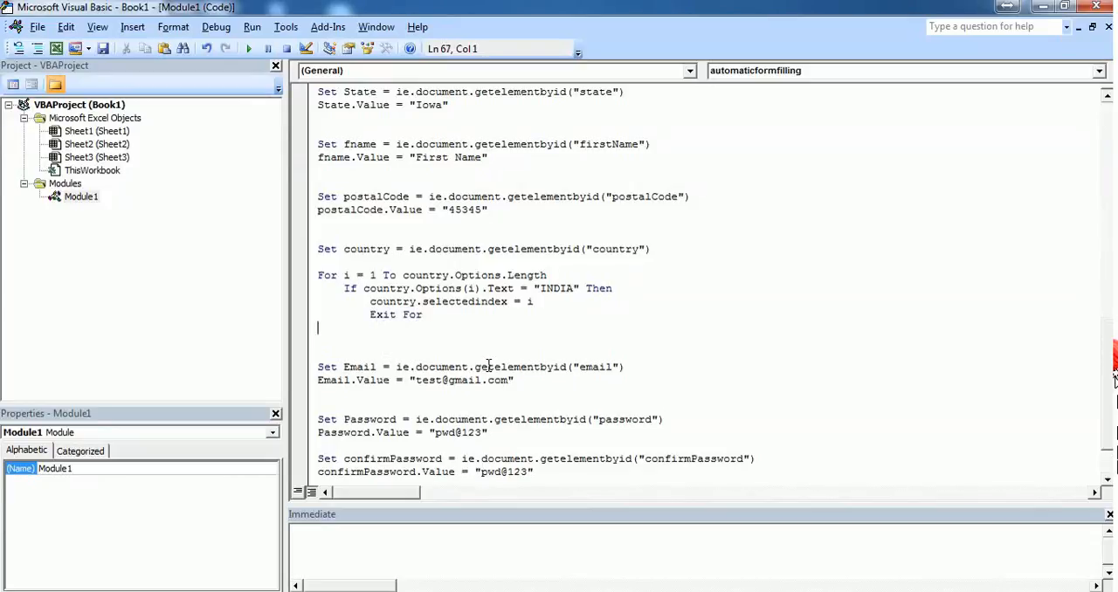
type("end i")
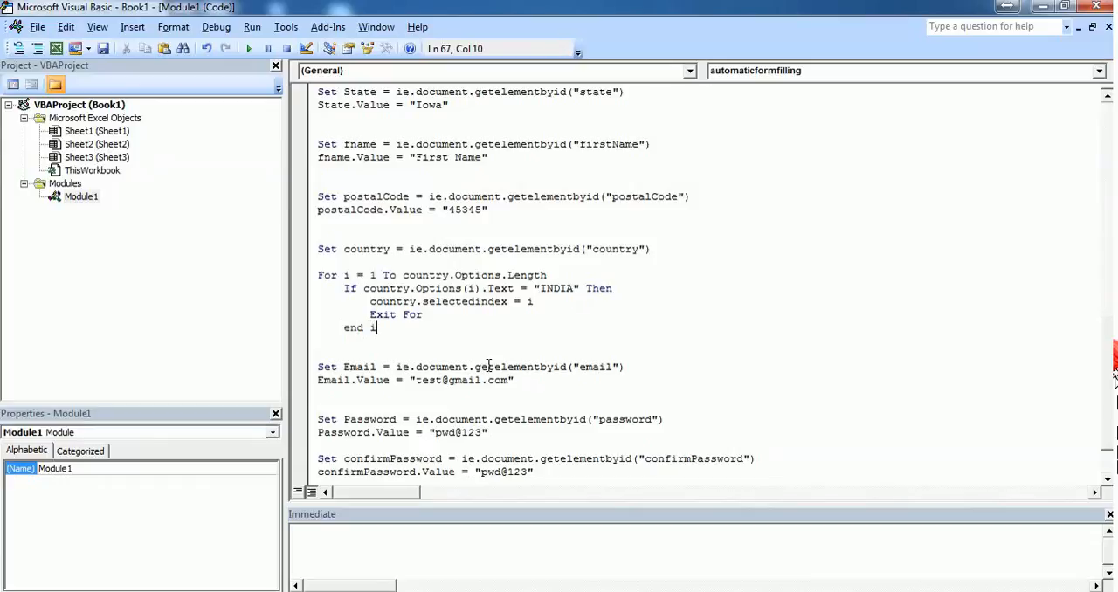
key("Return")
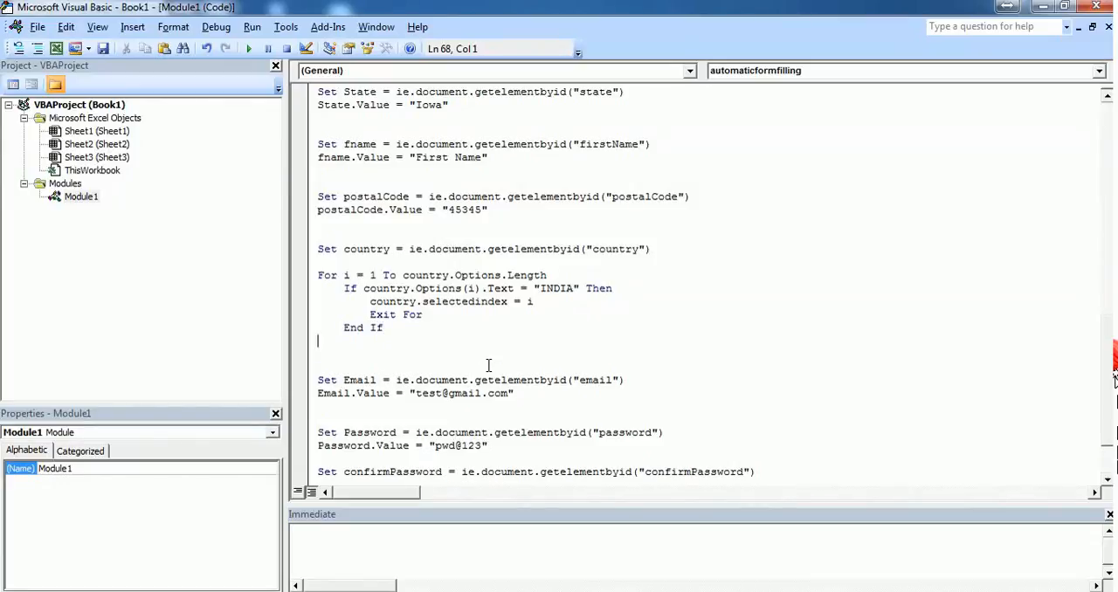
type("next i")
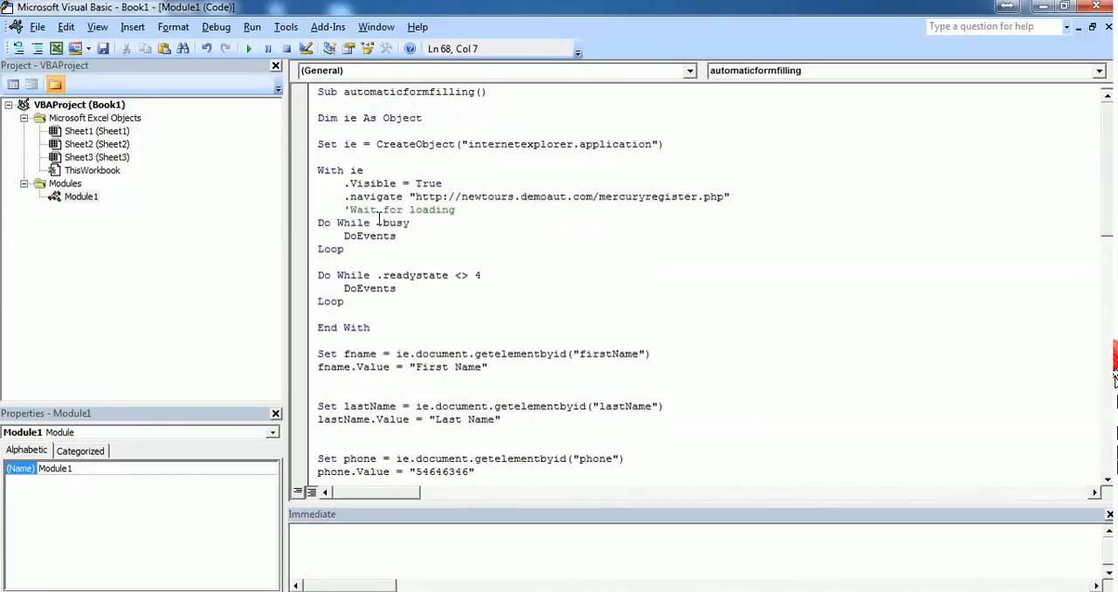
Run the macro and review the filled Mercury Tours form, with Country set to INDIA.
left_click(249, 48)
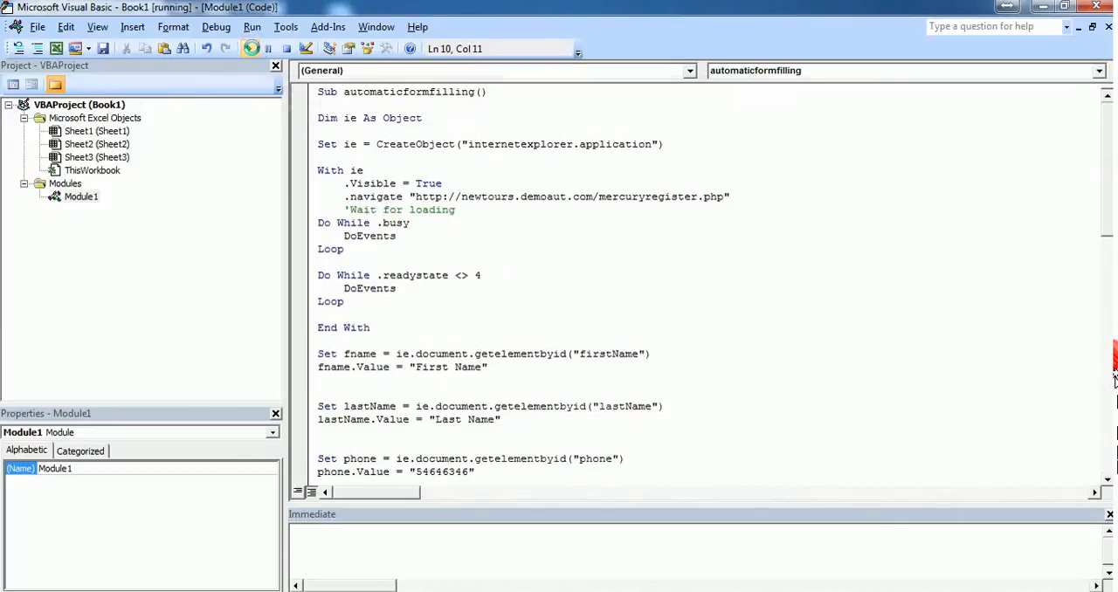
left_click(250, 48)
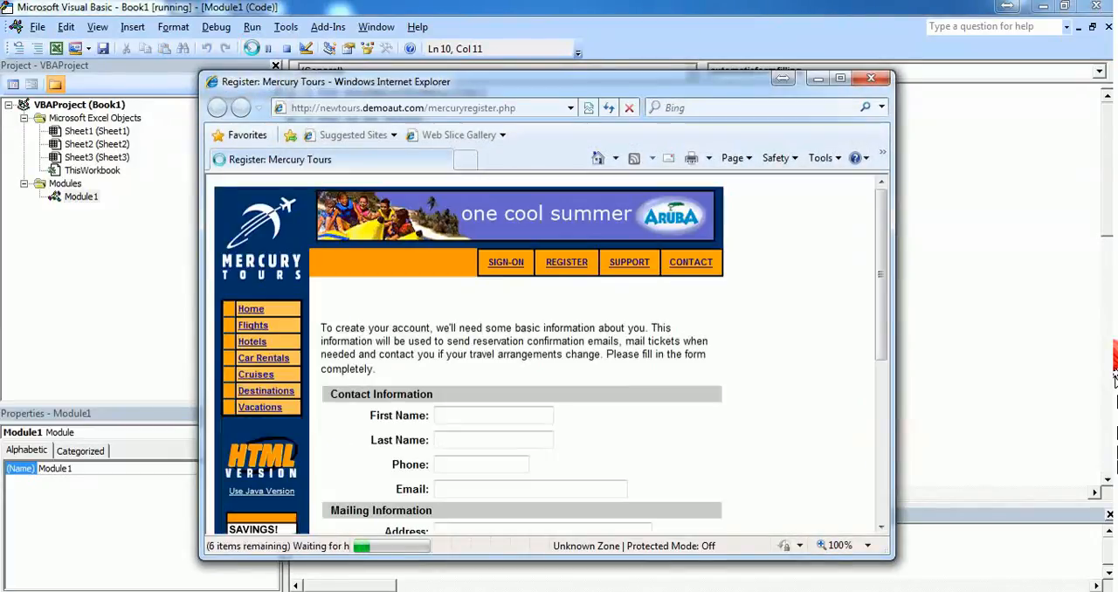
left_click(251, 48)
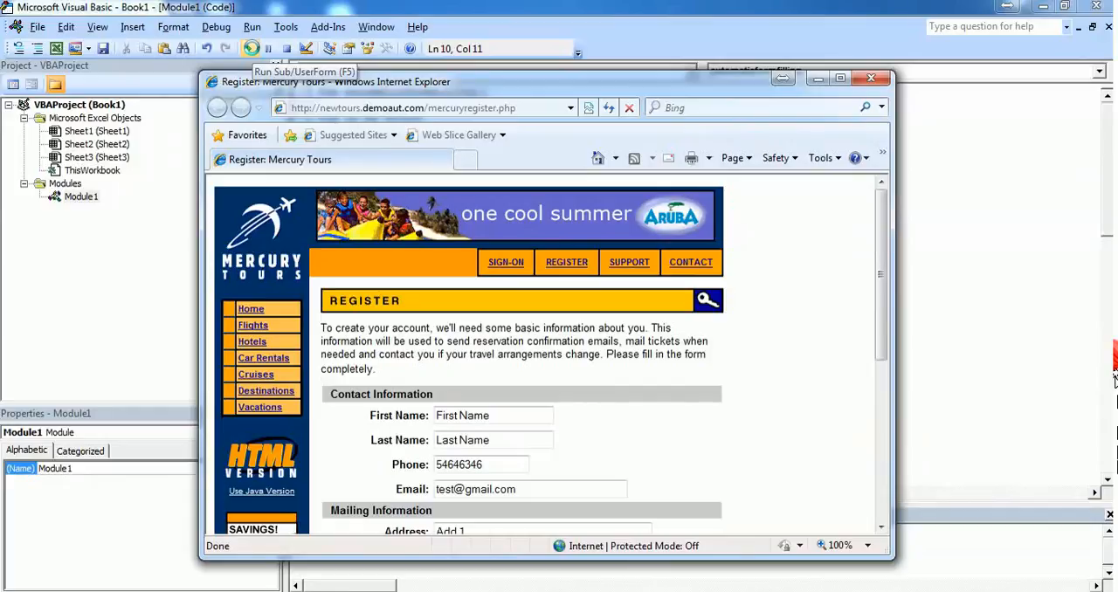
scroll("down", 3)
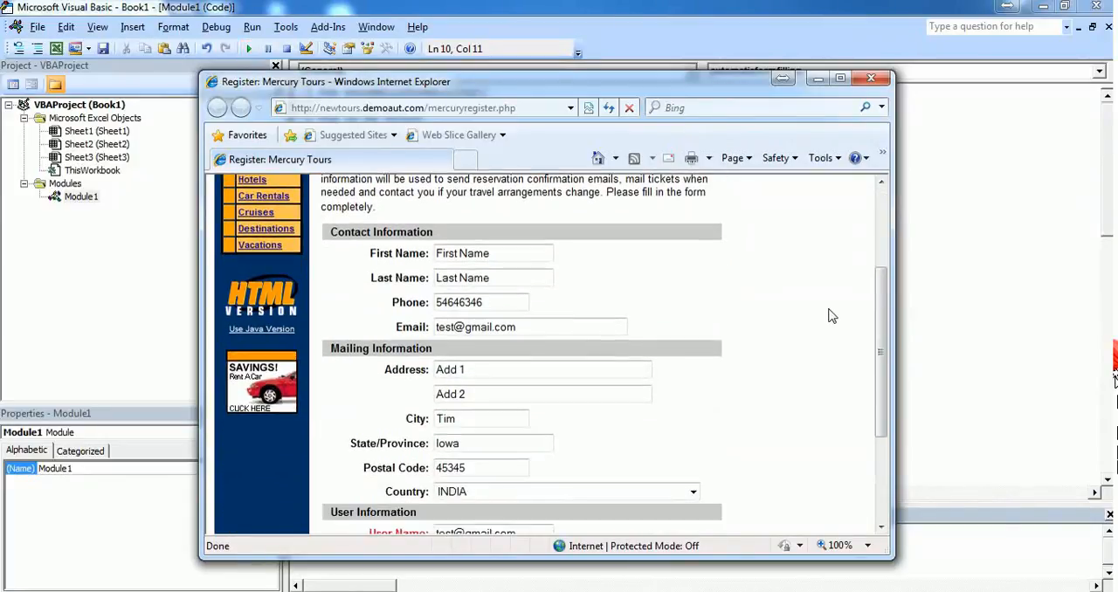
scroll("down", 3)
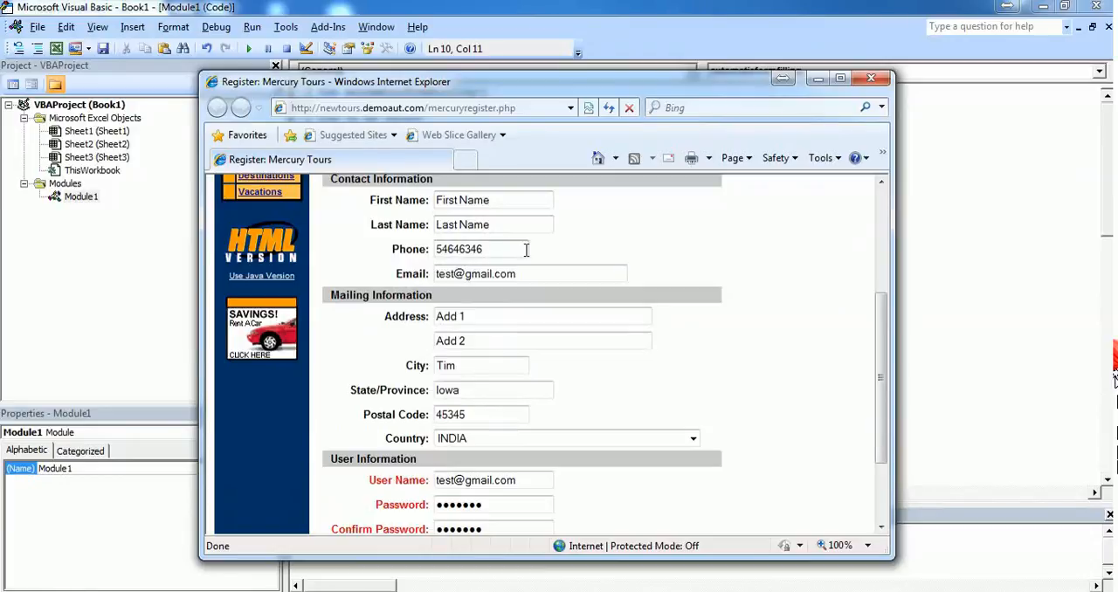
mouse_move(485, 384)
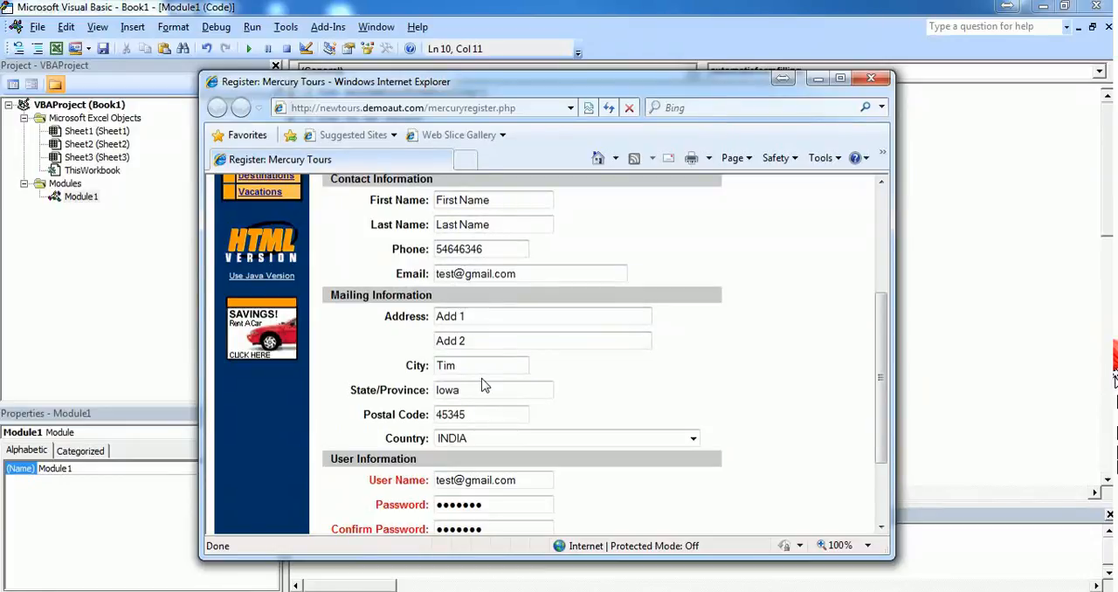
scroll("down", 3)
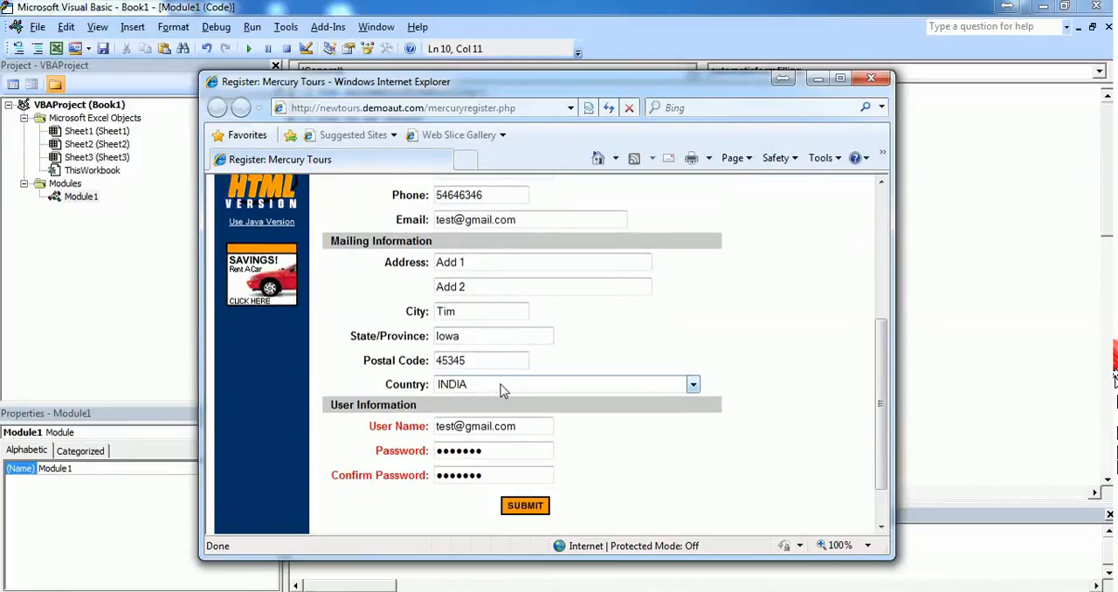
scroll("down", 3)
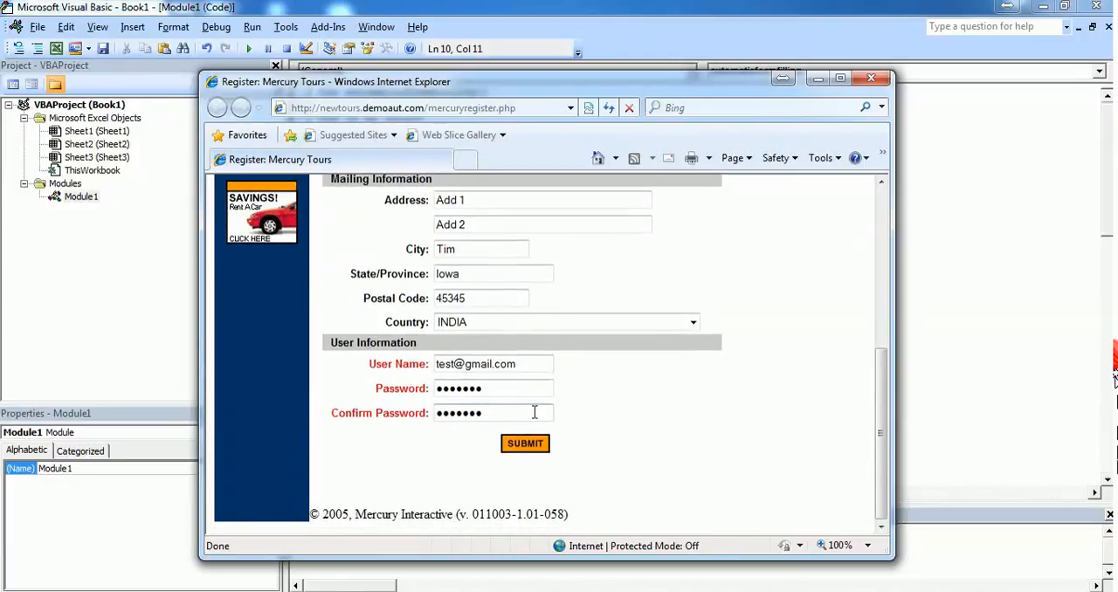
mouse_move(821, 309)
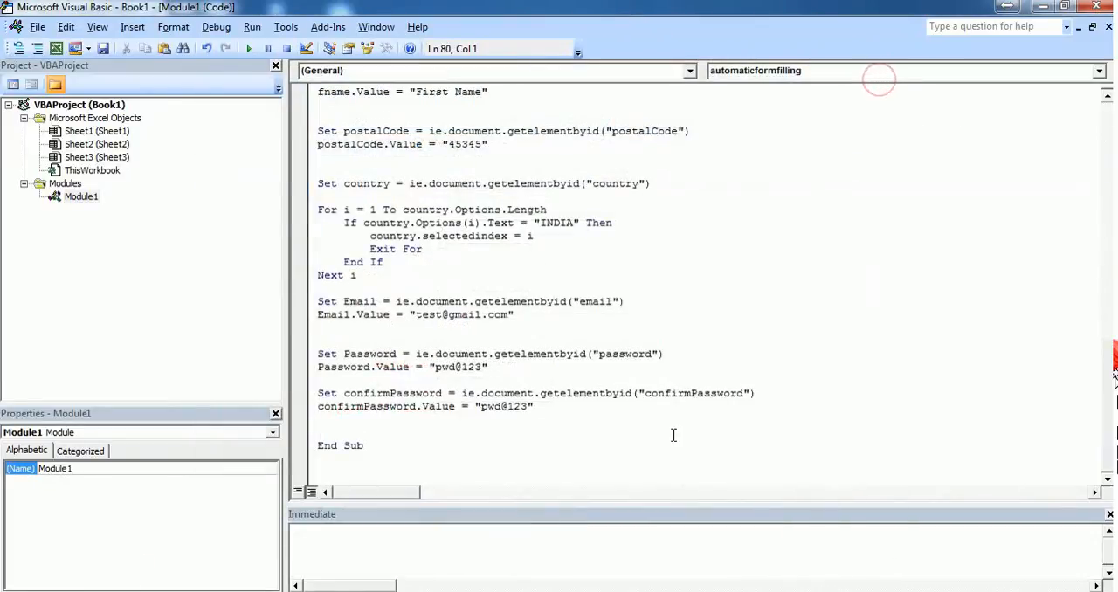
Add ie.document.forms(0).submit on the line just above End Sub.
type("ie.co")
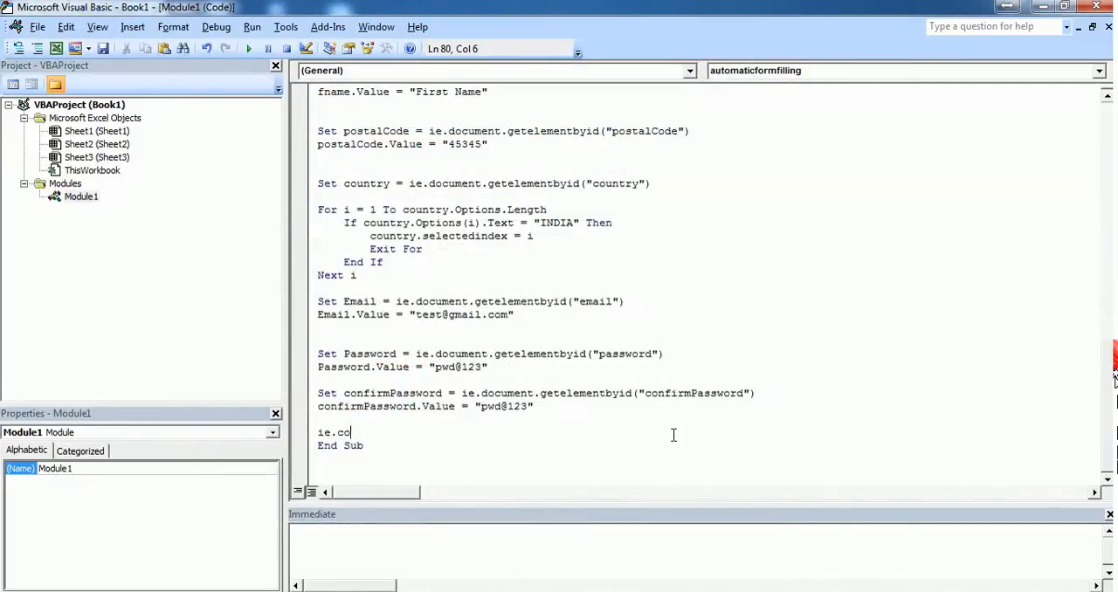
type("document.forms")
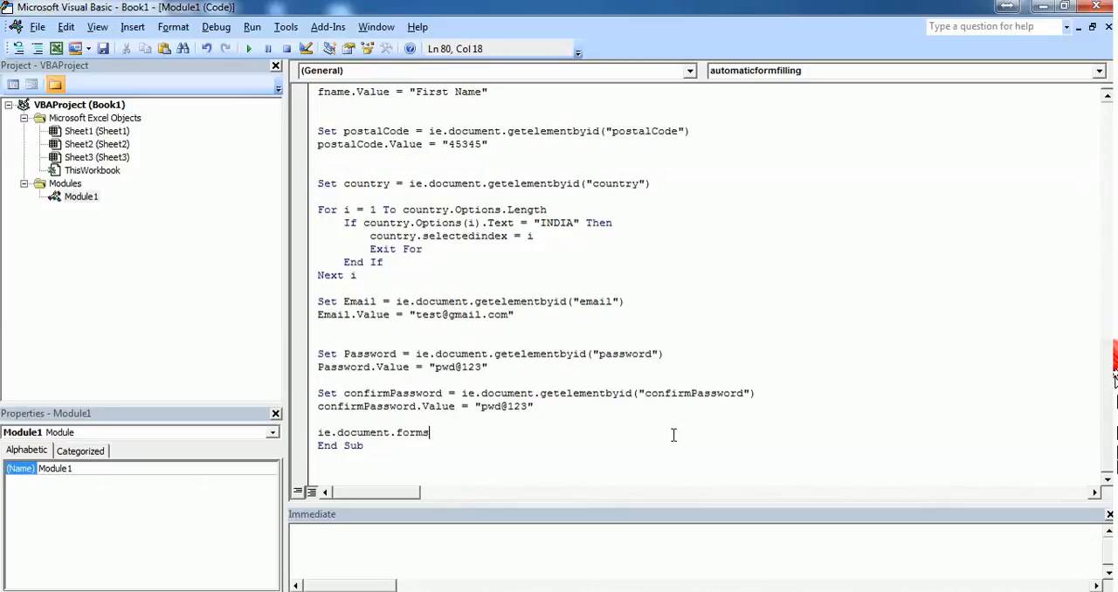
type("(0)")
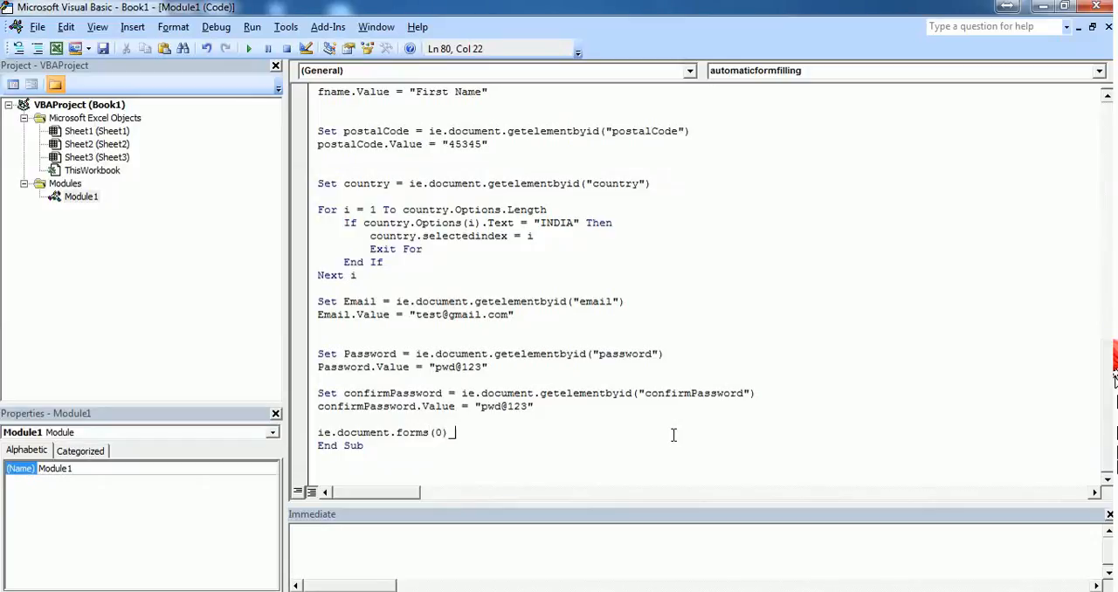
type(".sbu")
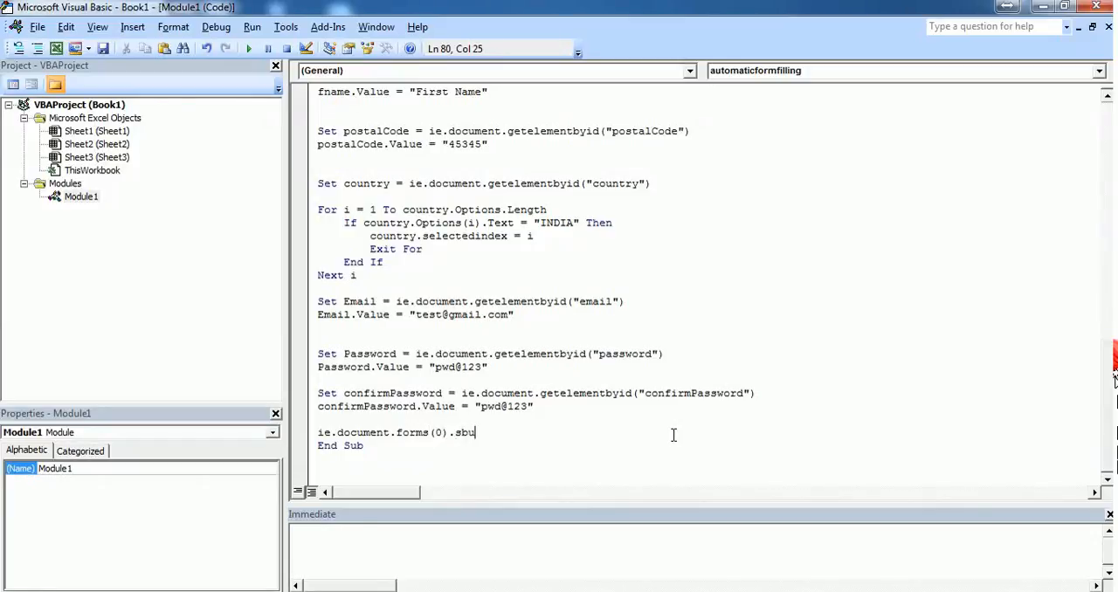
type("mit")
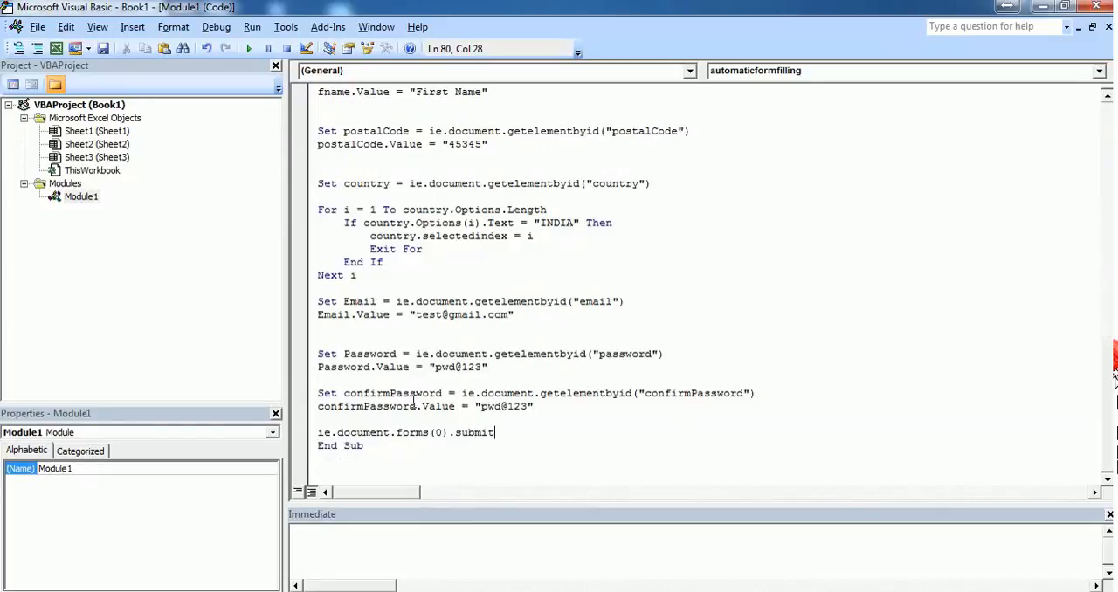
left_click(356, 275)
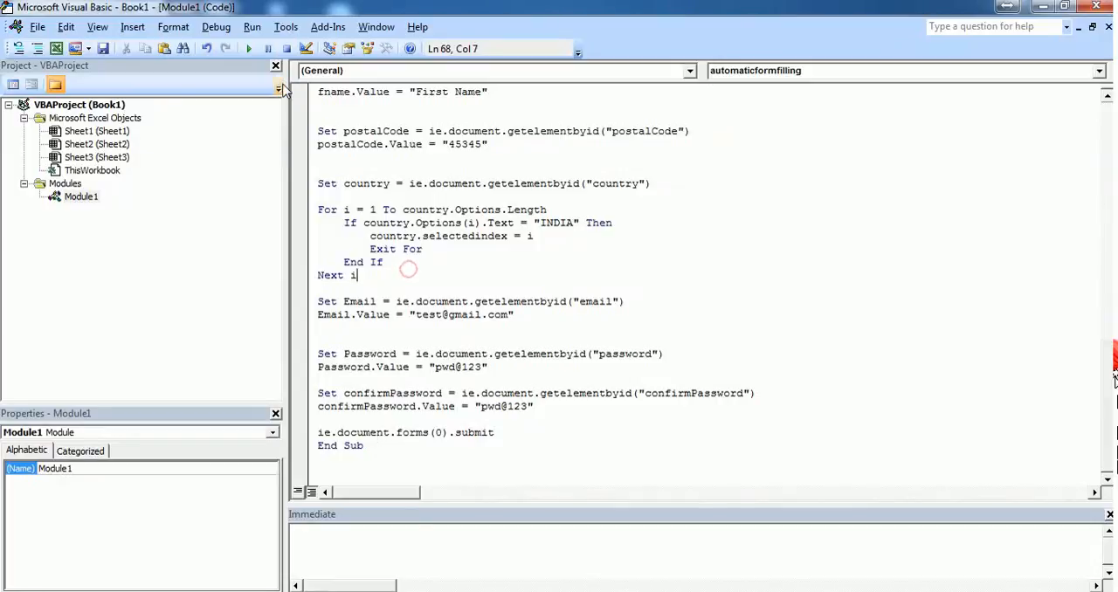
Run the submit macro to reach the Mercury Tours thank-you page, then close Internet Explorer.
left_click(251, 49)
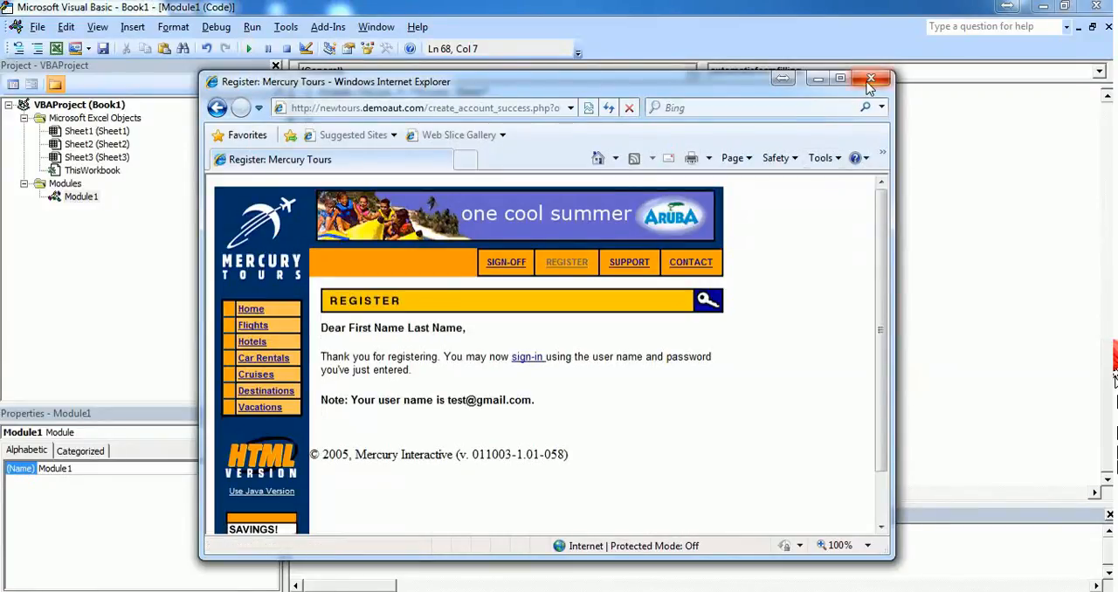
left_click(868, 77)
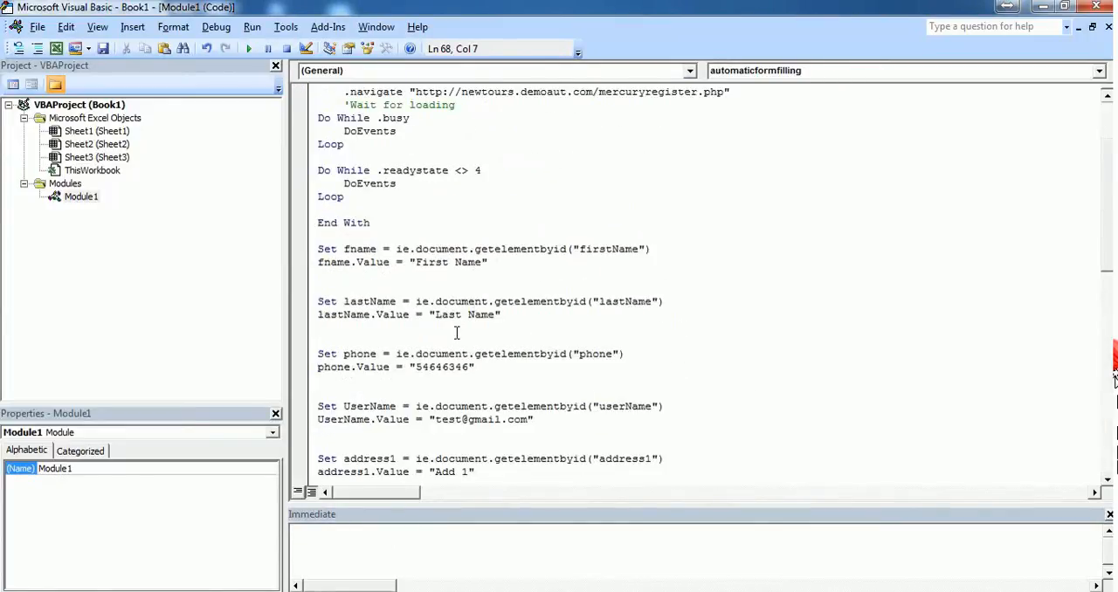
scroll("down", 3)
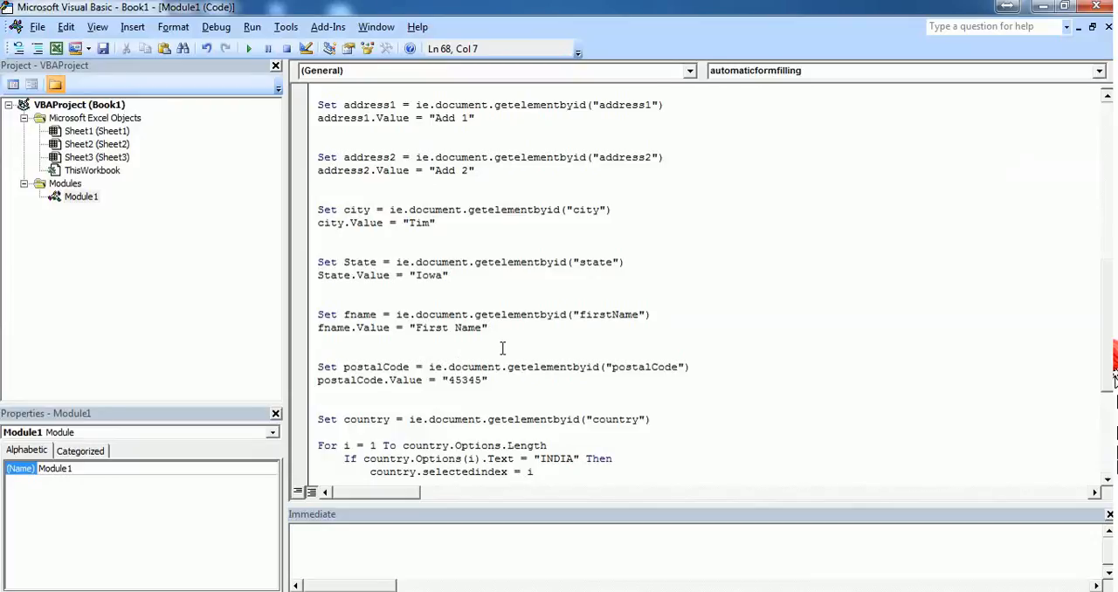
scroll("down", 3)
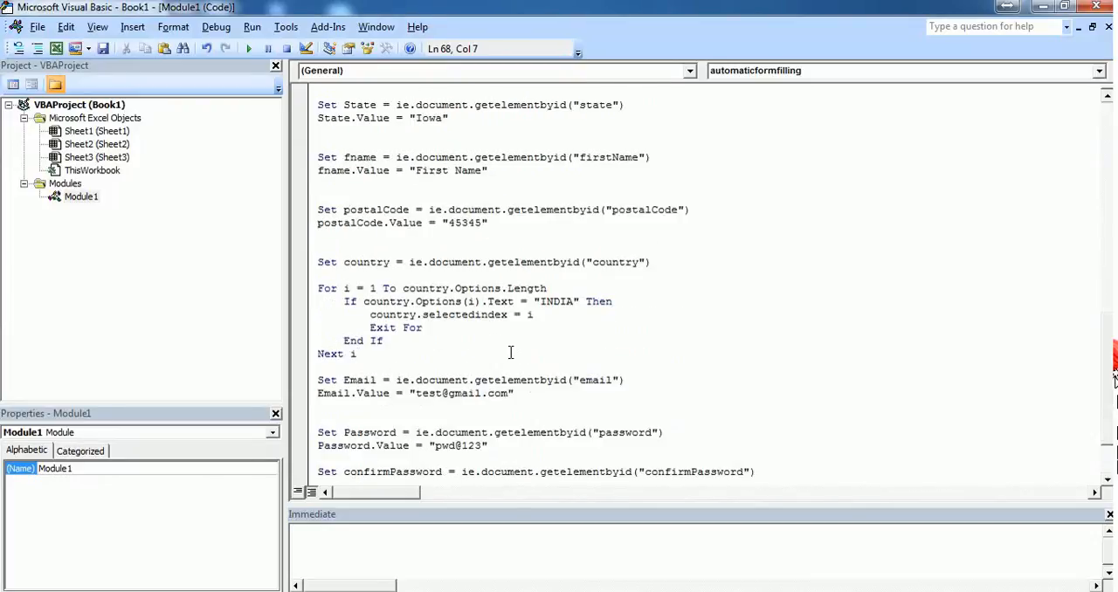